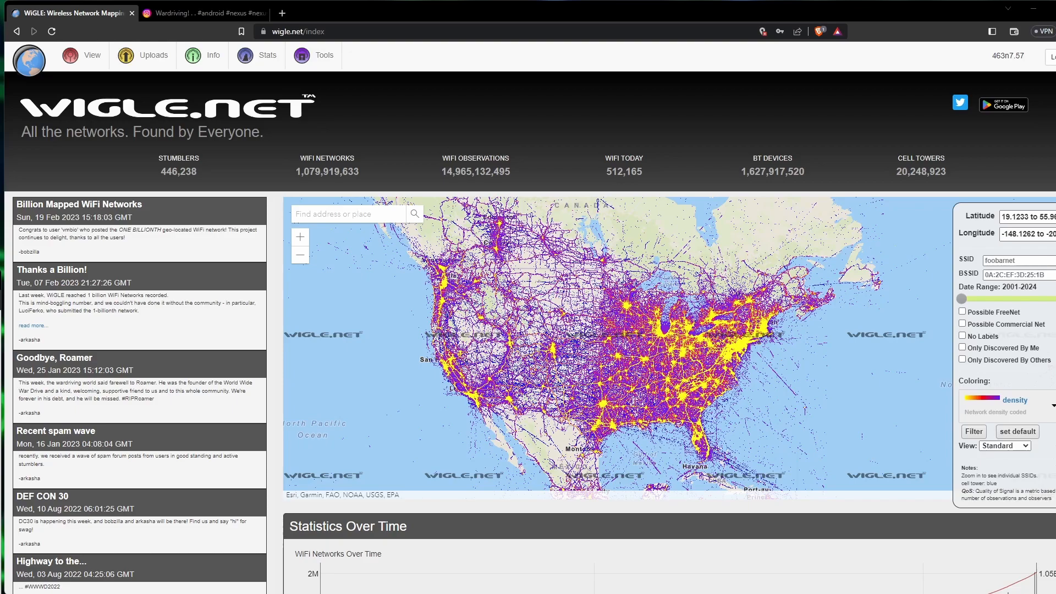
pyautogui.moveTo(520, 497)
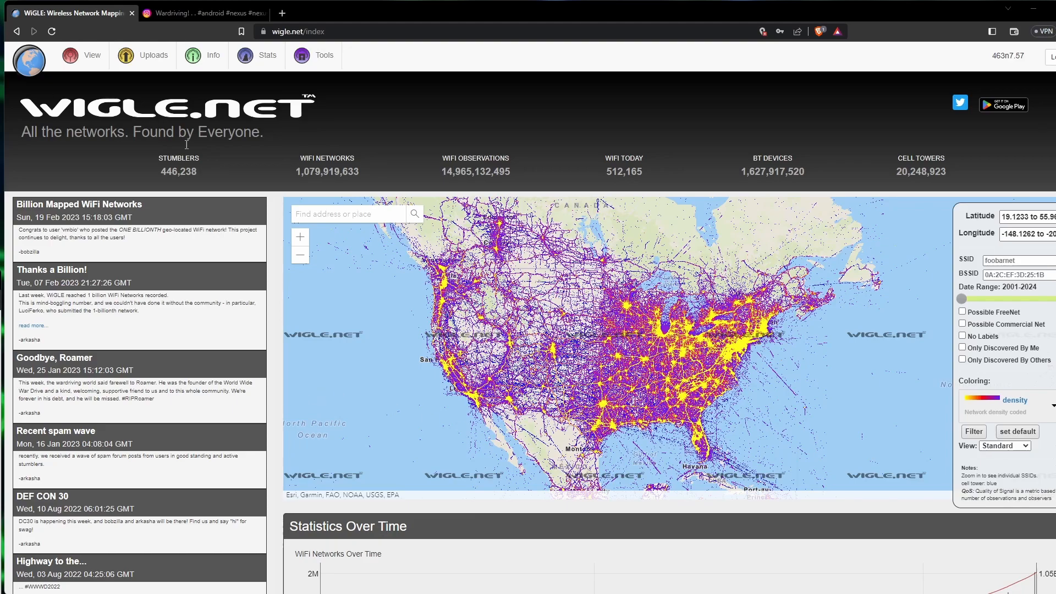
pyautogui.moveTo(351, 176)
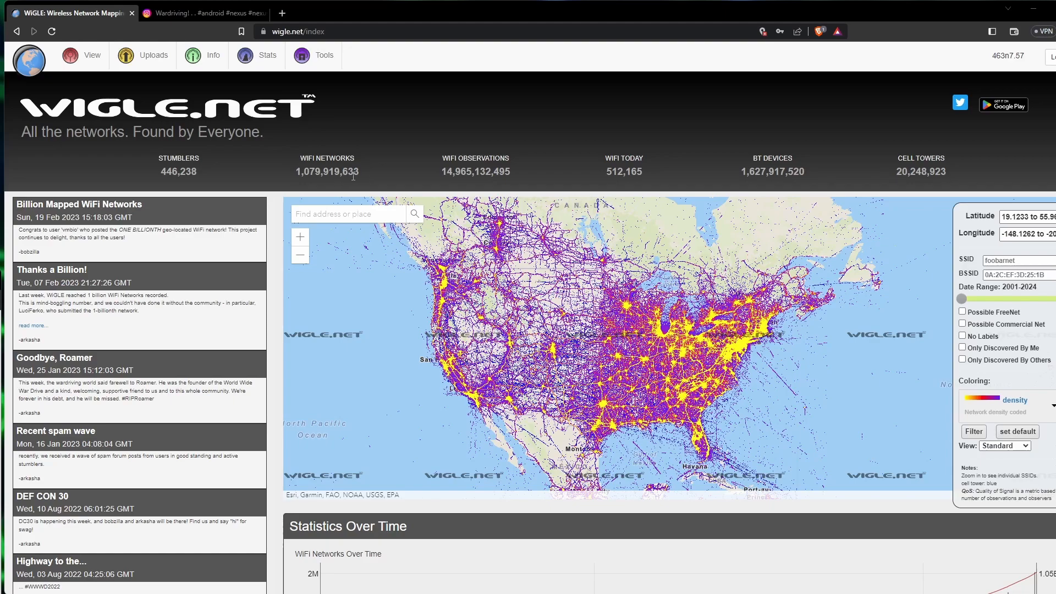
pyautogui.moveTo(468, 191)
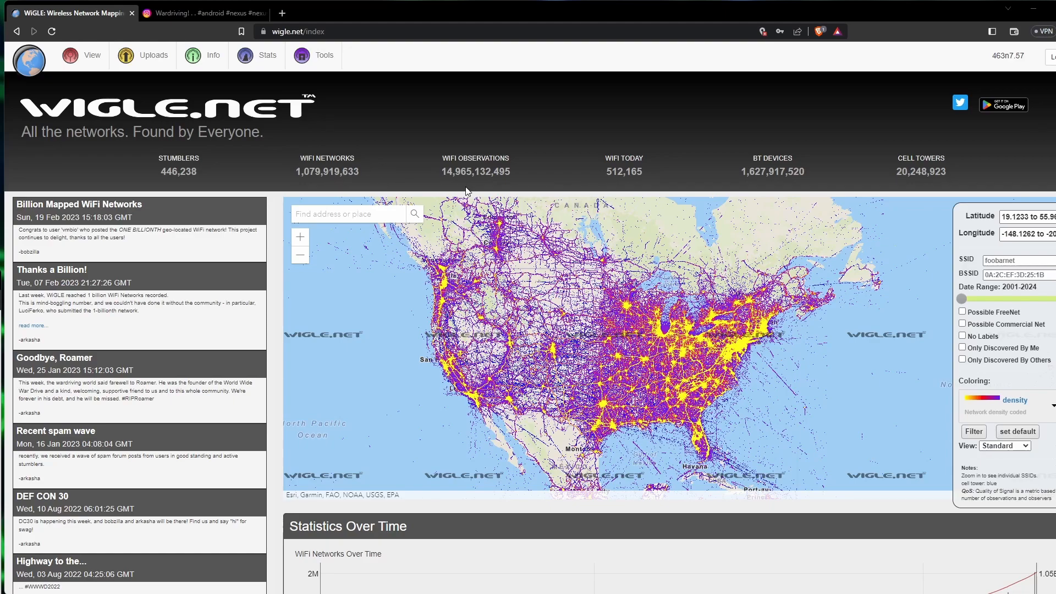
pyautogui.moveTo(458, 194)
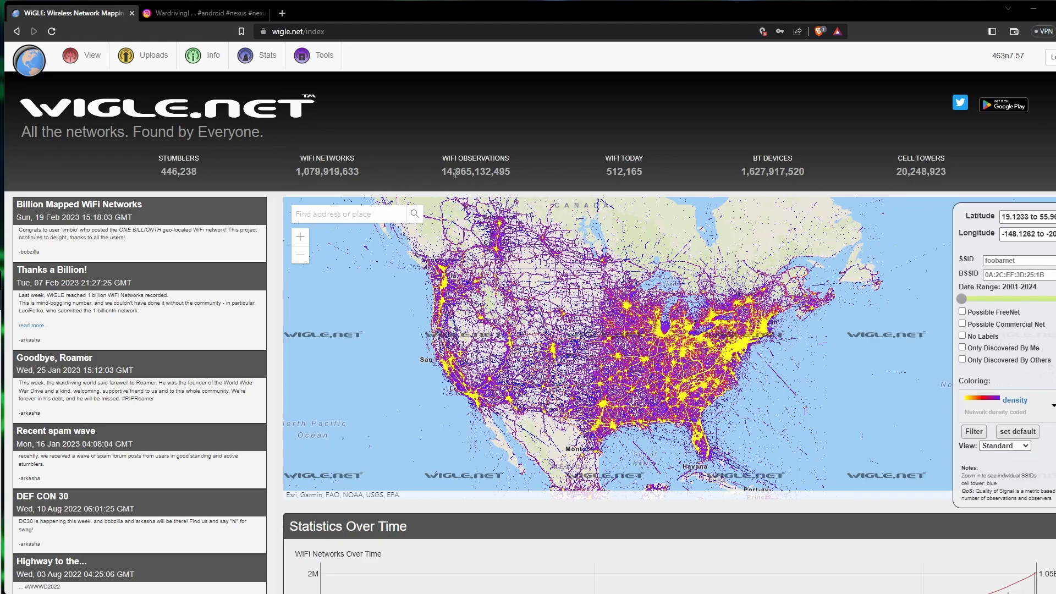
pyautogui.moveTo(593, 185)
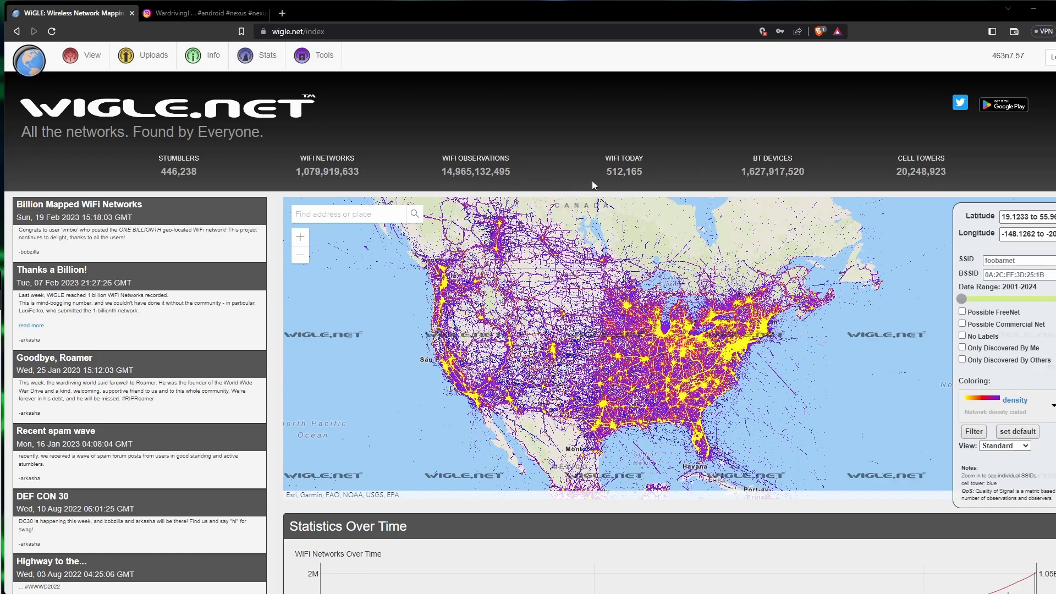
pyautogui.moveTo(609, 175)
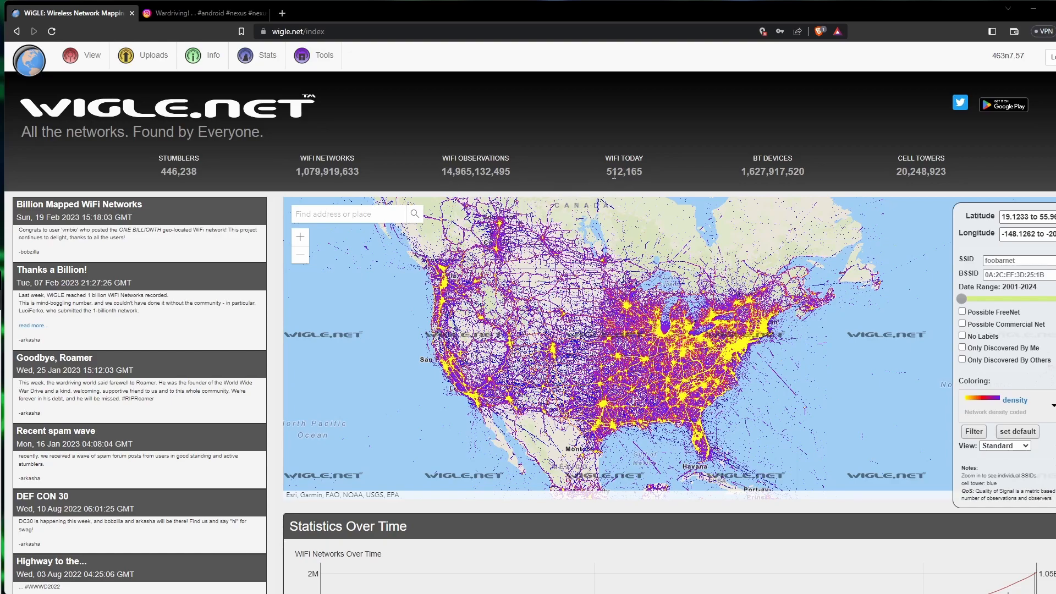
pyautogui.moveTo(670, 176)
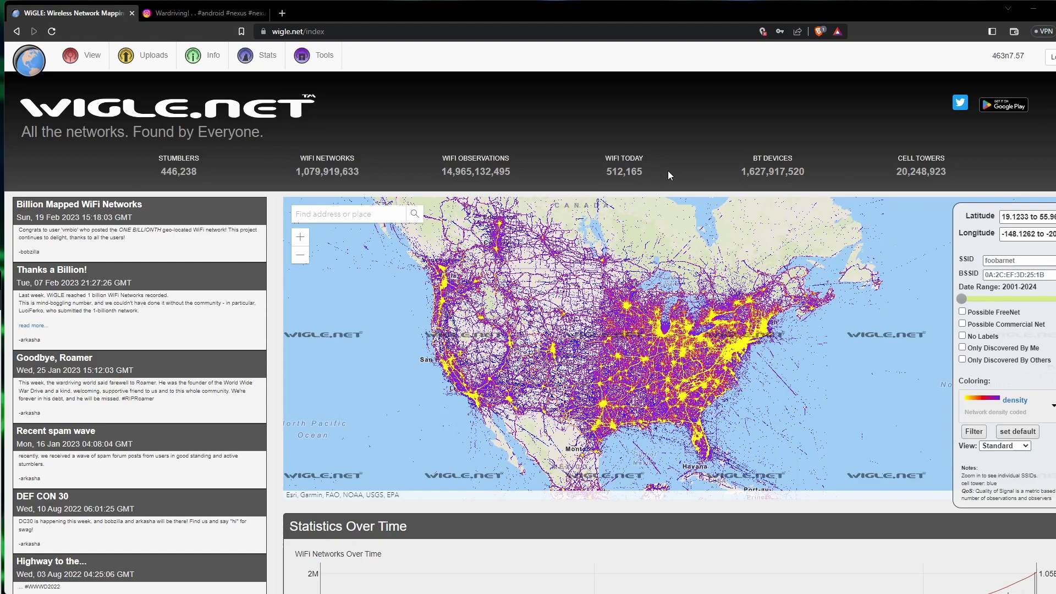
pyautogui.moveTo(749, 186)
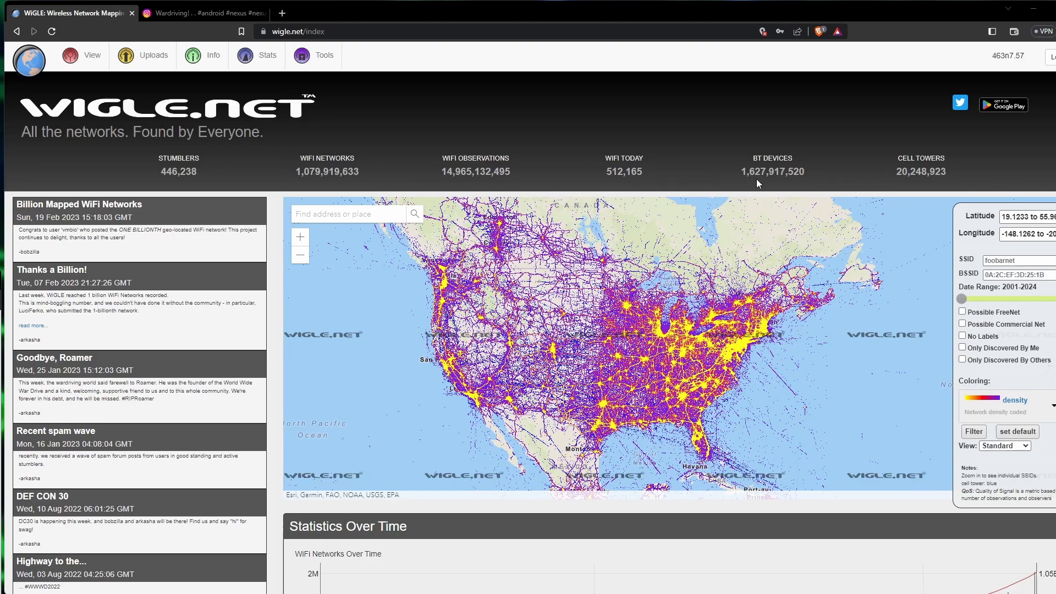
pyautogui.moveTo(764, 173)
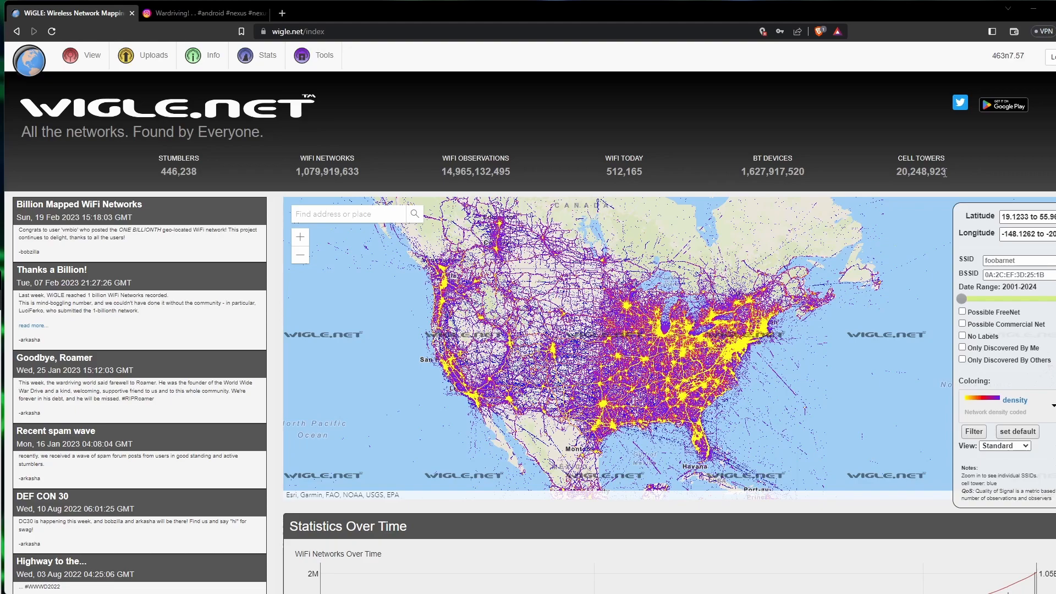
pyautogui.moveTo(242, 60)
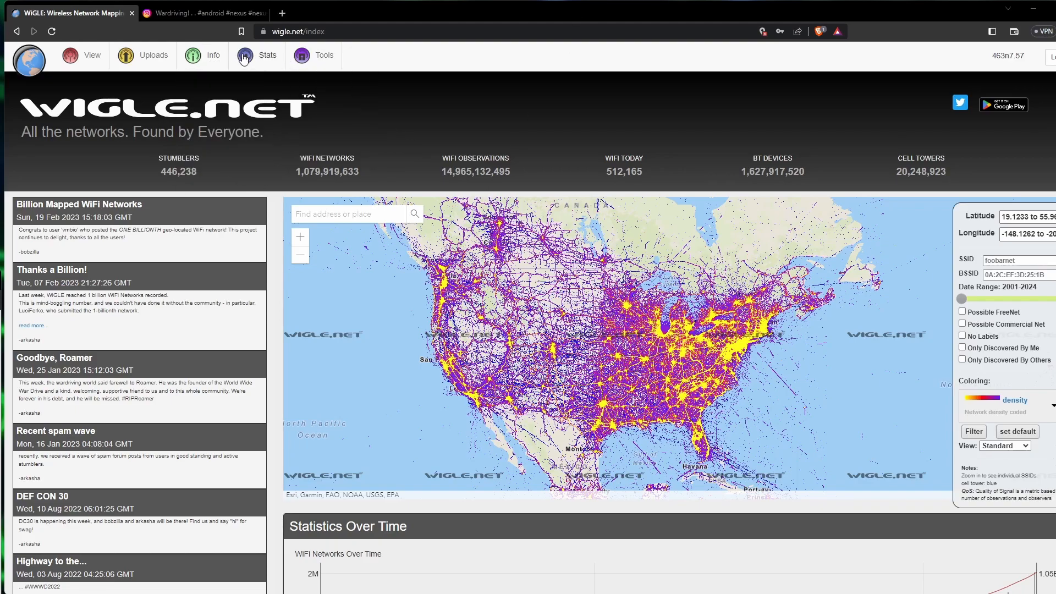
pyautogui.moveTo(124, 44)
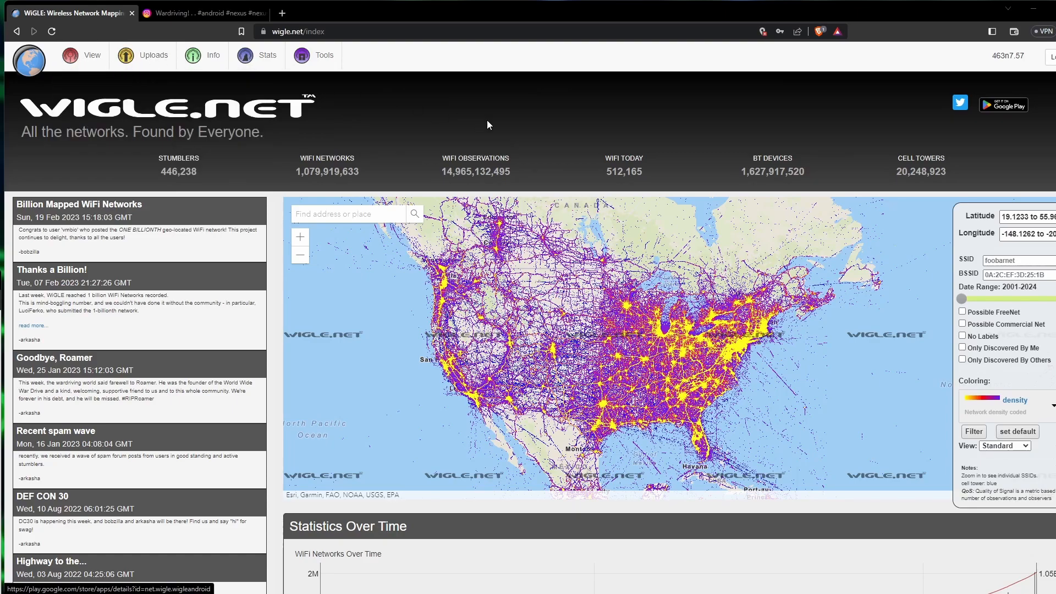
# Pan the network density map down toward Central America and the Caribbean
pyautogui.scroll(-3)
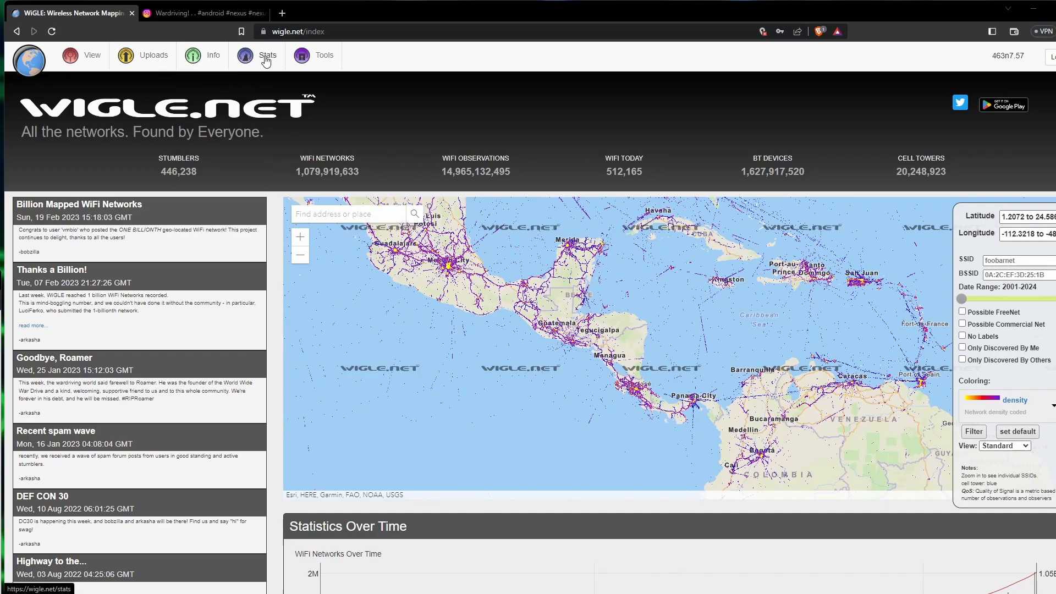
# View the Stats SSID/Manufacturers rankings and scroll through both tables to the end
pyautogui.click(268, 55)
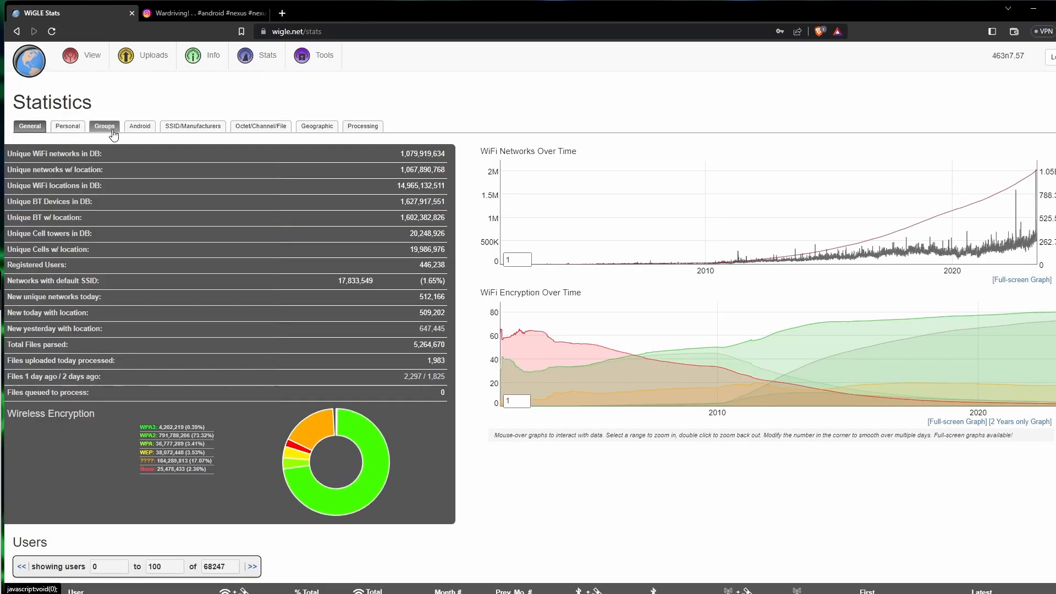
pyautogui.click(192, 125)
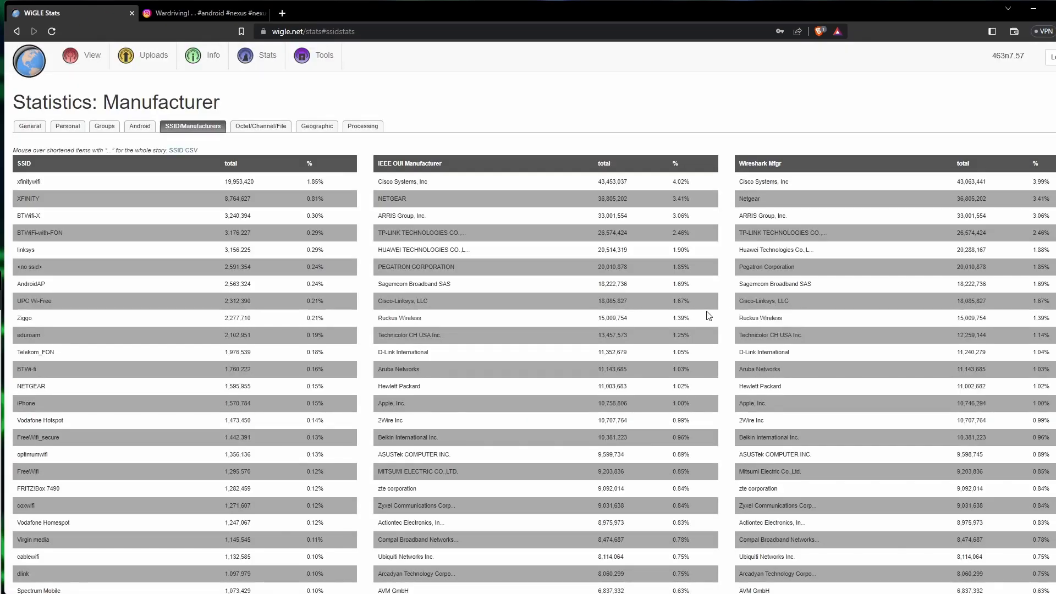
pyautogui.scroll(-3)
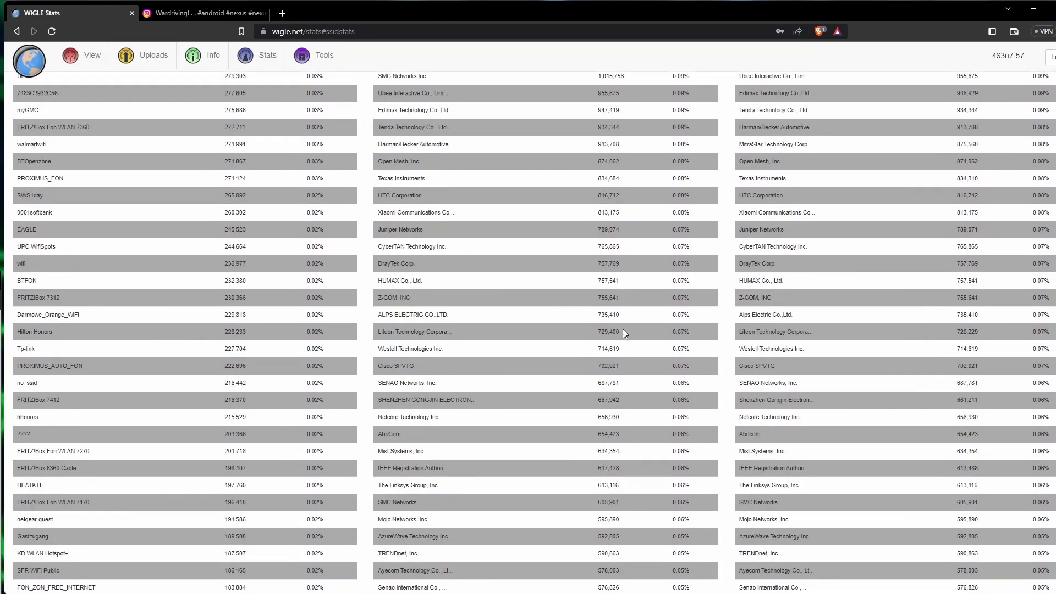
pyautogui.scroll(-3)
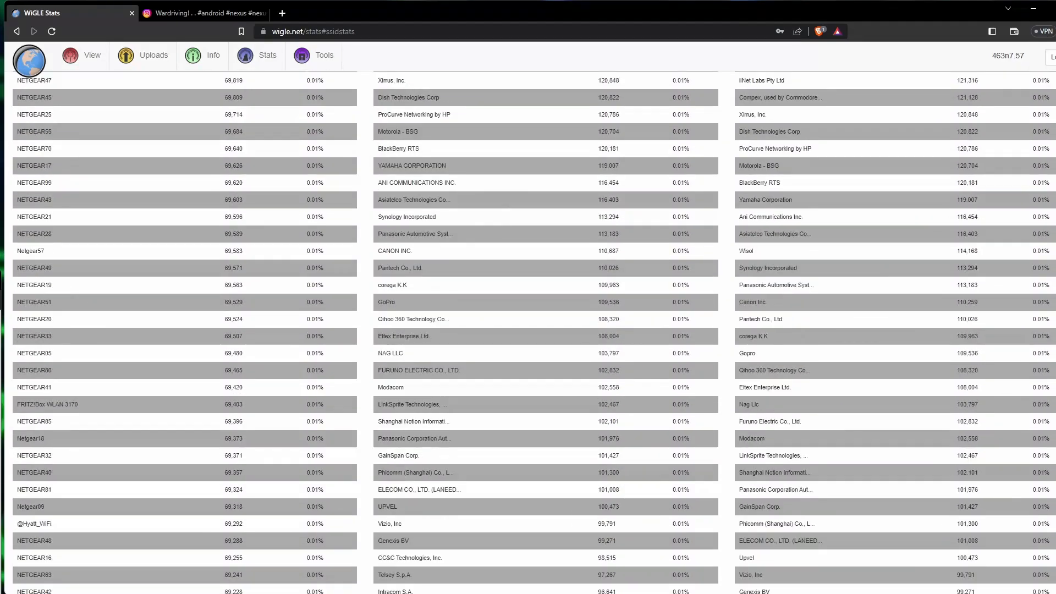
pyautogui.scroll(-3)
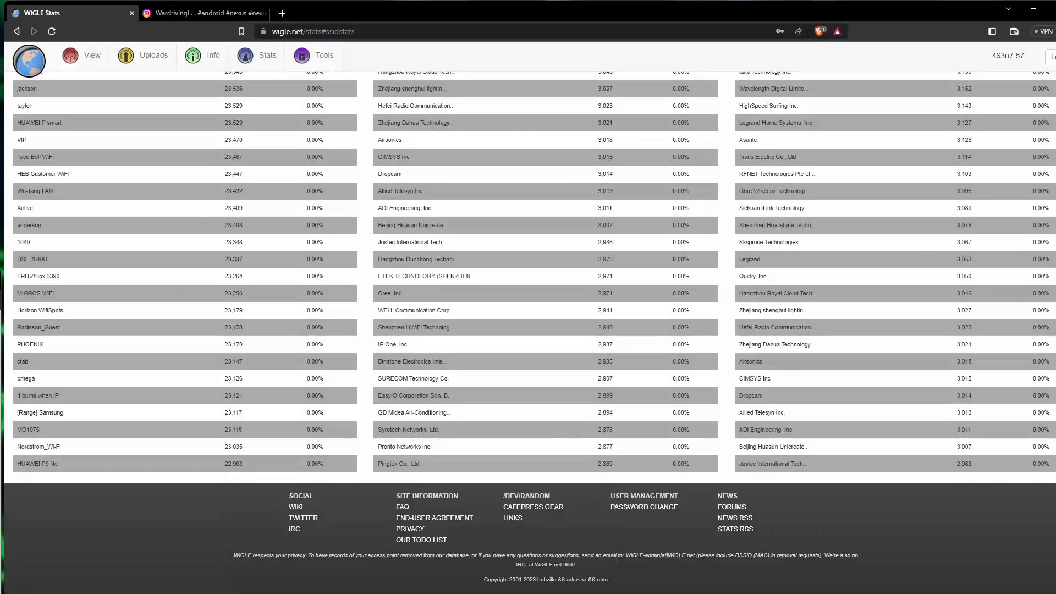
pyautogui.moveTo(711, 481)
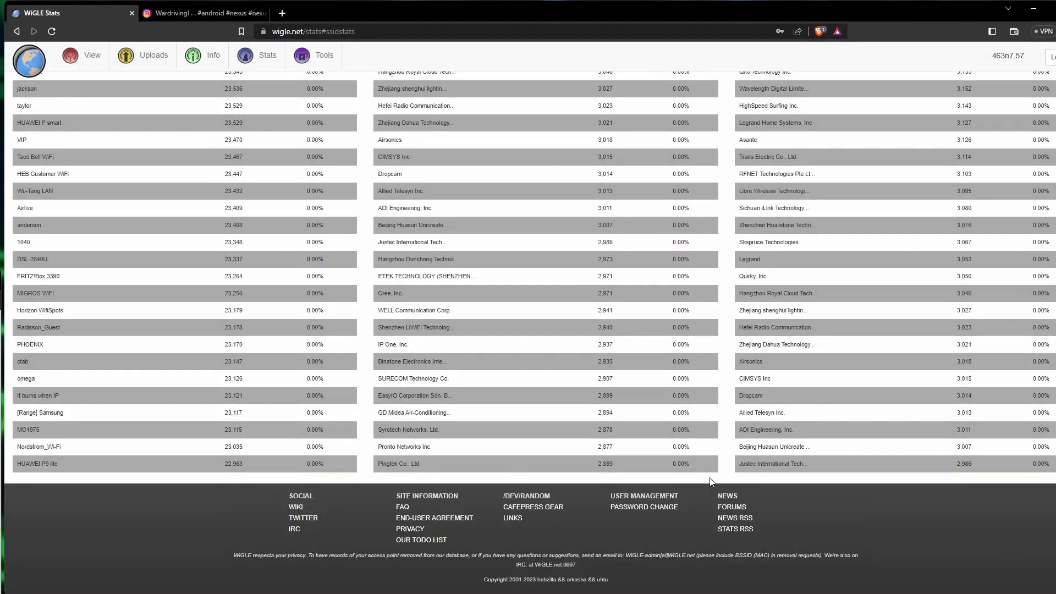
pyautogui.scroll(3)
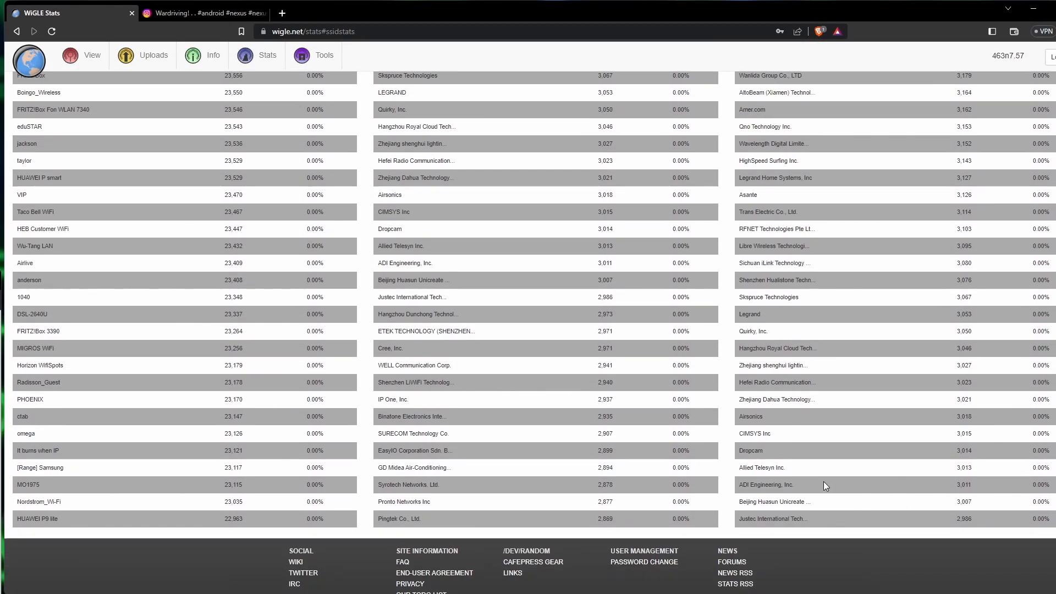
pyautogui.moveTo(889, 443)
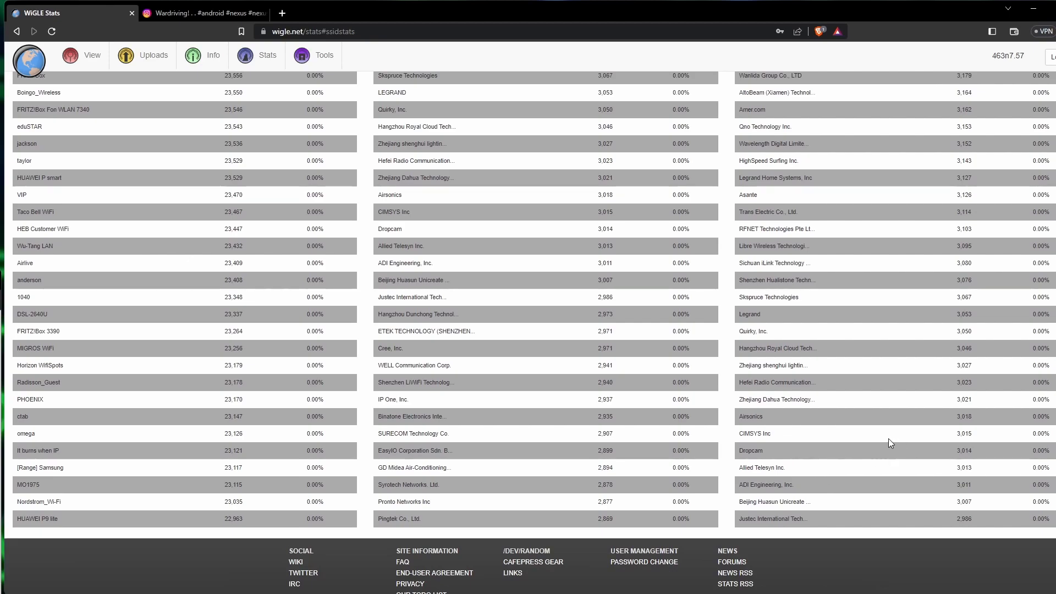
pyautogui.scroll(-3)
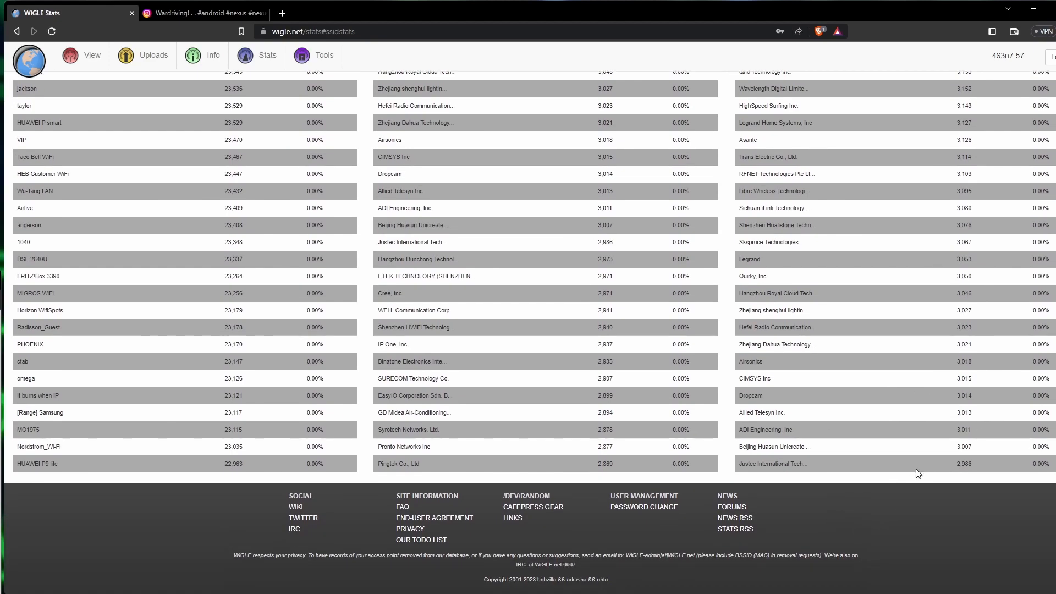
pyautogui.moveTo(952, 475)
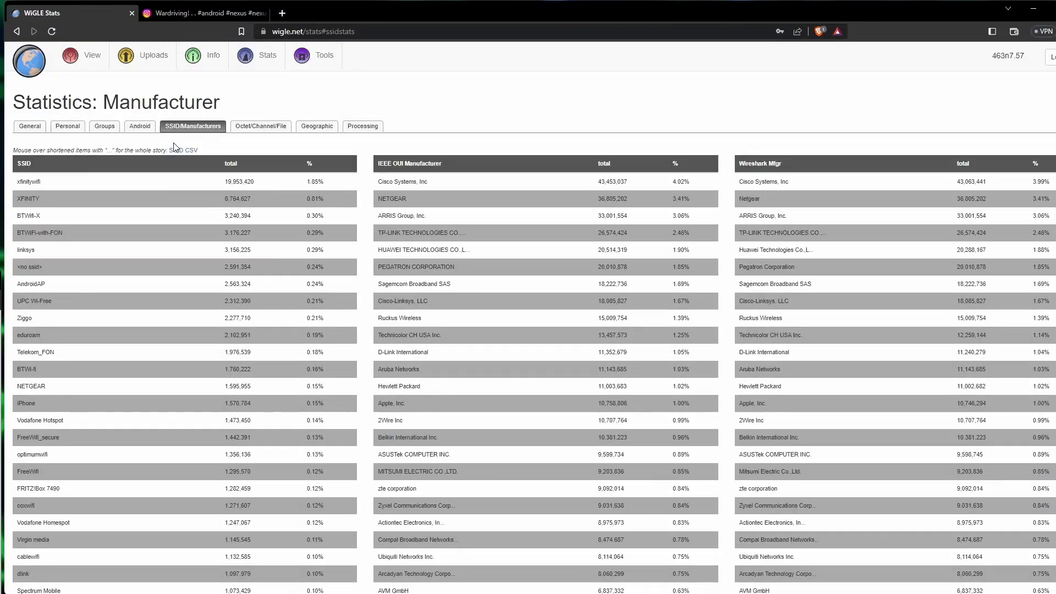
pyautogui.moveTo(30, 125)
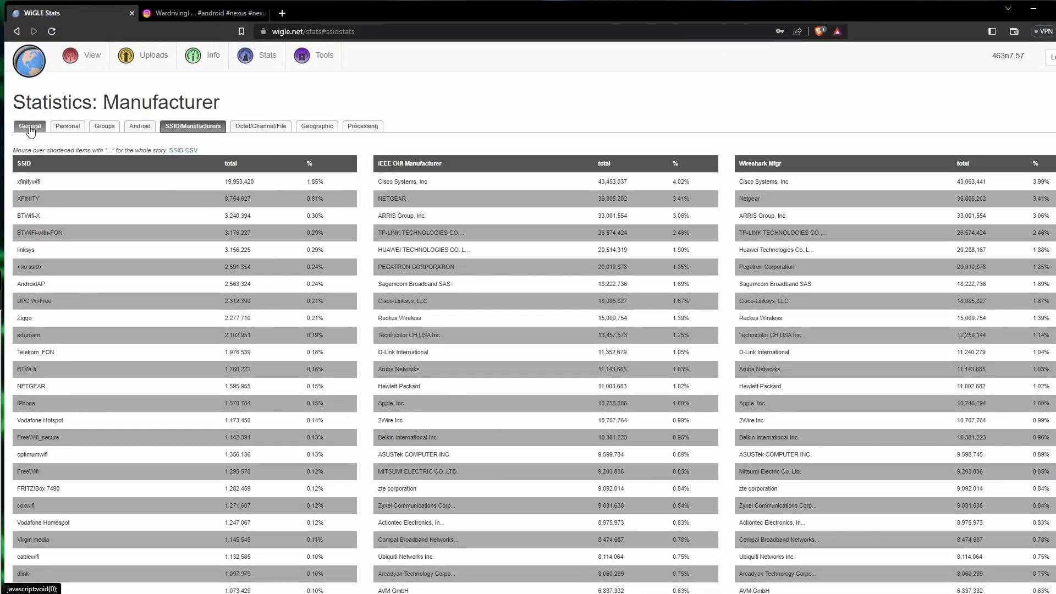
# Return home via the General tab and logo, then zoom the map into San Francisco streets
pyautogui.click(29, 126)
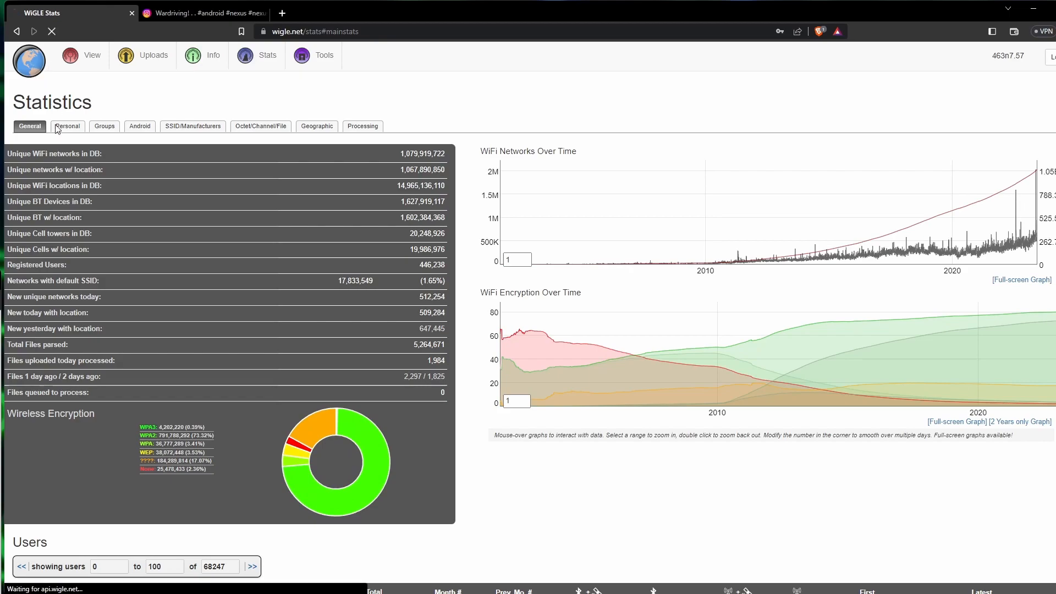
pyautogui.click(29, 59)
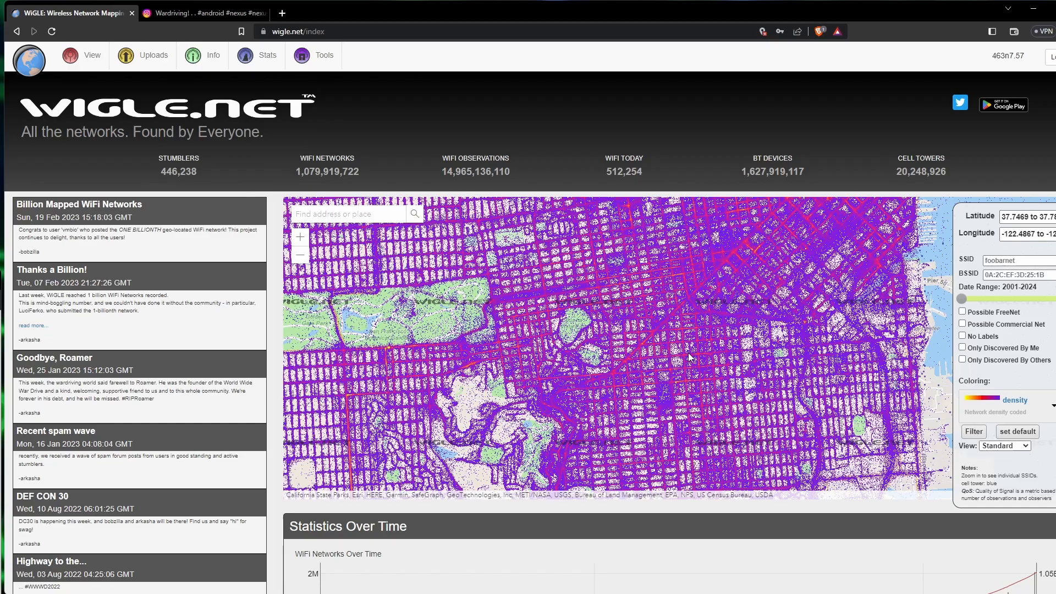
pyautogui.scroll(3)
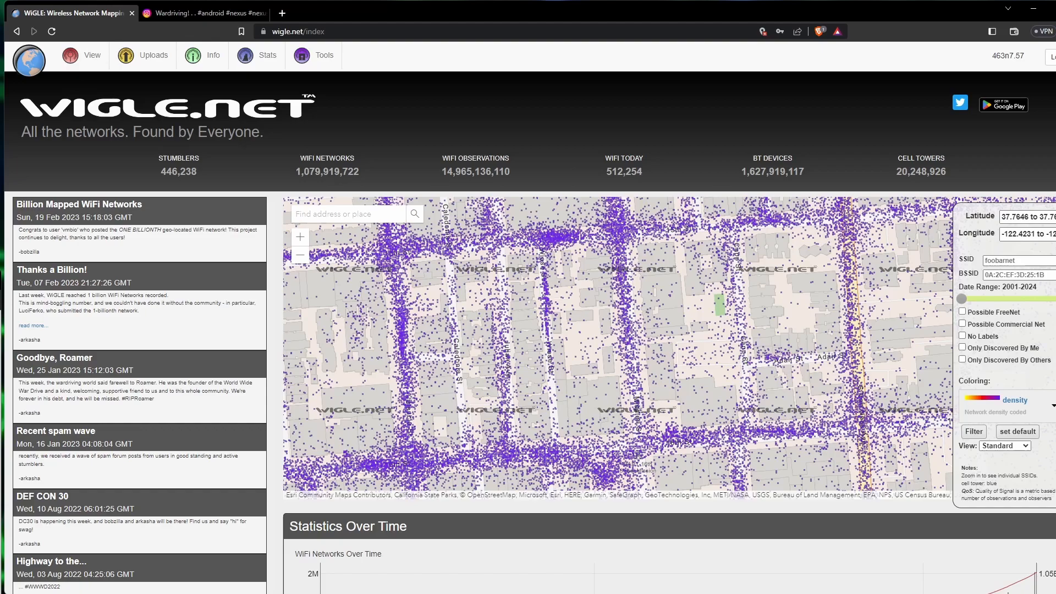
pyautogui.moveTo(249, 76)
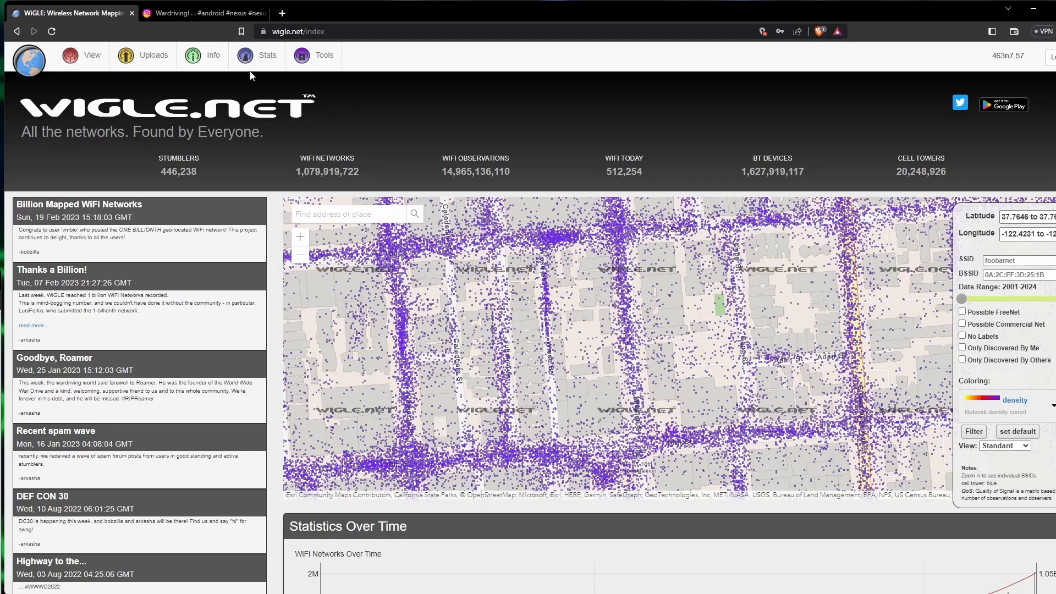
pyautogui.click(266, 55)
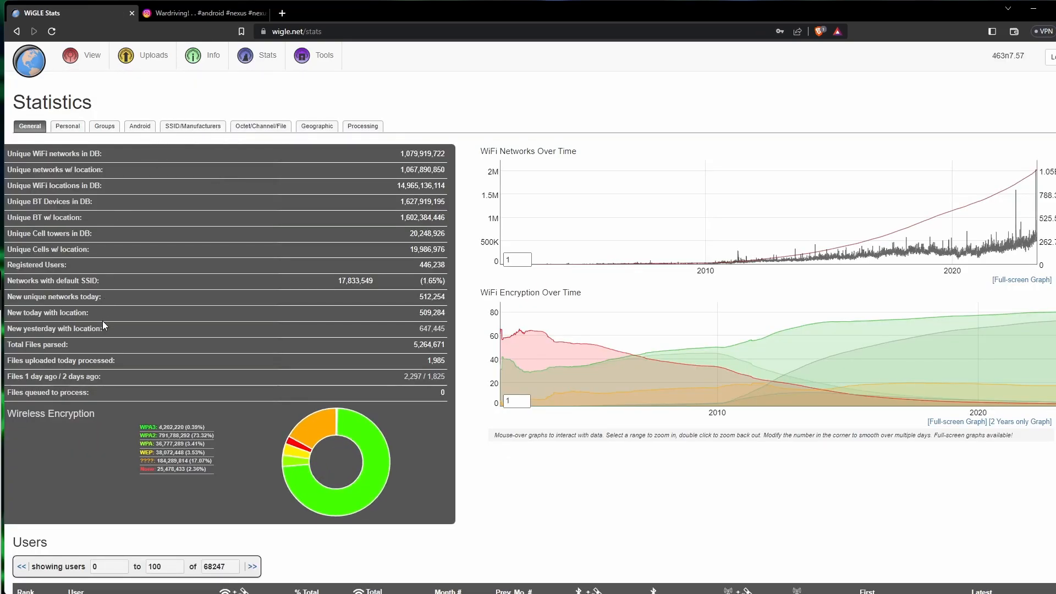
pyautogui.moveTo(121, 298)
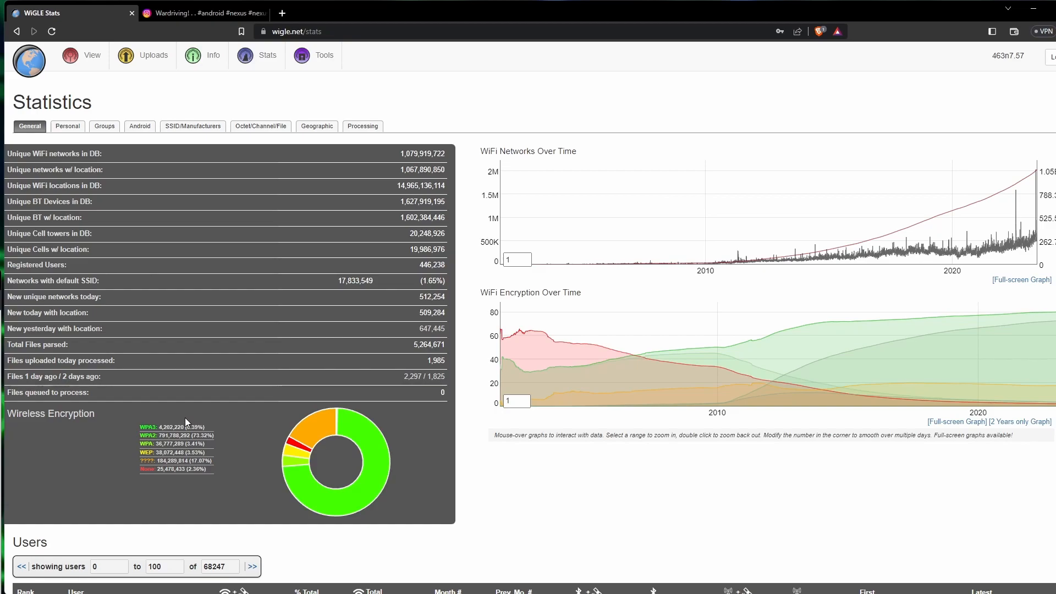
pyautogui.moveTo(226, 443)
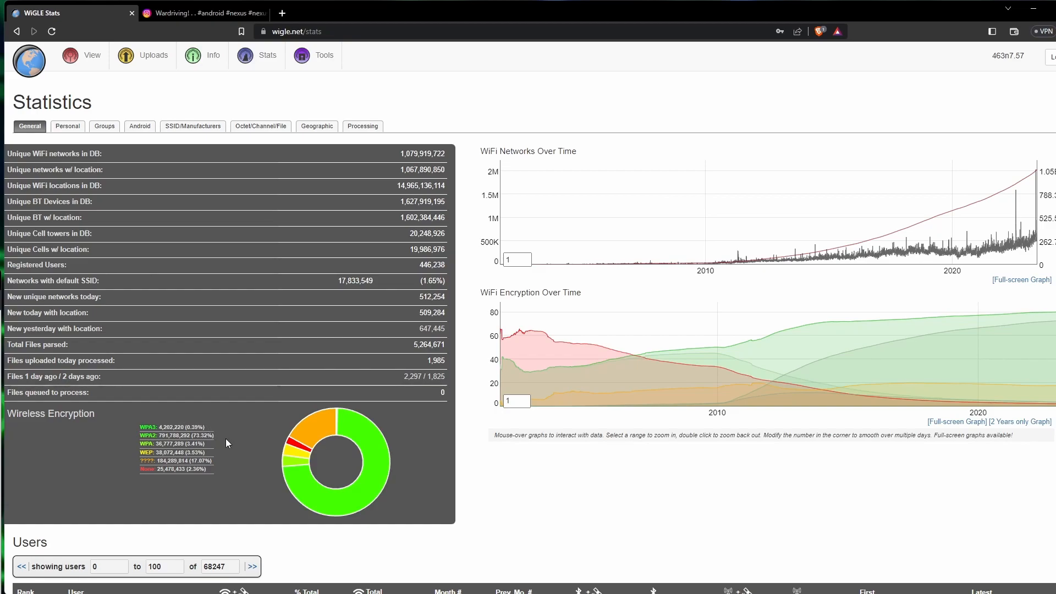
pyautogui.moveTo(210, 365)
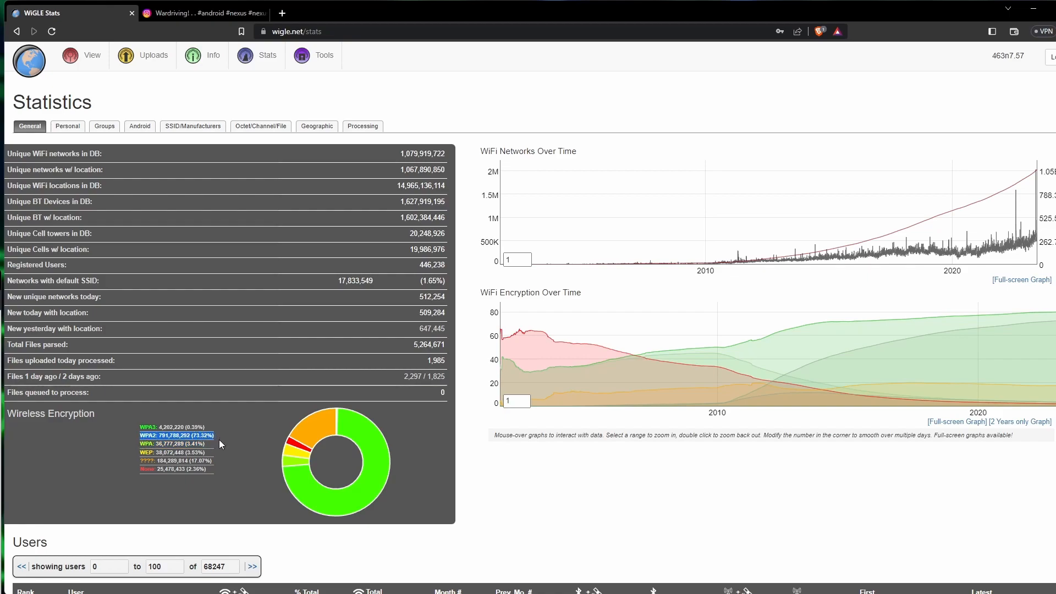
pyautogui.moveTo(220, 443)
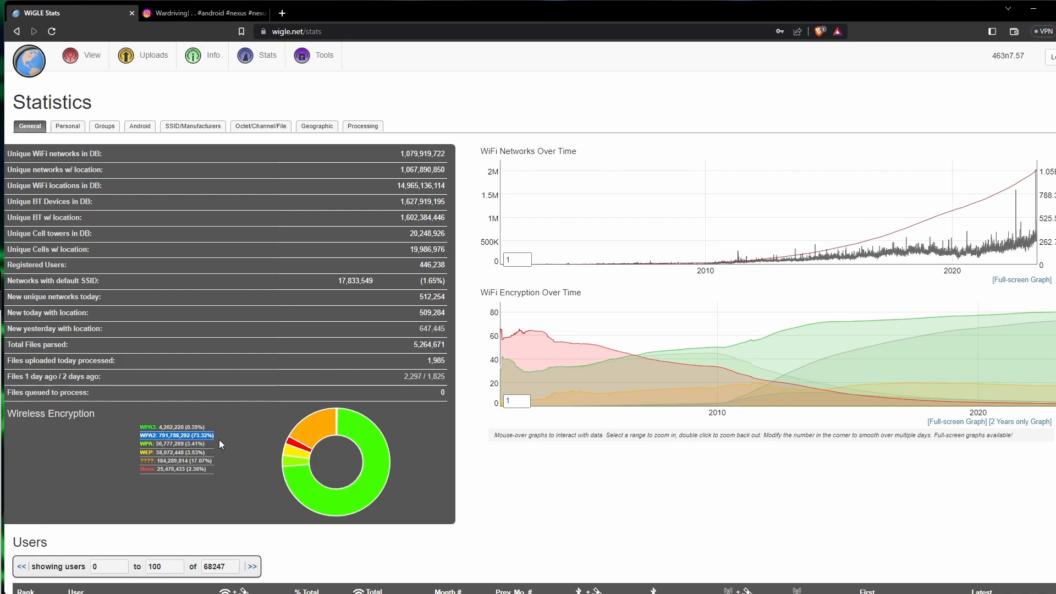
pyautogui.moveTo(145, 427)
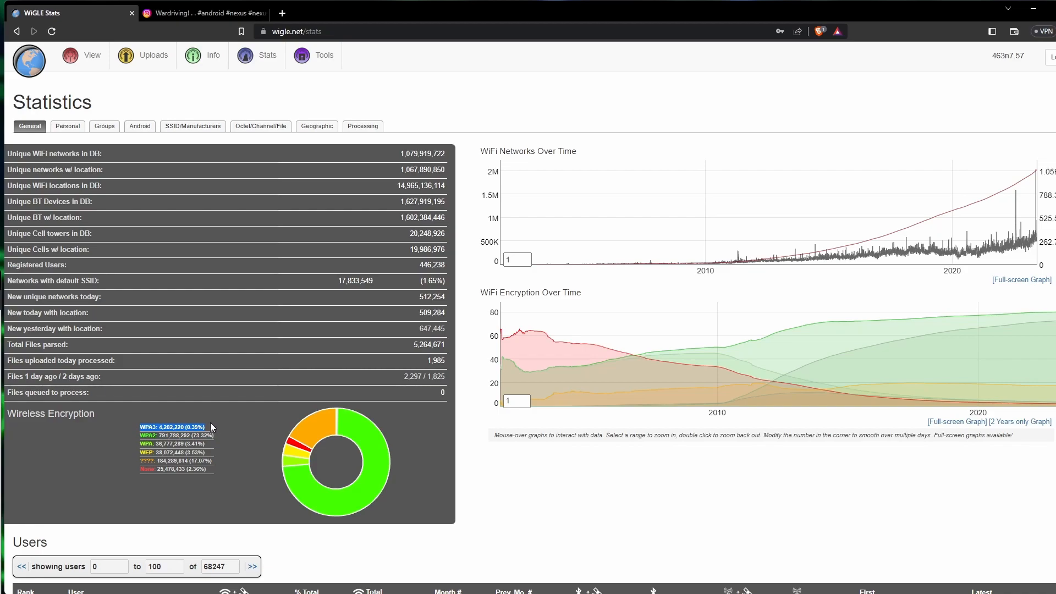
pyautogui.moveTo(199, 426)
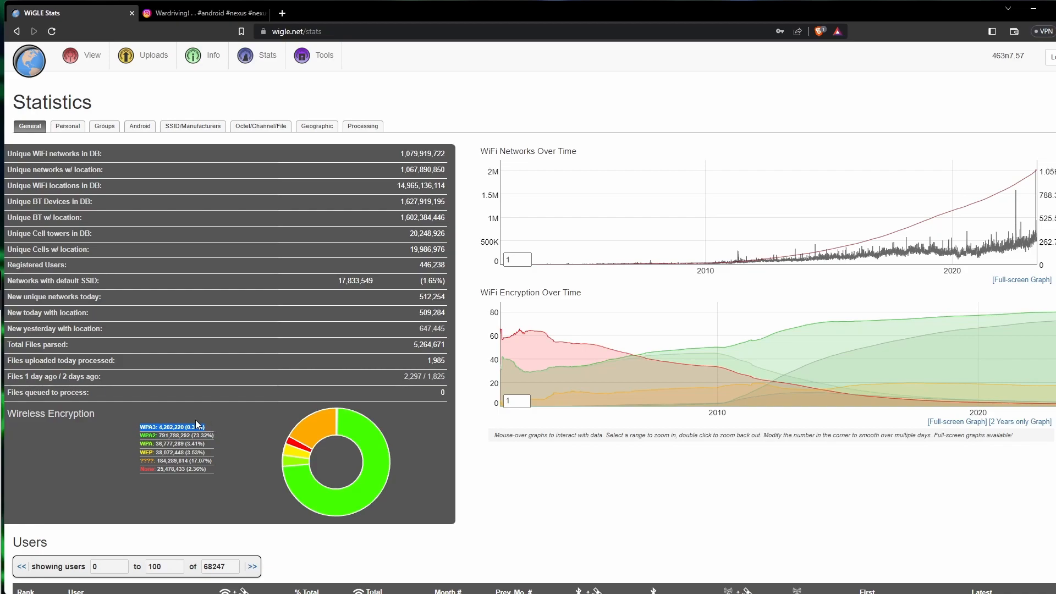
pyautogui.moveTo(74, 412)
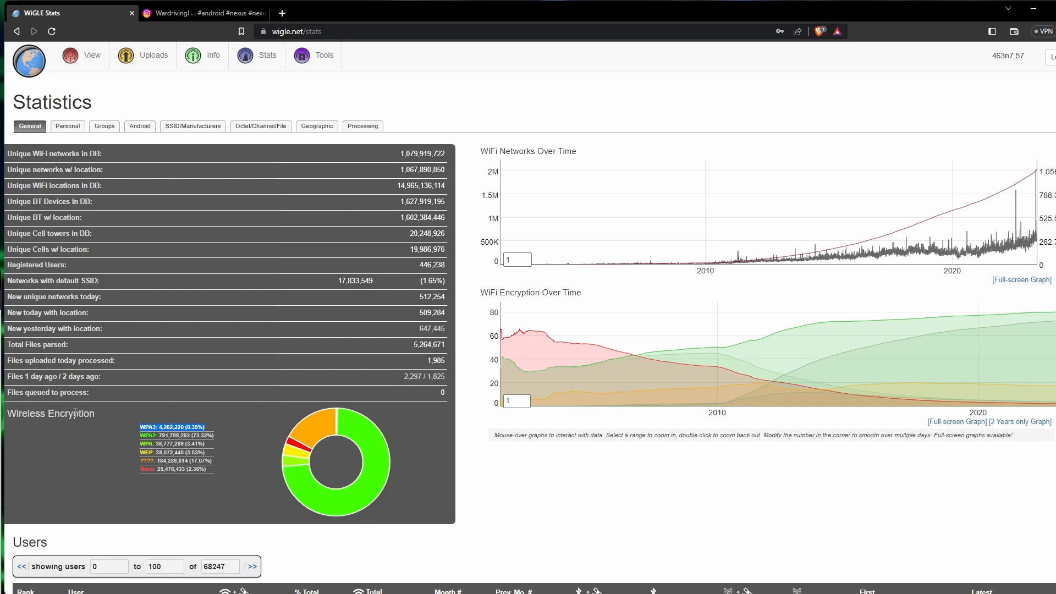
pyautogui.moveTo(322, 280)
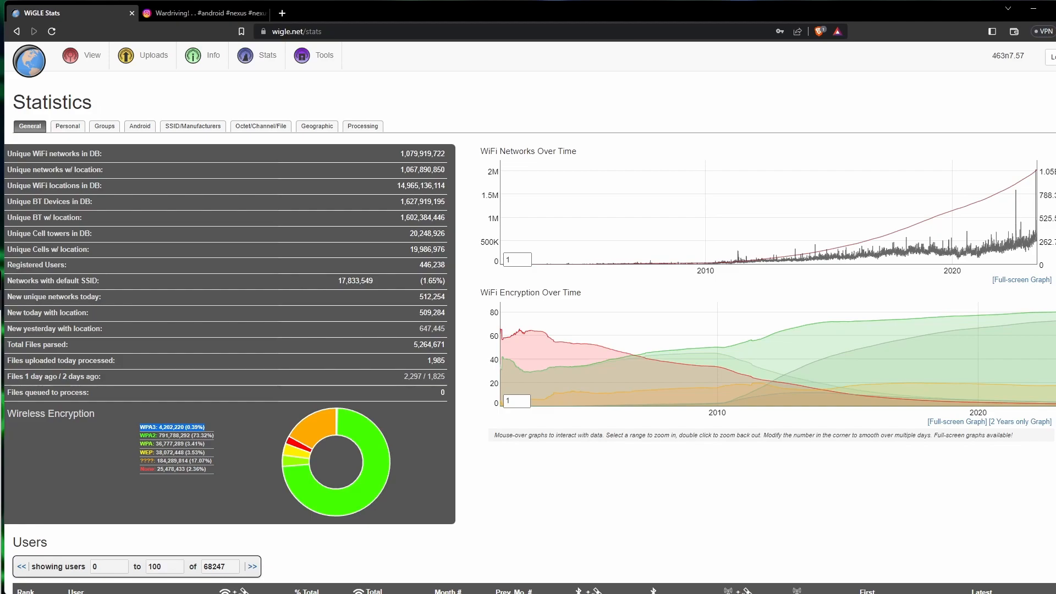
pyautogui.moveTo(770, 204)
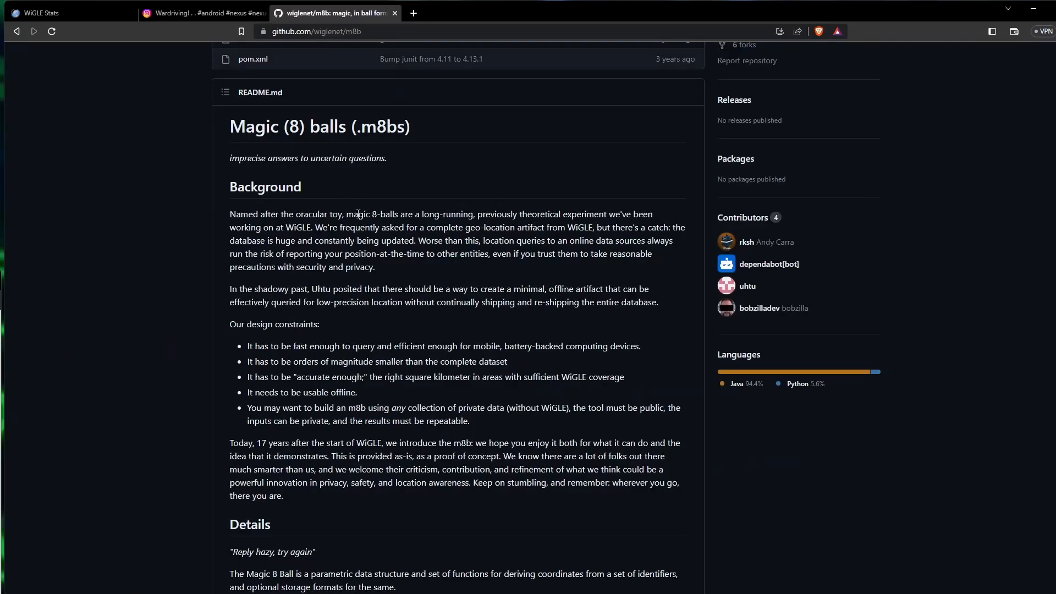
pyautogui.moveTo(349, 194)
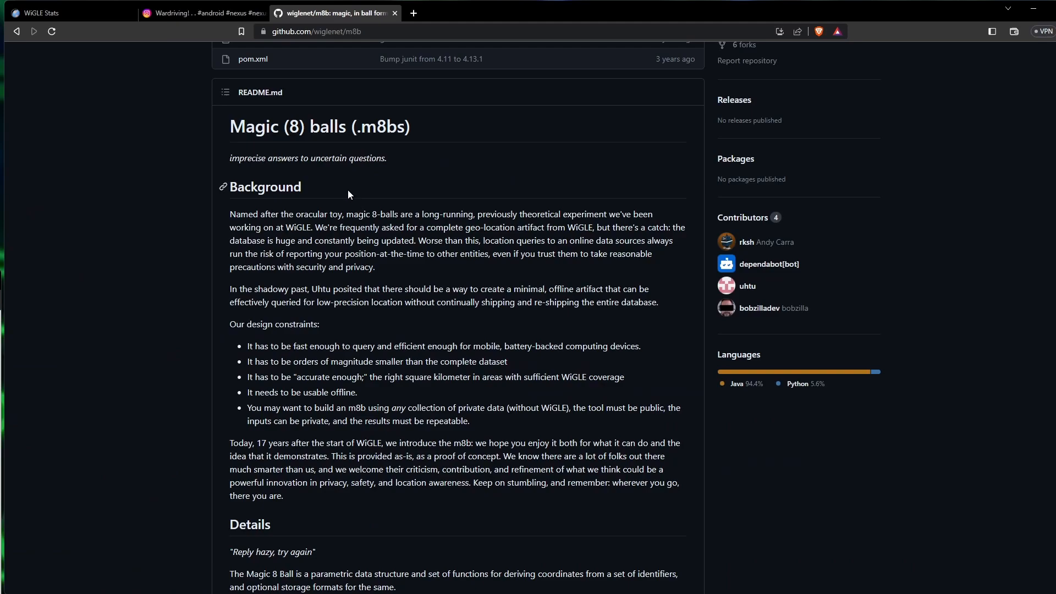
pyautogui.moveTo(339, 199)
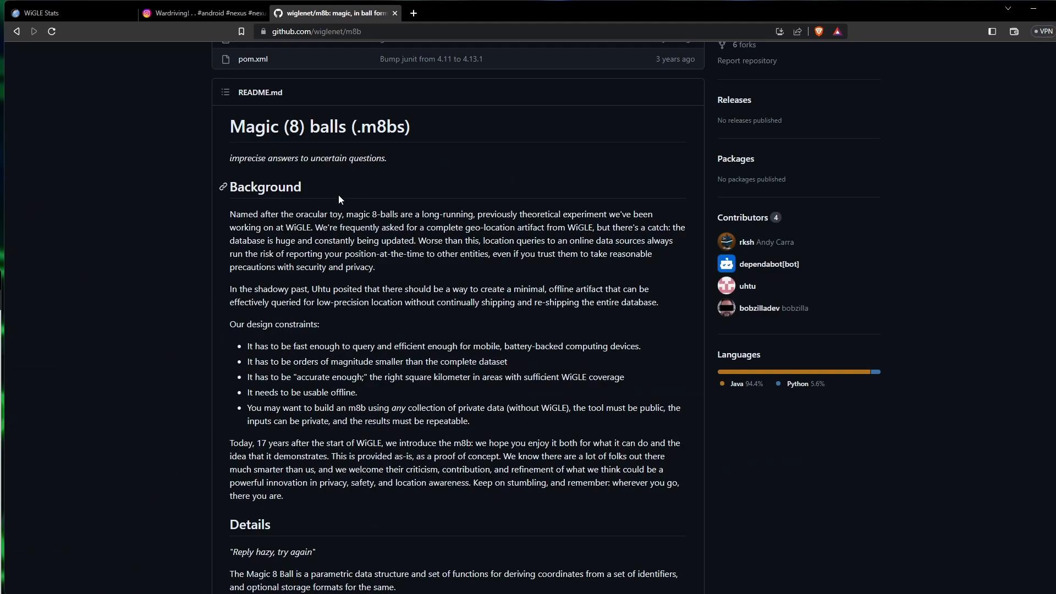
pyautogui.moveTo(350, 239)
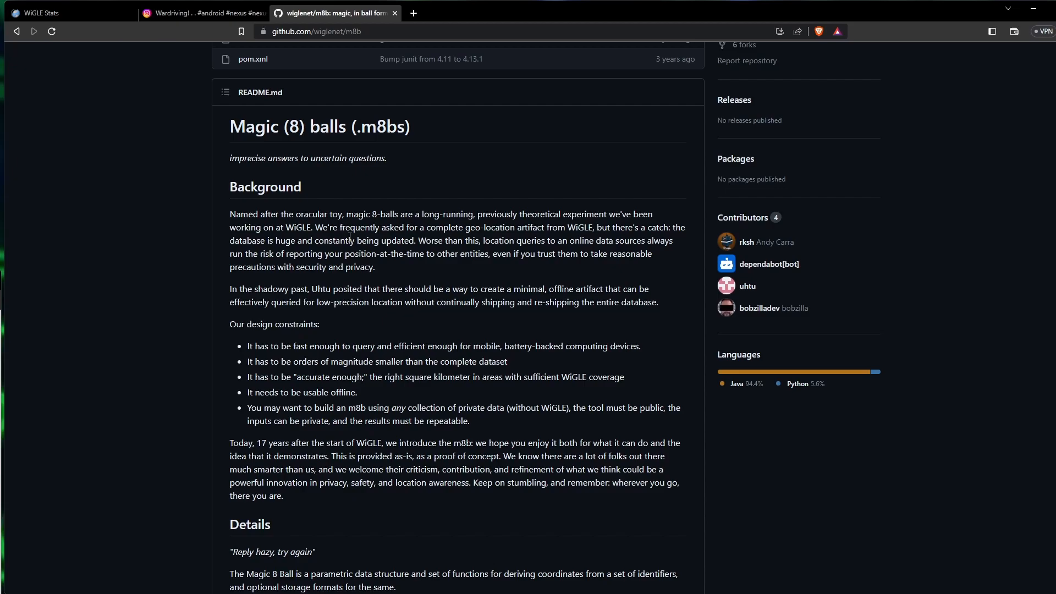
pyautogui.moveTo(387, 409)
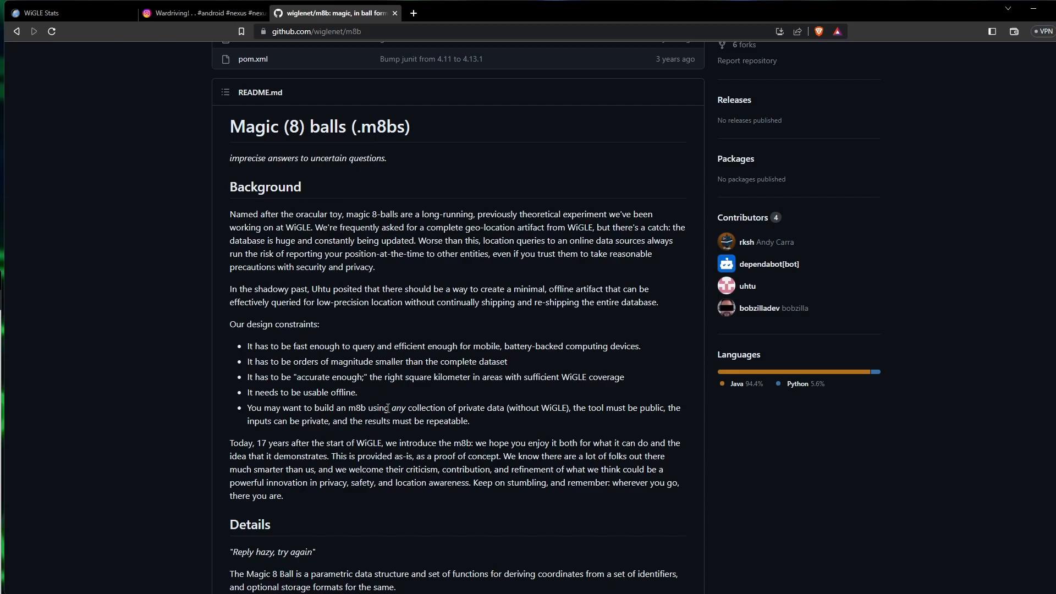
pyautogui.scroll(3)
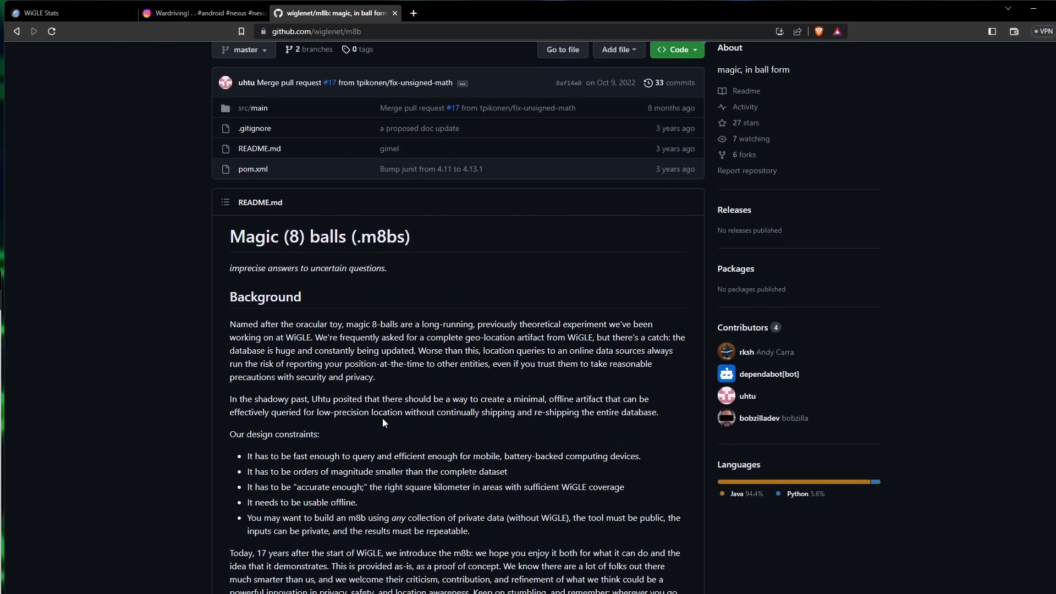
pyautogui.scroll(-3)
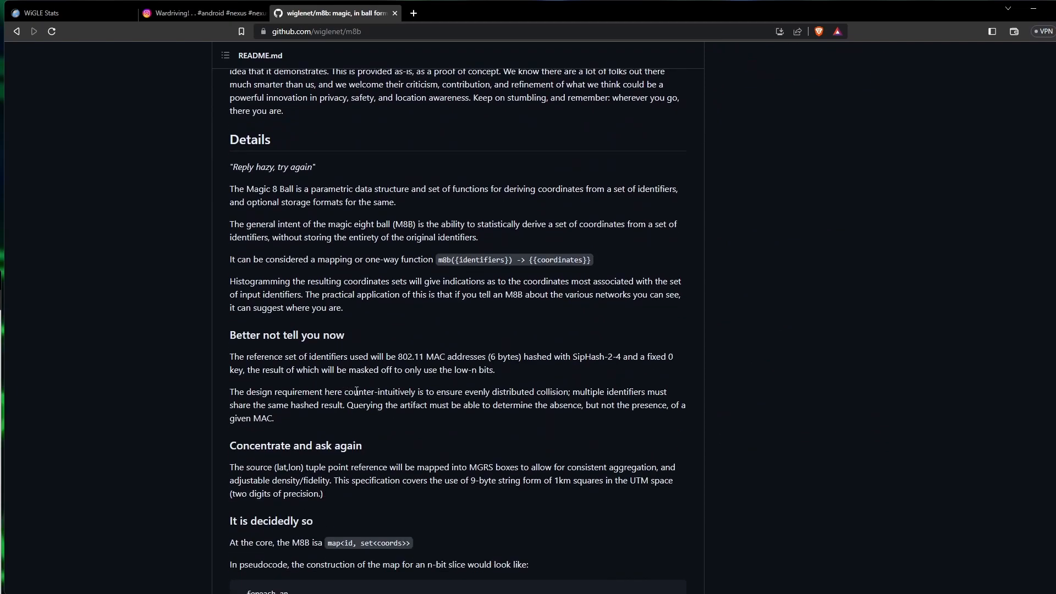
pyautogui.scroll(3)
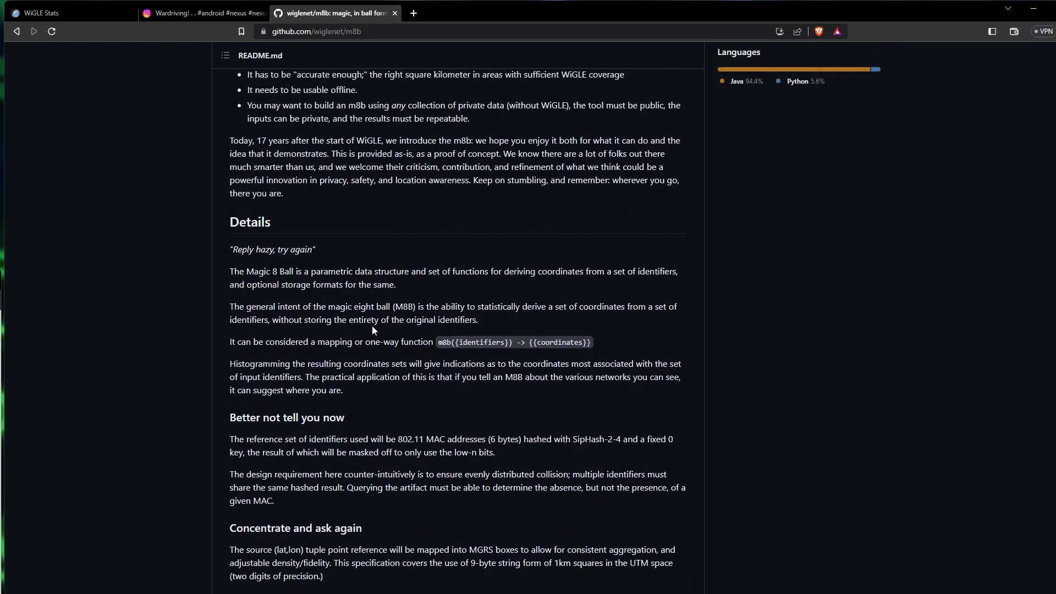
pyautogui.scroll(-3)
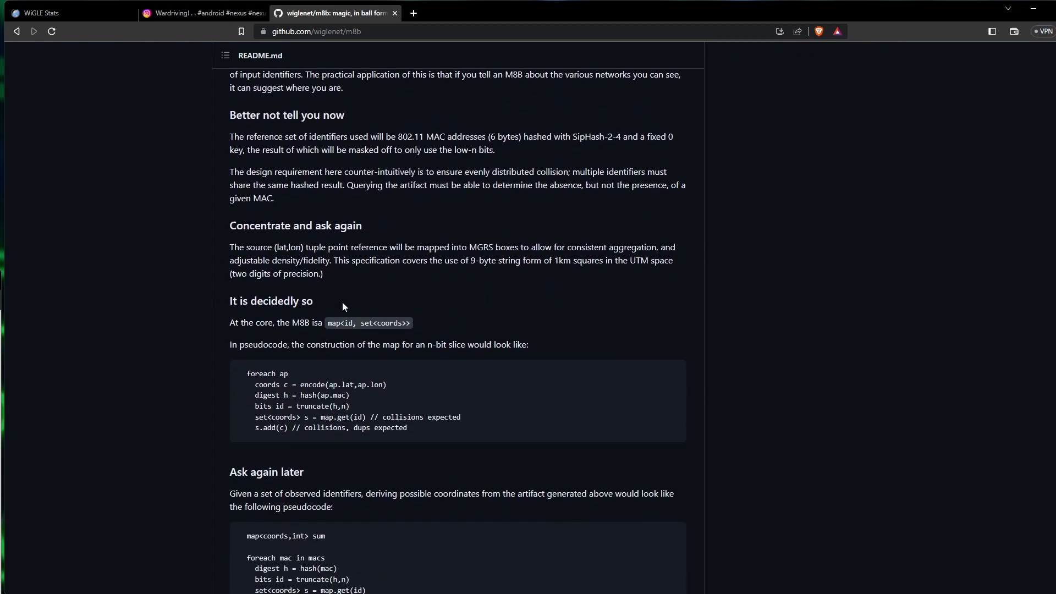
pyautogui.moveTo(320, 230)
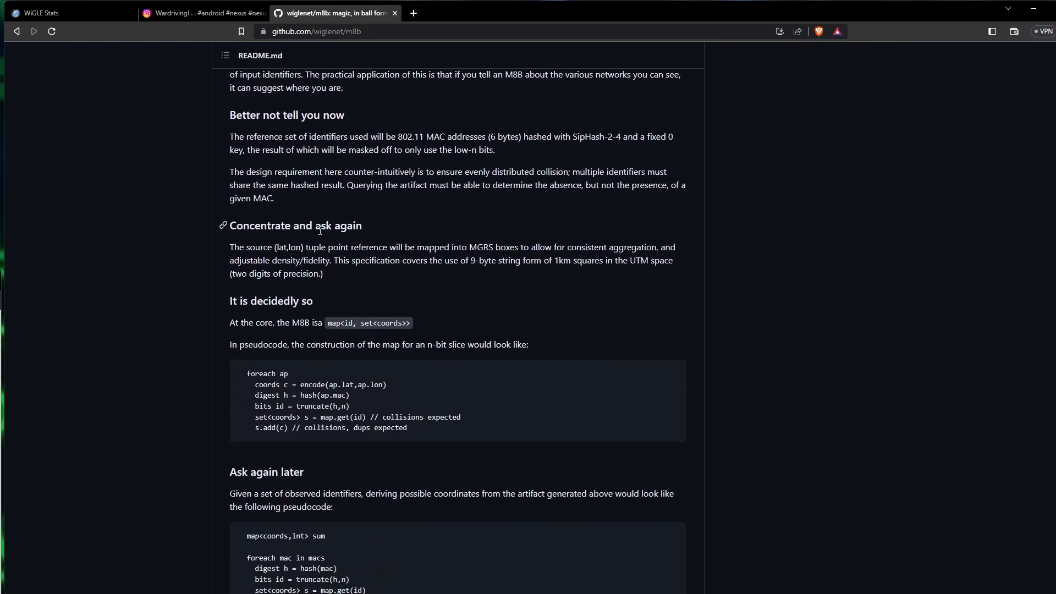
pyautogui.moveTo(353, 203)
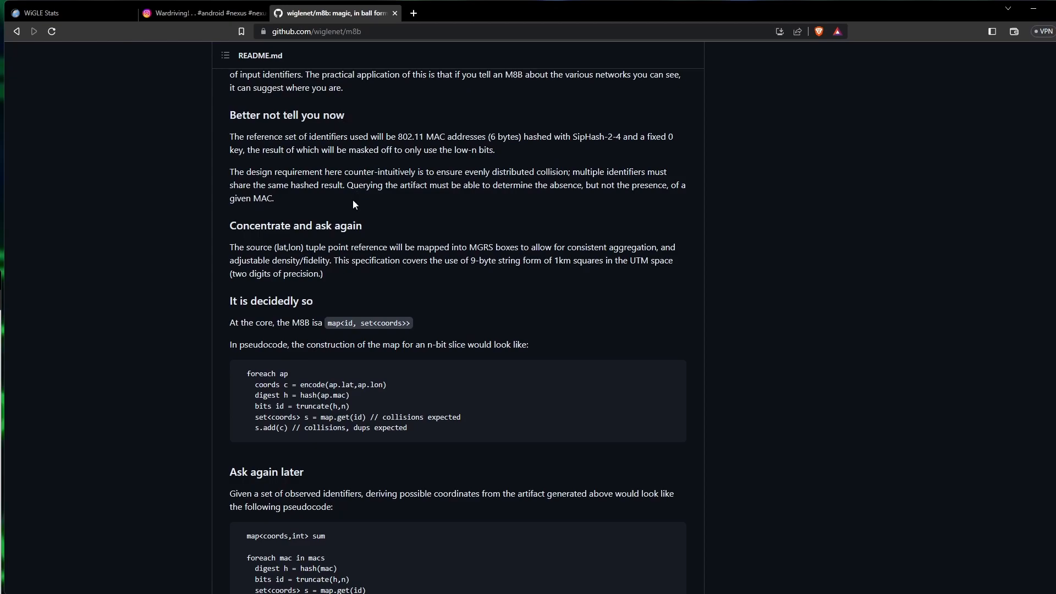
pyautogui.moveTo(353, 216)
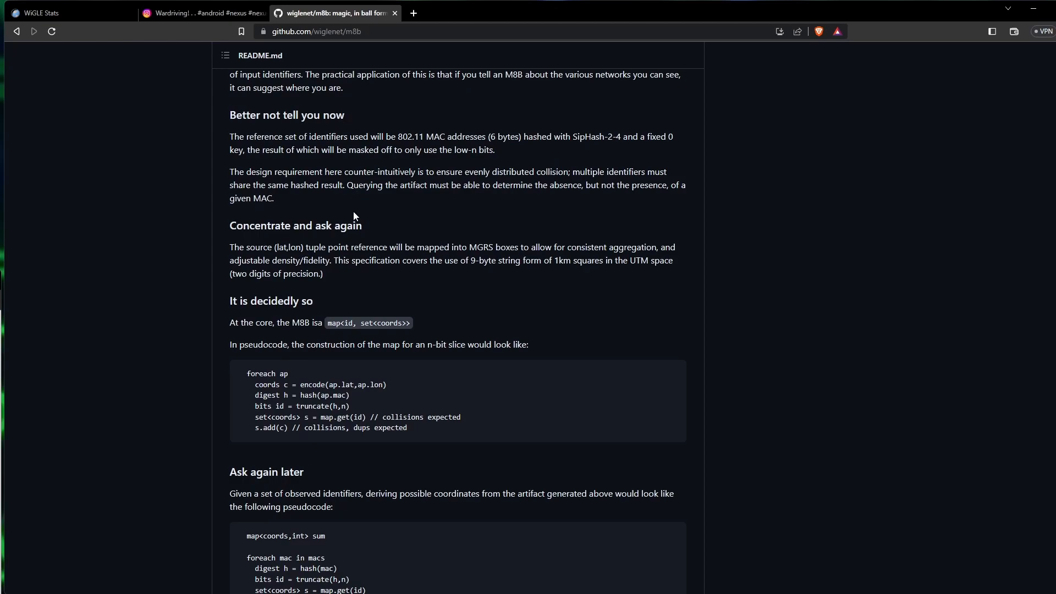
pyautogui.moveTo(307, 221)
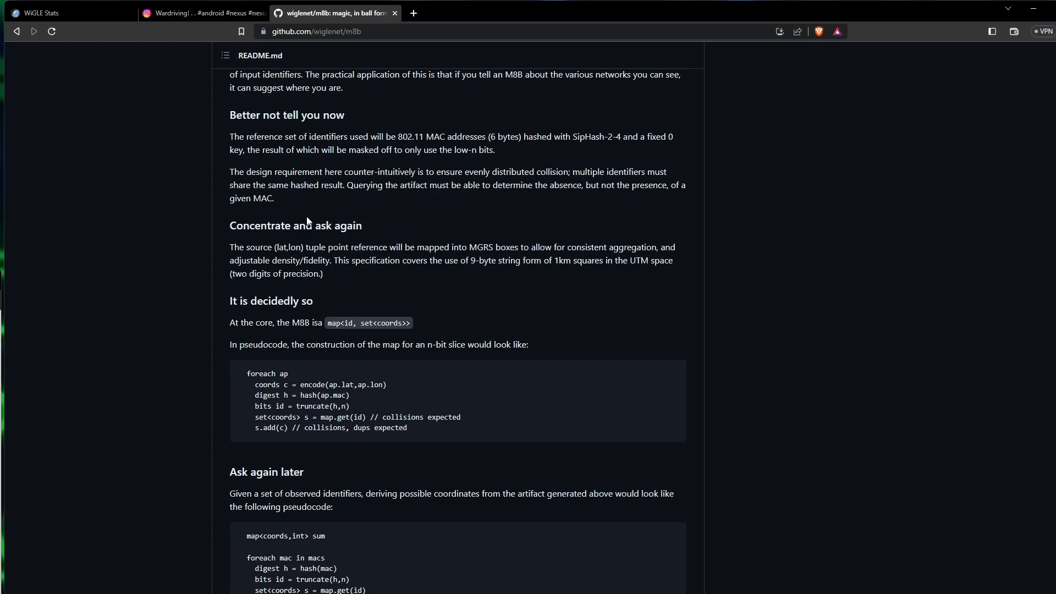
pyautogui.moveTo(323, 262)
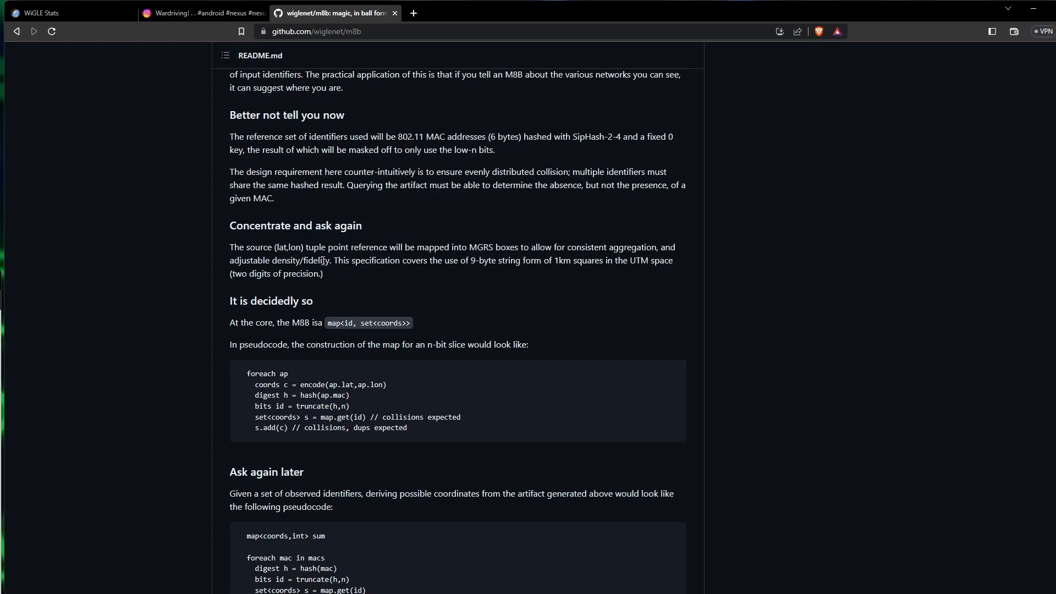
pyautogui.moveTo(250, 166)
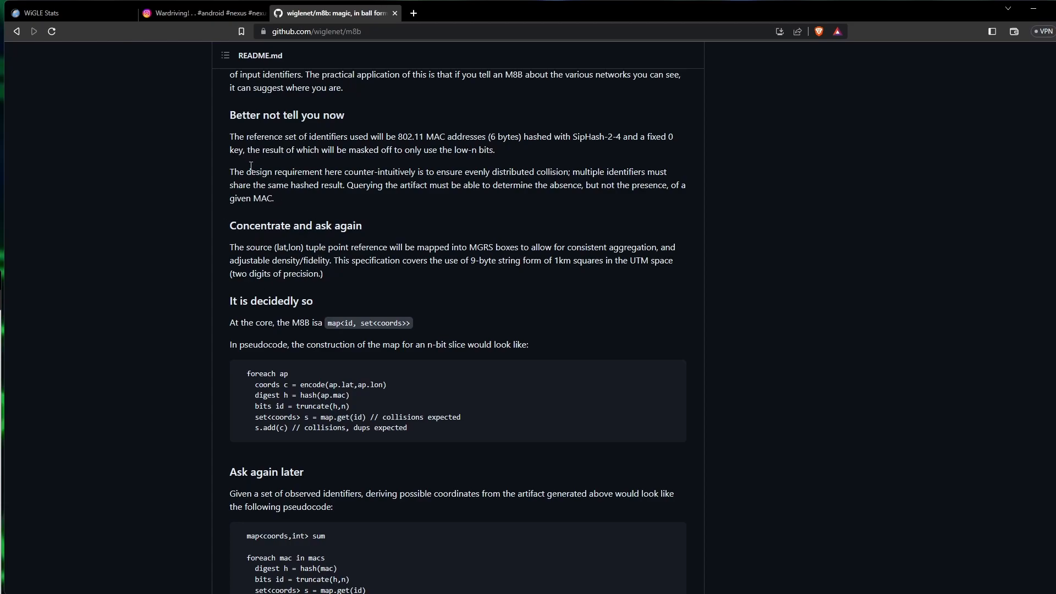
pyautogui.scroll(3)
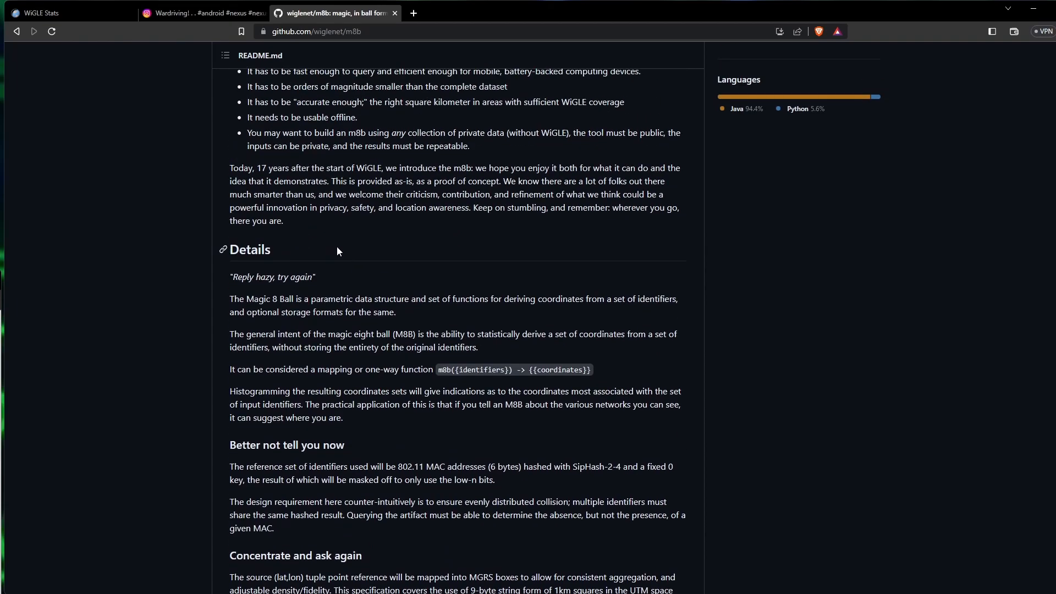
pyautogui.scroll(3)
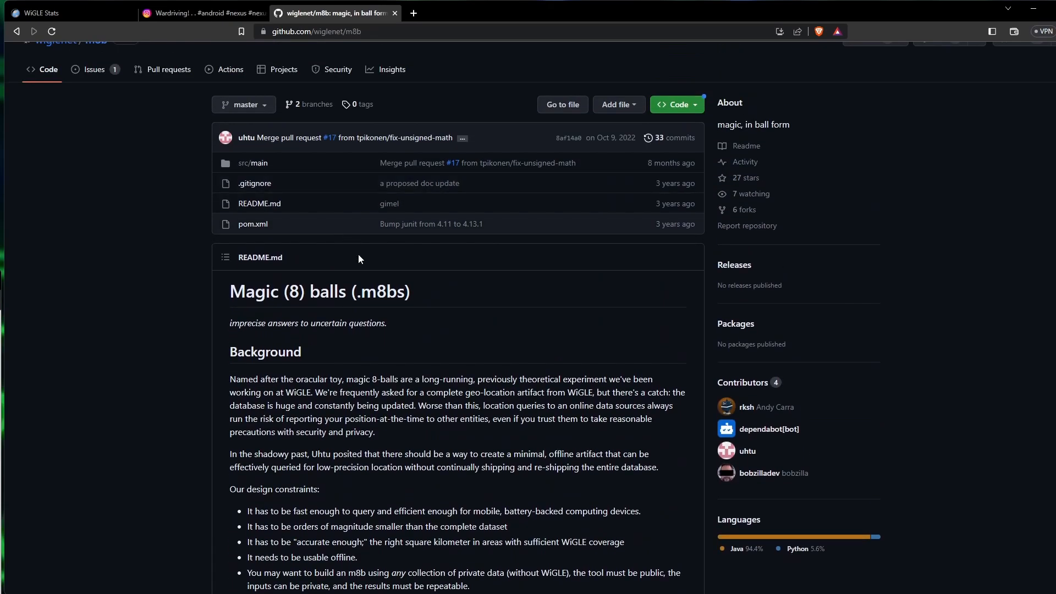
pyautogui.moveTo(168, 69)
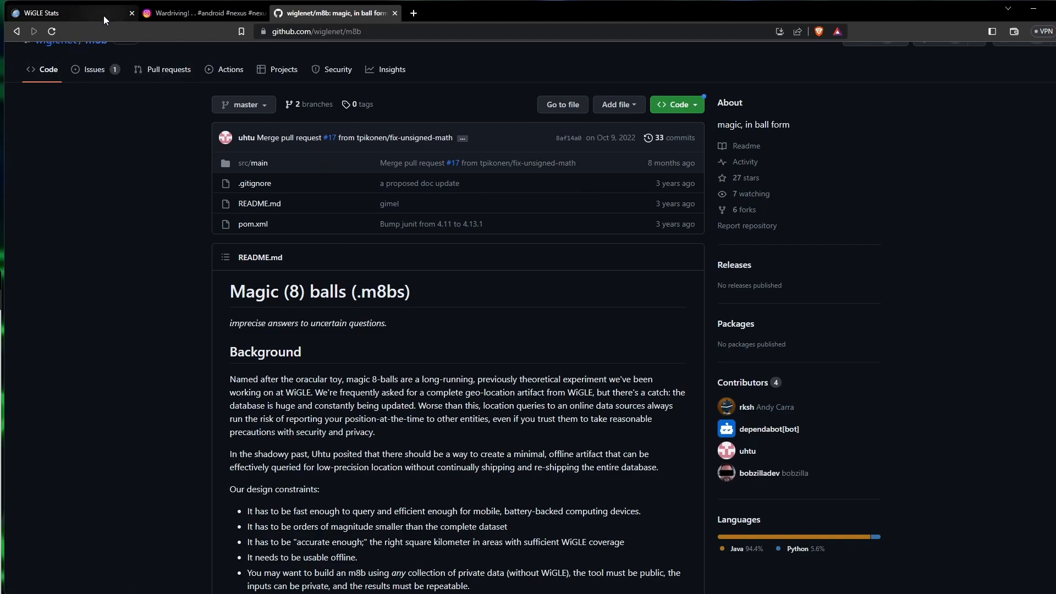
# View the Octet/Channel/File statistics and scroll through the octet, channel and file-type tables
pyautogui.click(64, 13)
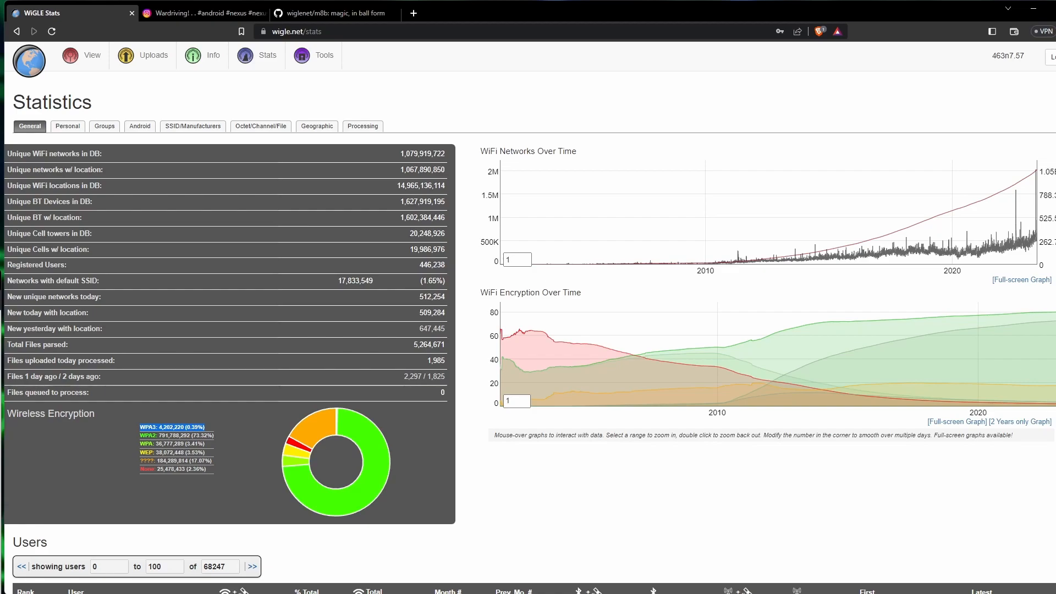
pyautogui.moveTo(252, 69)
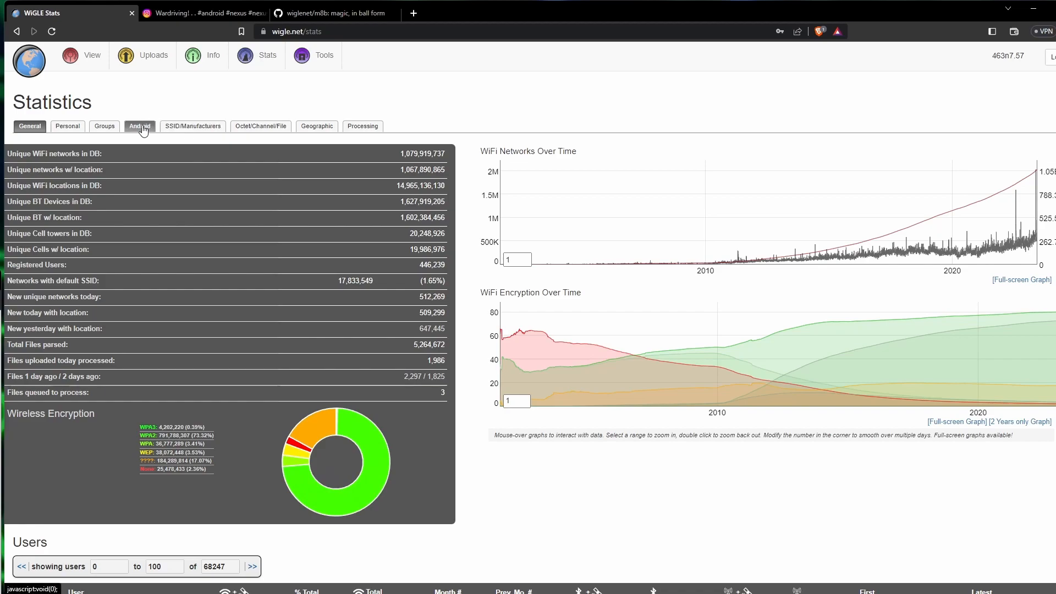
pyautogui.click(259, 125)
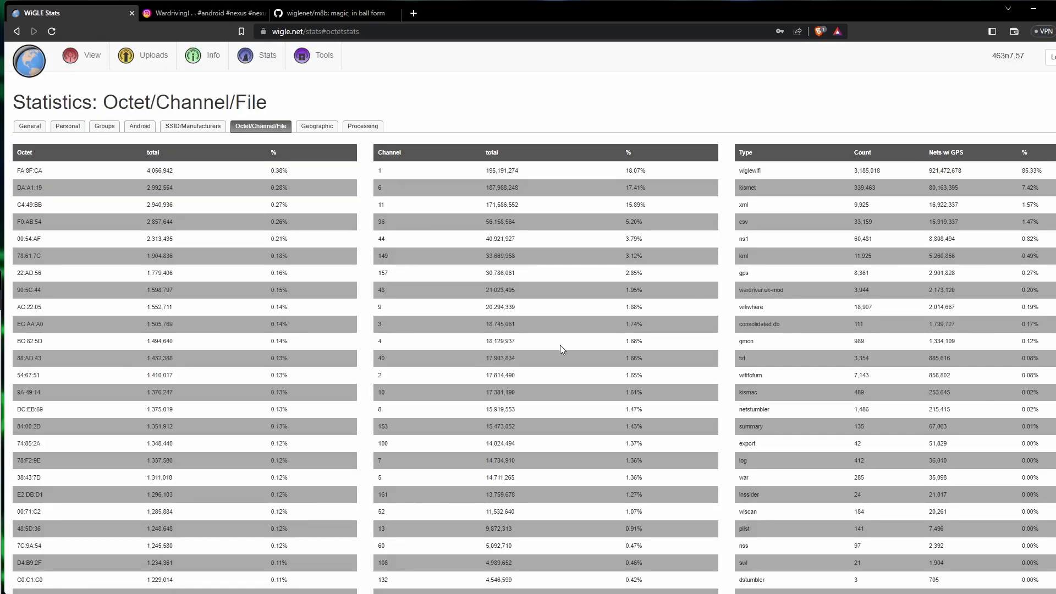
pyautogui.scroll(-3)
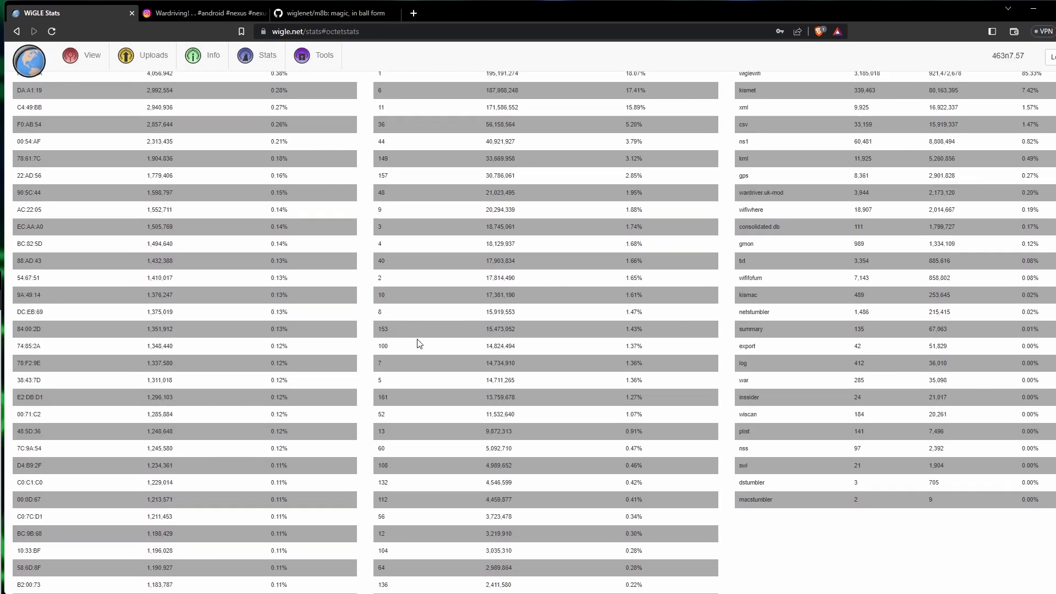
pyautogui.scroll(-3)
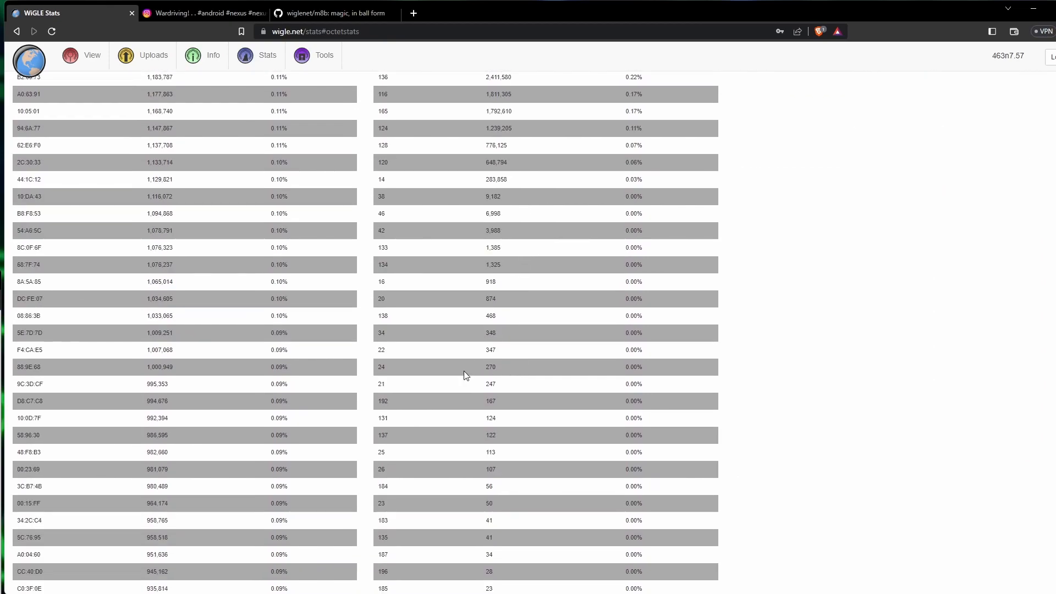
pyautogui.scroll(3)
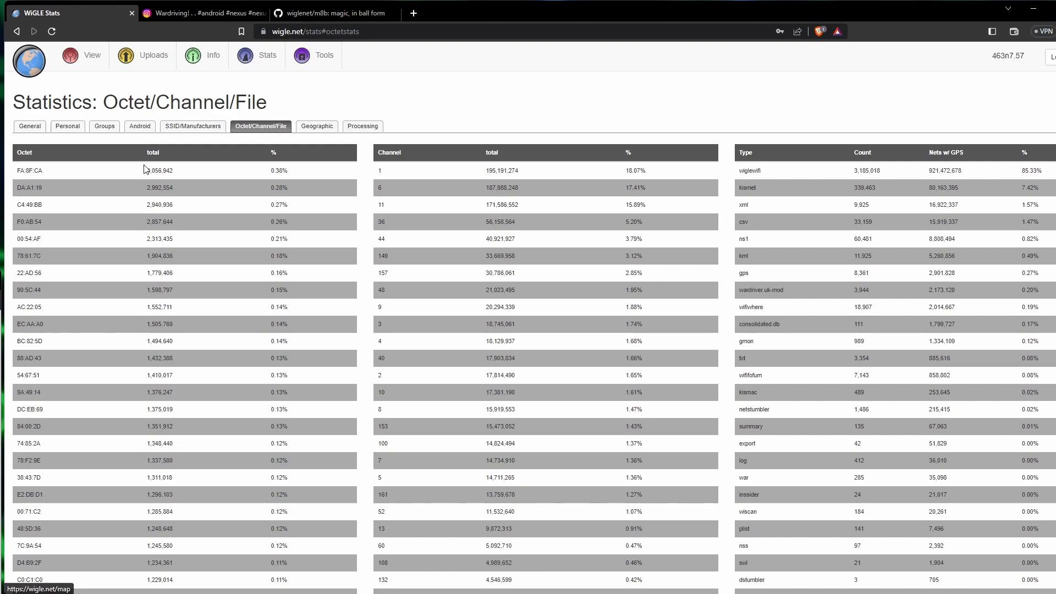
# Go home, scroll past the Statistics Over Time graphs and zoom the map to a few city blocks
pyautogui.click(28, 59)
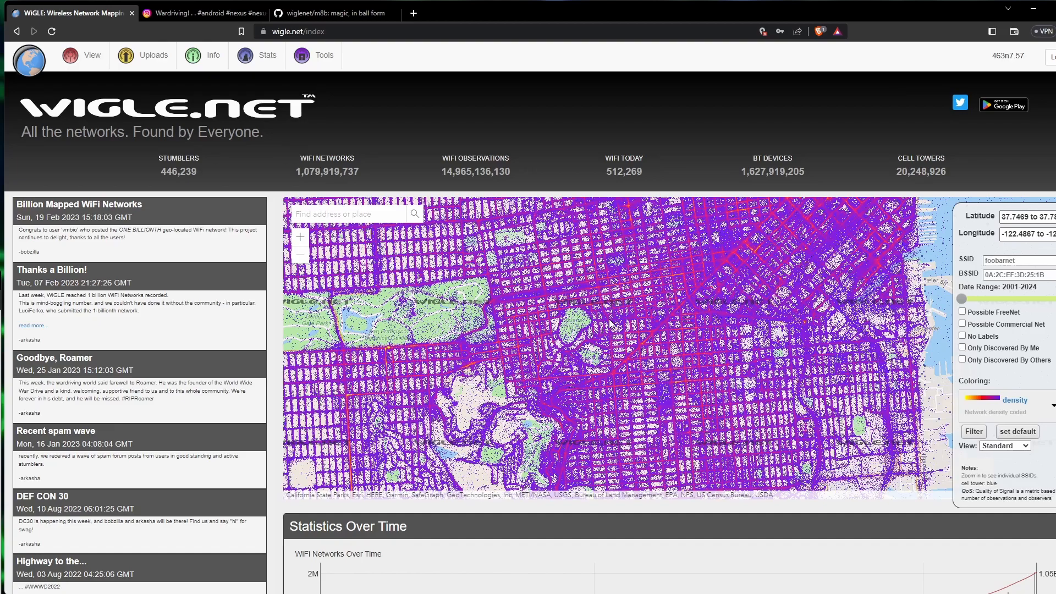
pyautogui.scroll(-3)
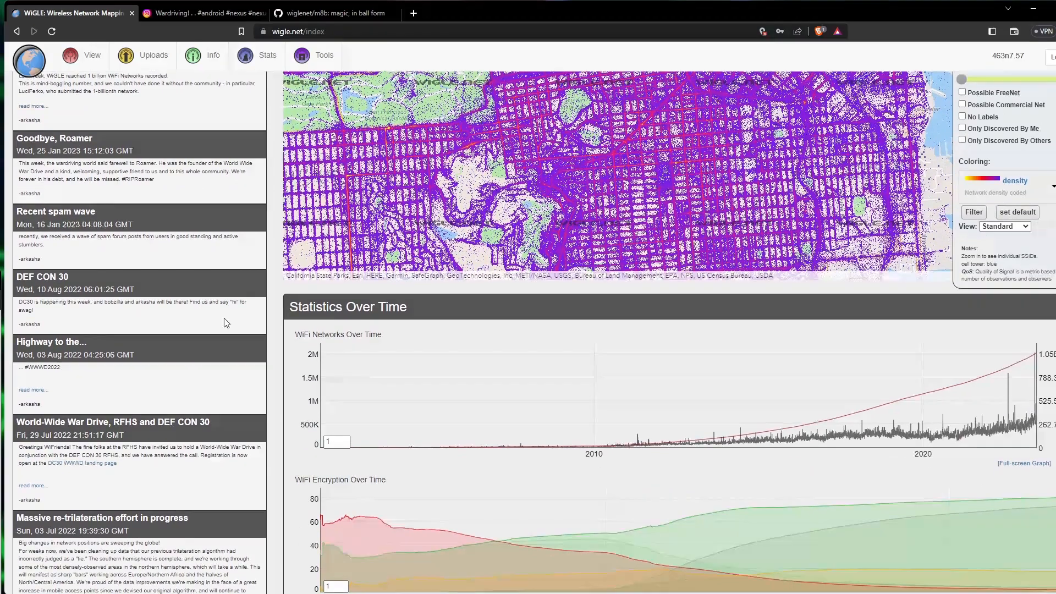
pyautogui.scroll(-3)
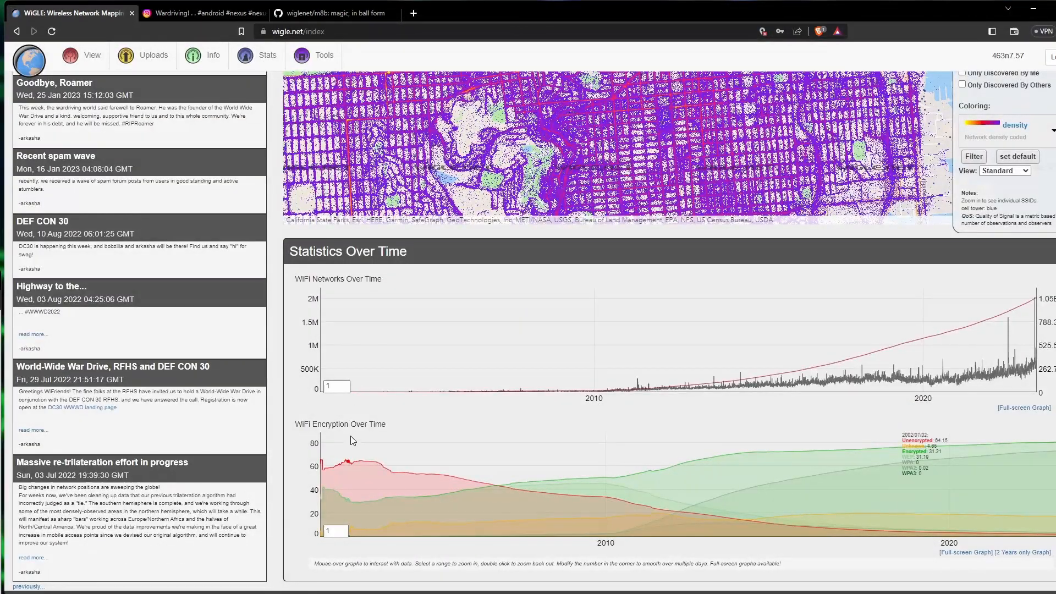
pyautogui.scroll(-3)
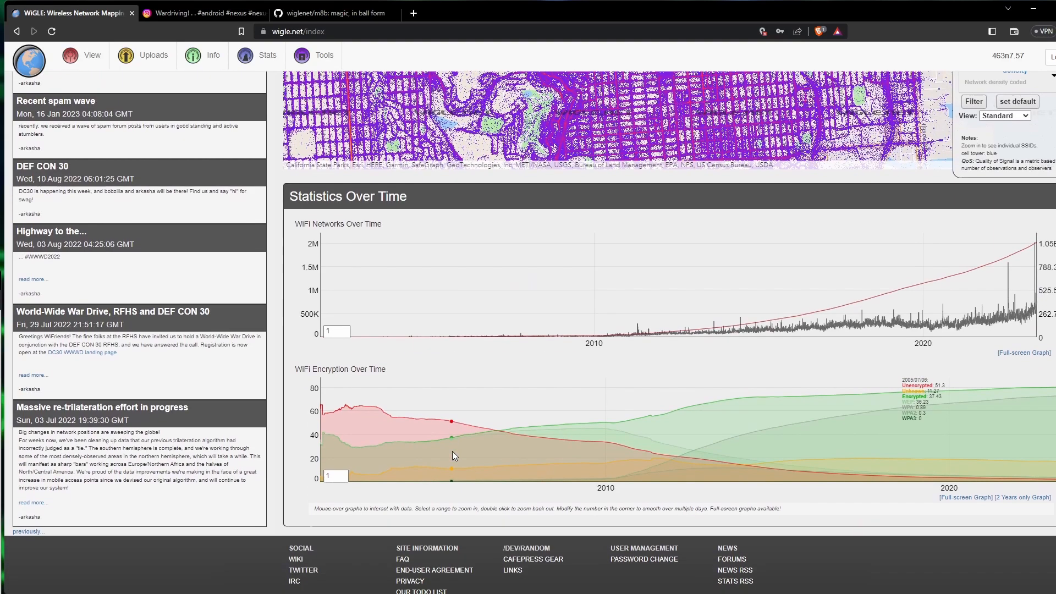
pyautogui.moveTo(692, 433)
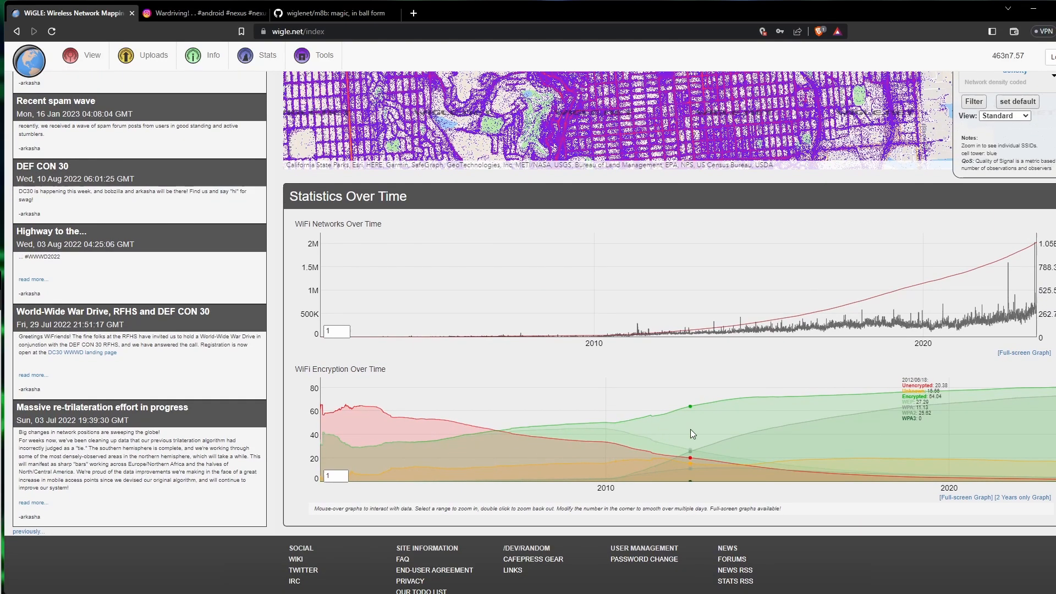
pyautogui.moveTo(760, 432)
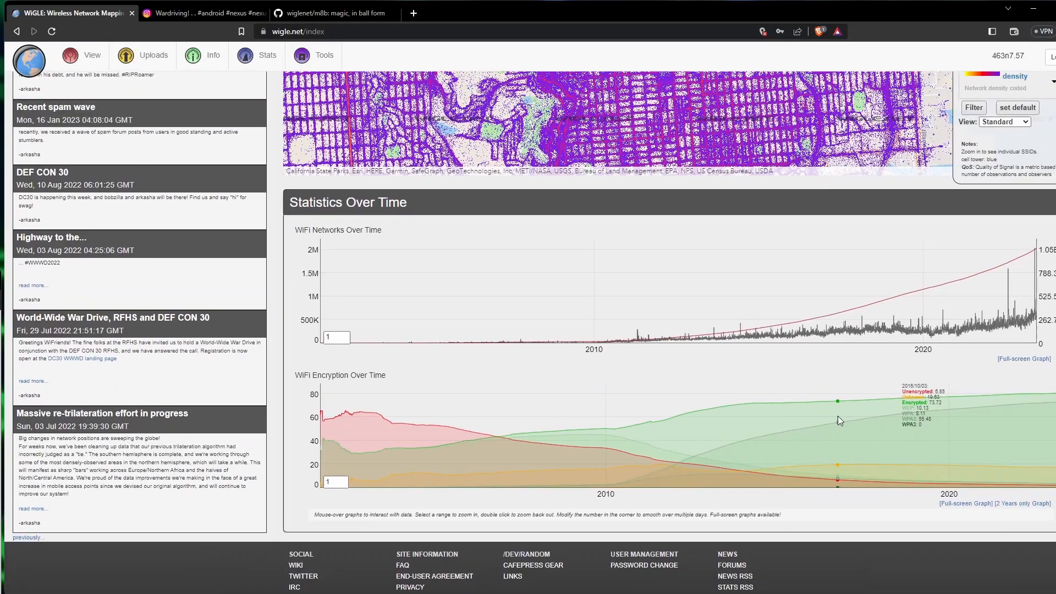
pyautogui.scroll(3)
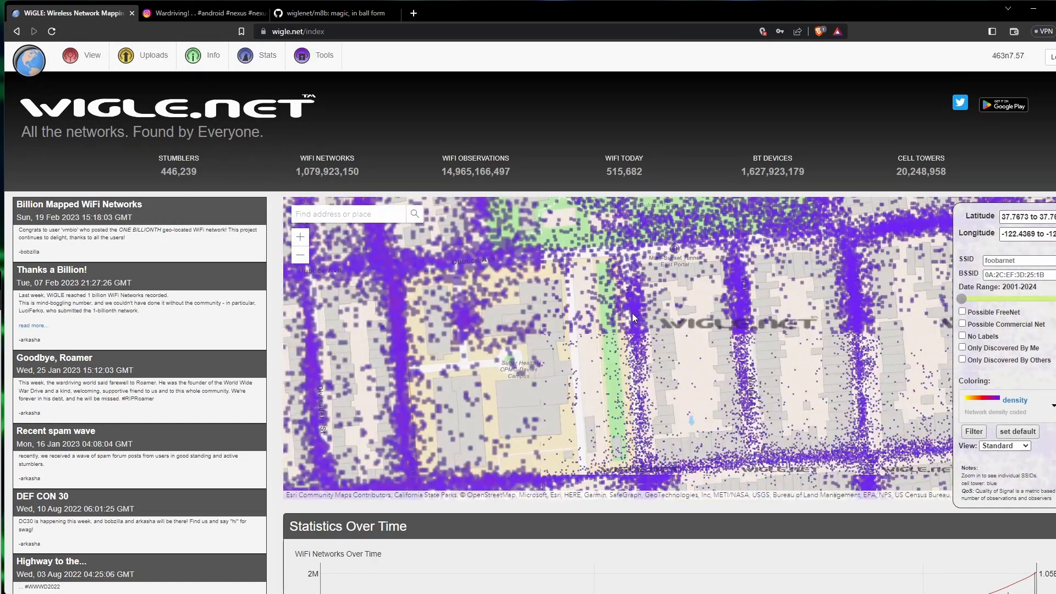
pyautogui.click(632, 318)
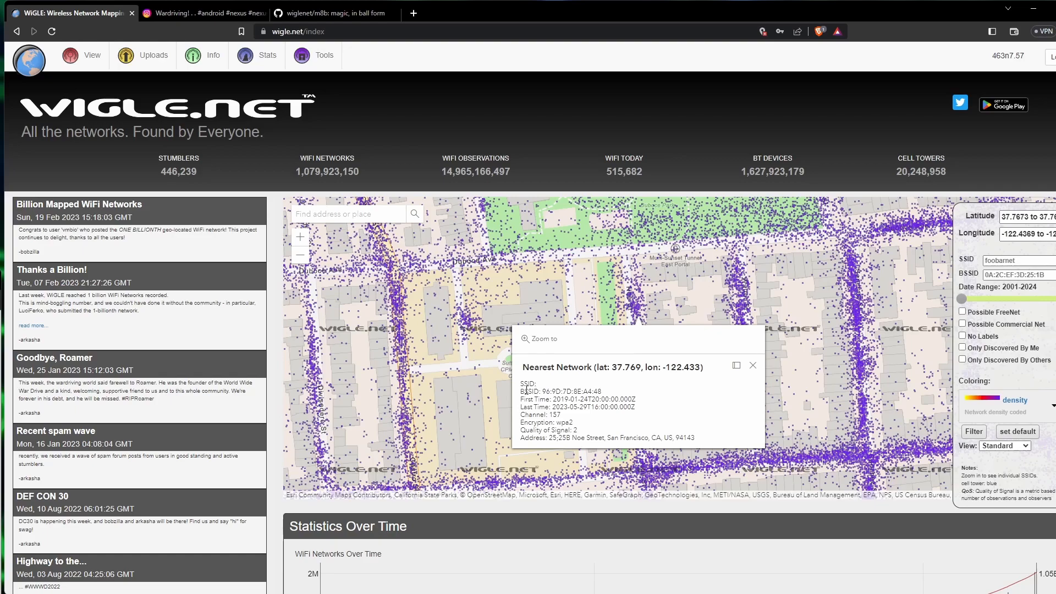
pyautogui.doubleClick(562, 391)
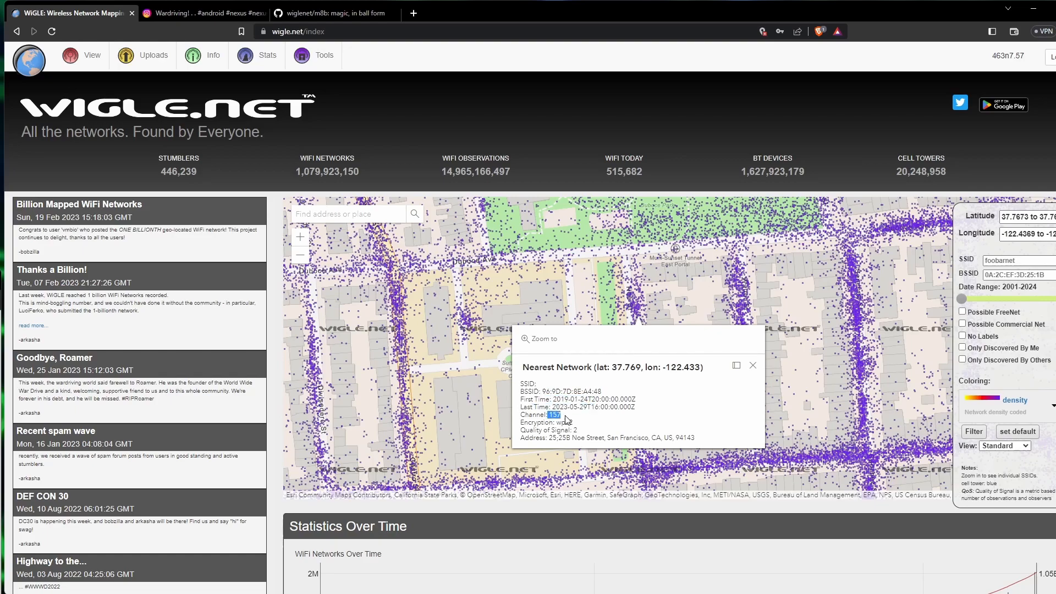
pyautogui.doubleClick(559, 421)
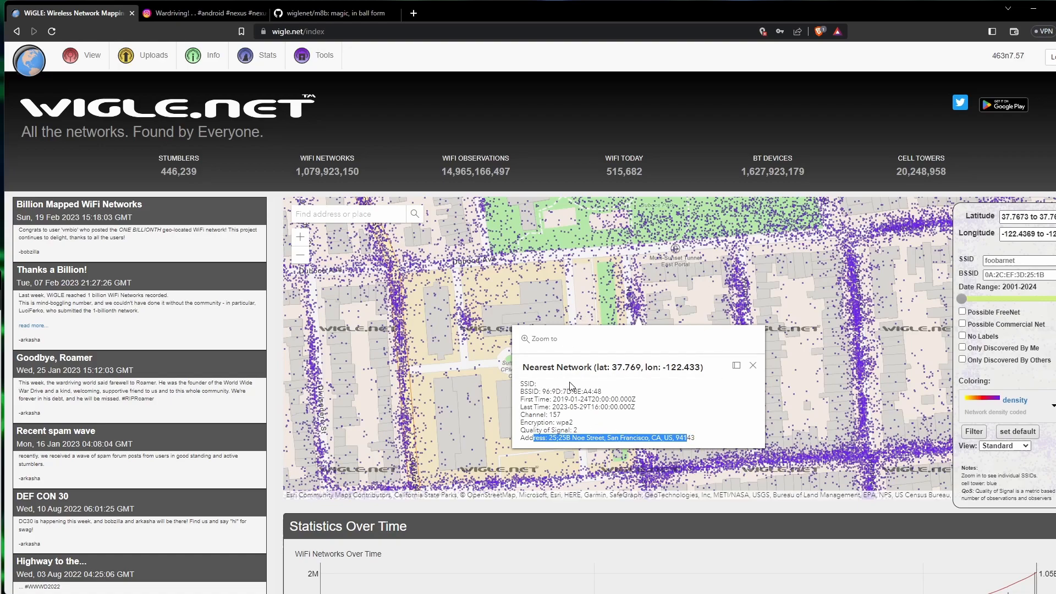
pyautogui.moveTo(569, 419)
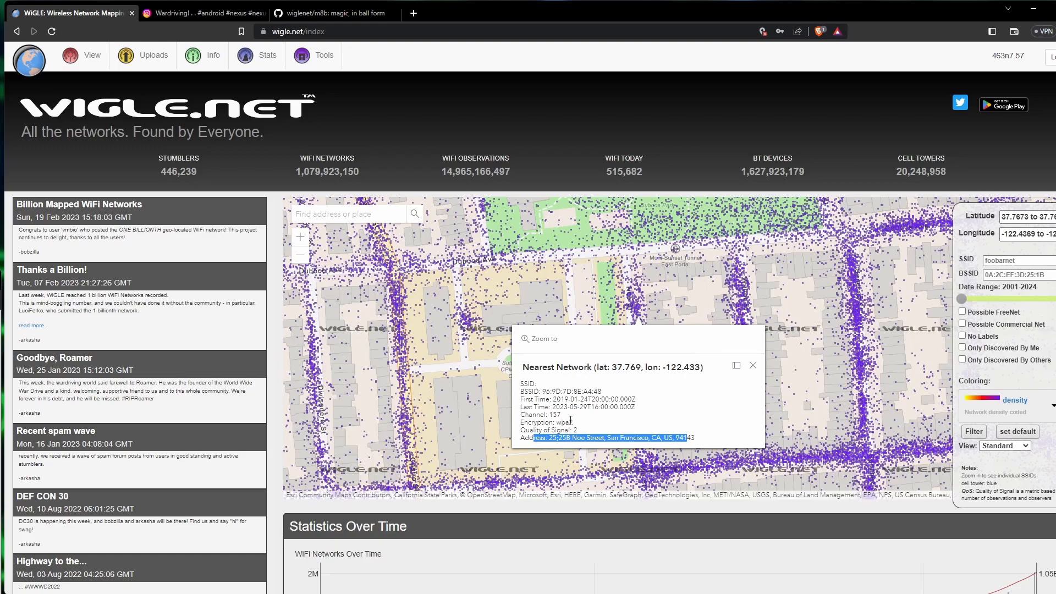
pyautogui.moveTo(606, 448)
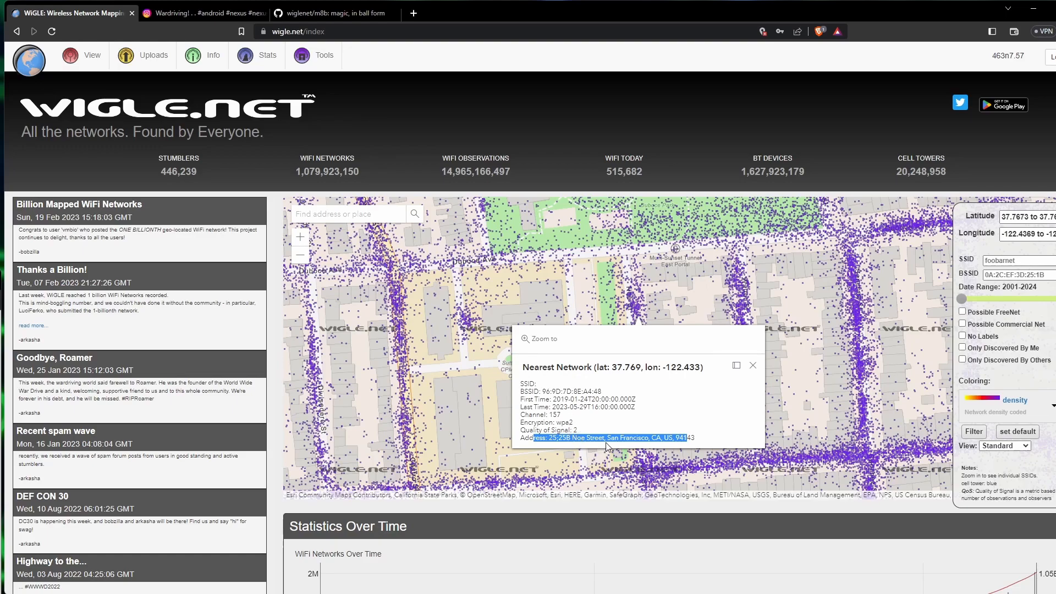
pyautogui.moveTo(593, 437)
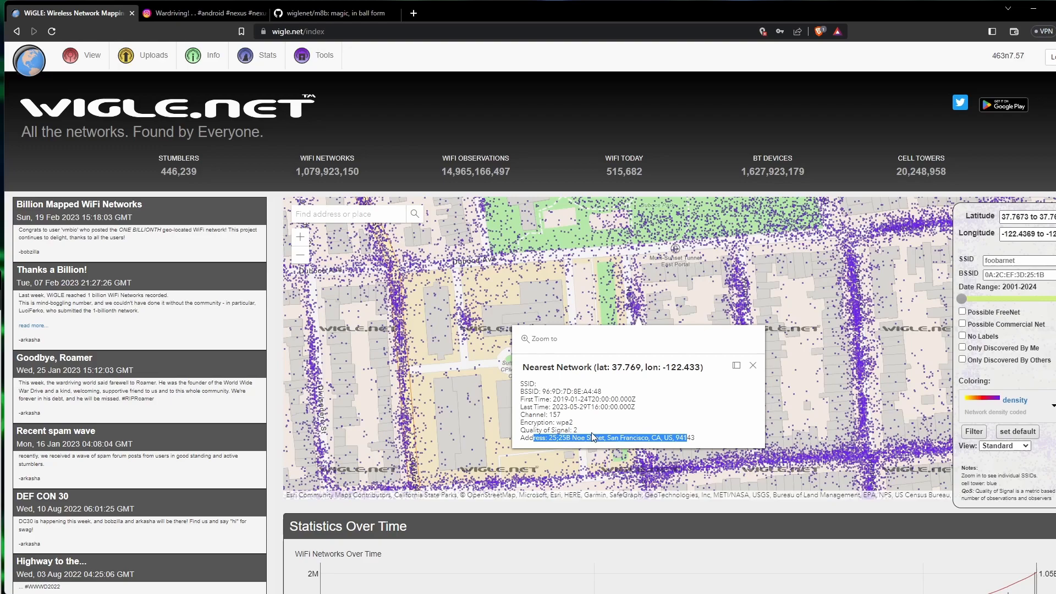
pyautogui.moveTo(591, 436)
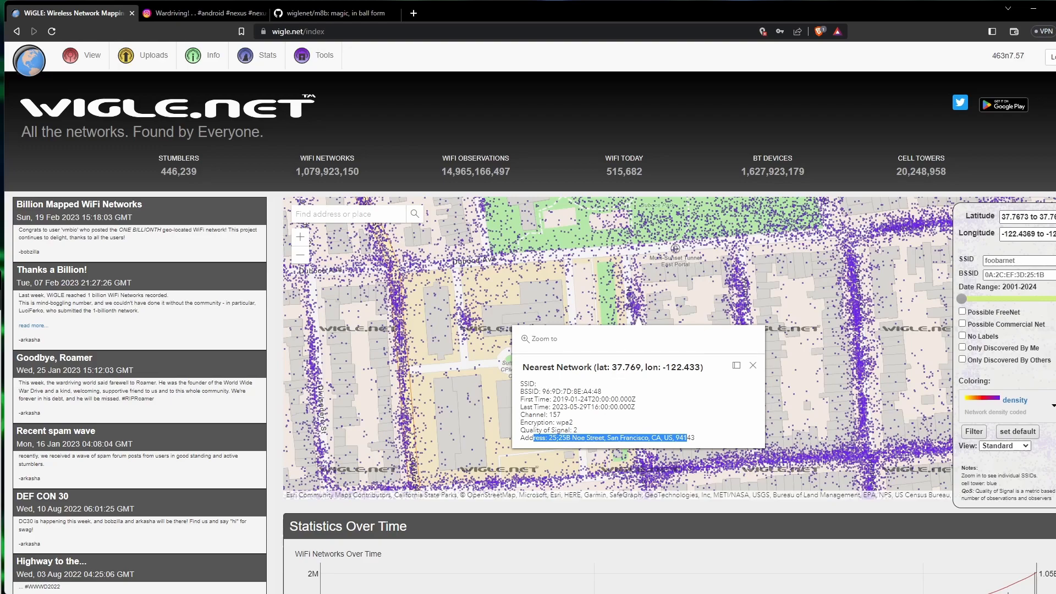
pyautogui.click(752, 365)
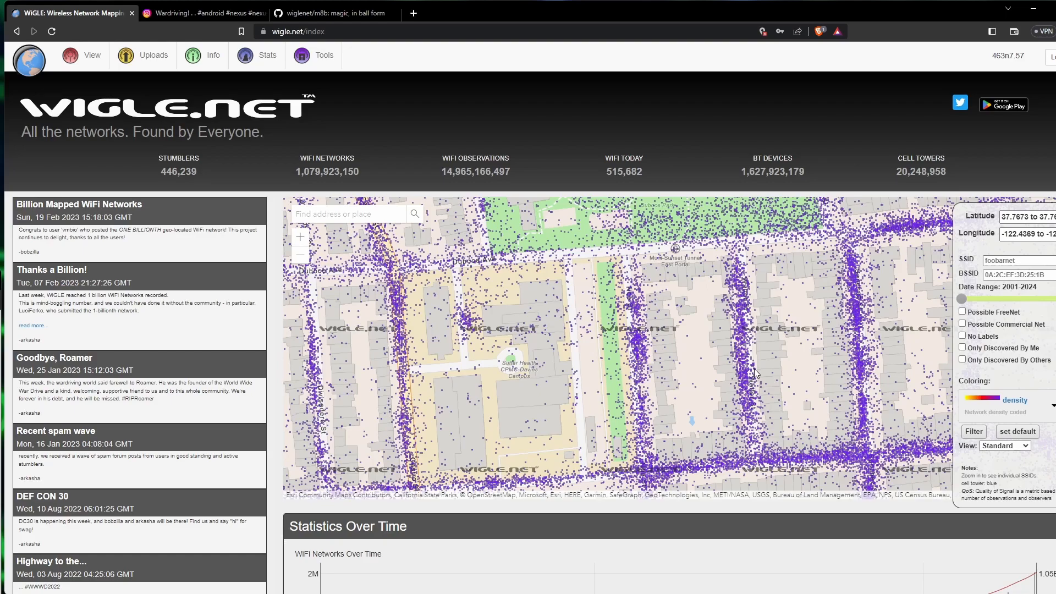
# Play and pause the Instagram wardriving video on the phone screen, then return to WiGLE
pyautogui.click(202, 13)
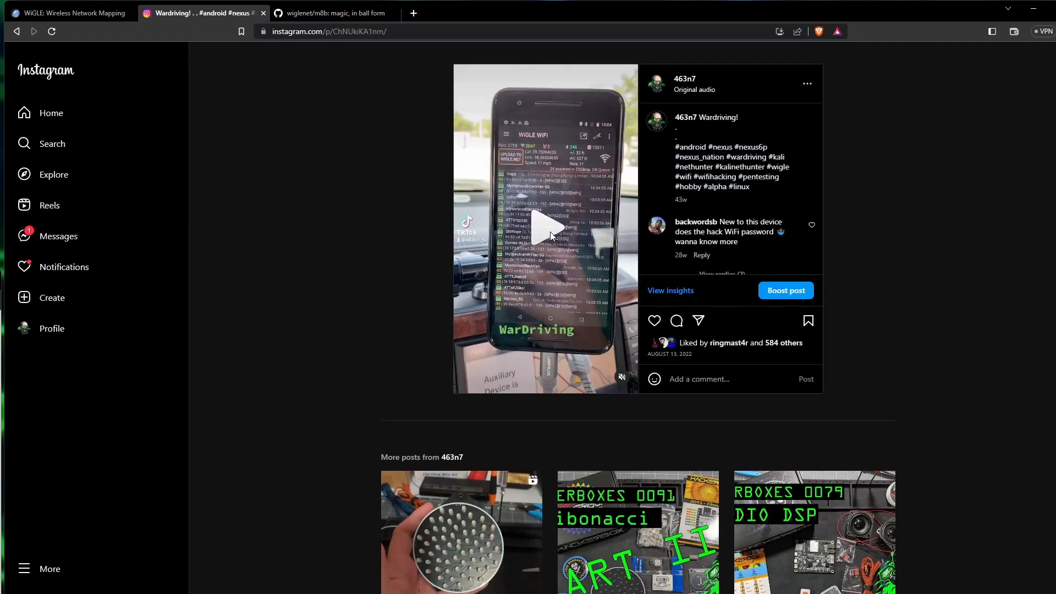
pyautogui.click(545, 227)
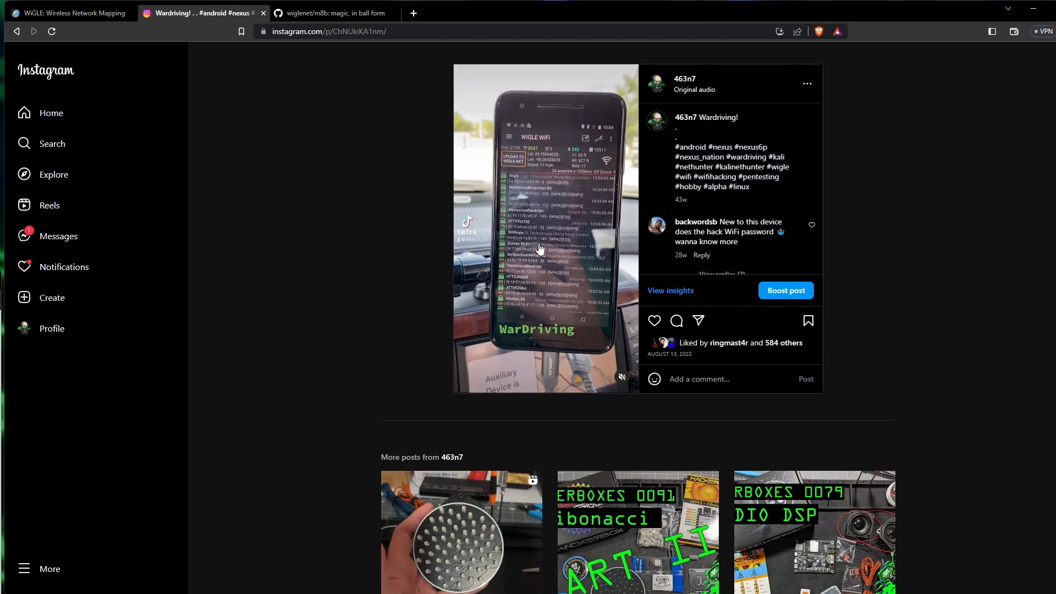
pyautogui.click(544, 226)
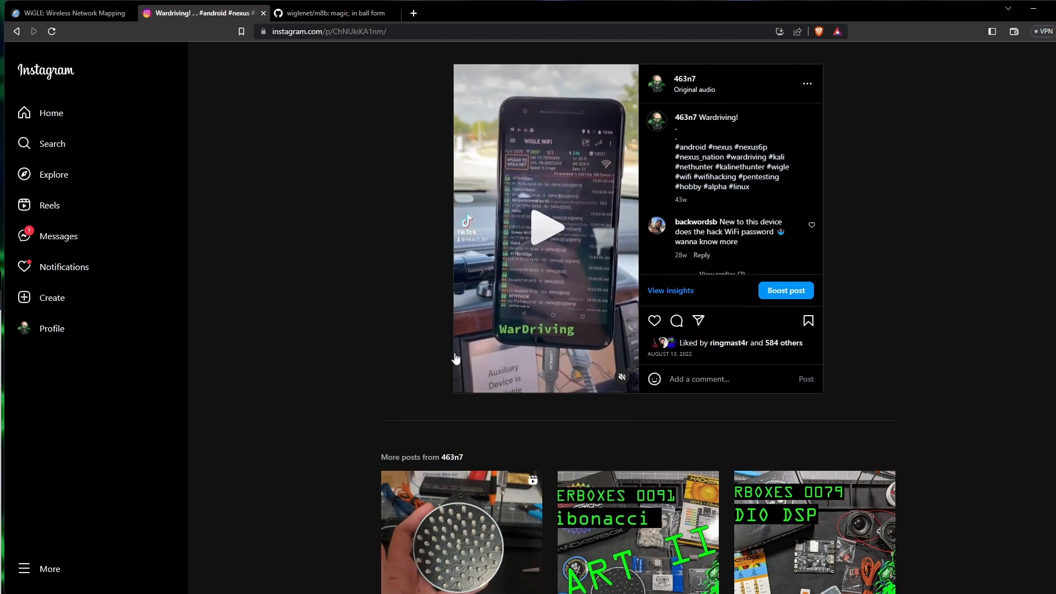
pyautogui.moveTo(503, 303)
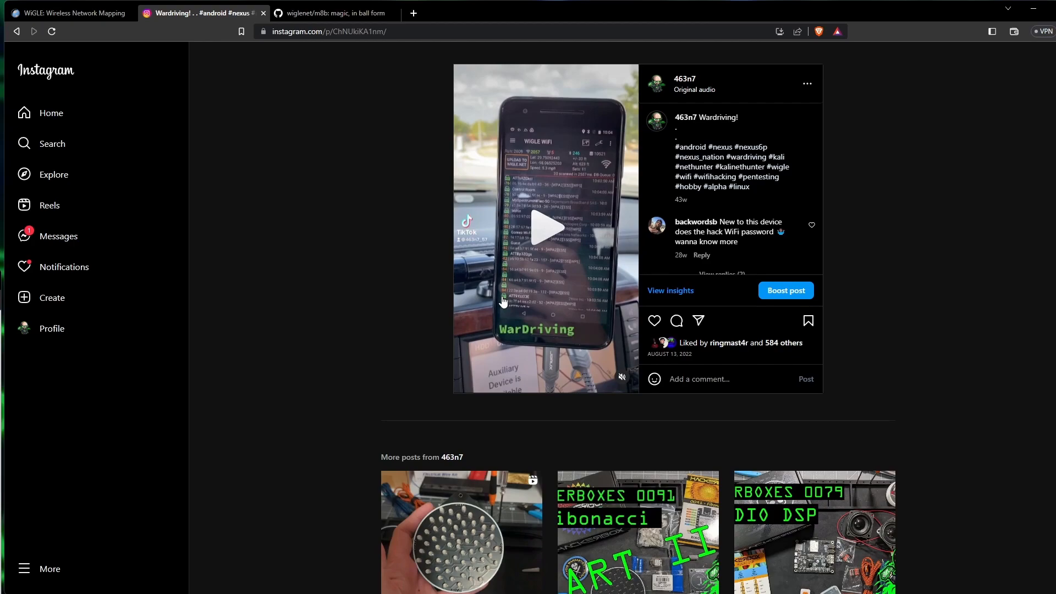
pyautogui.moveTo(561, 177)
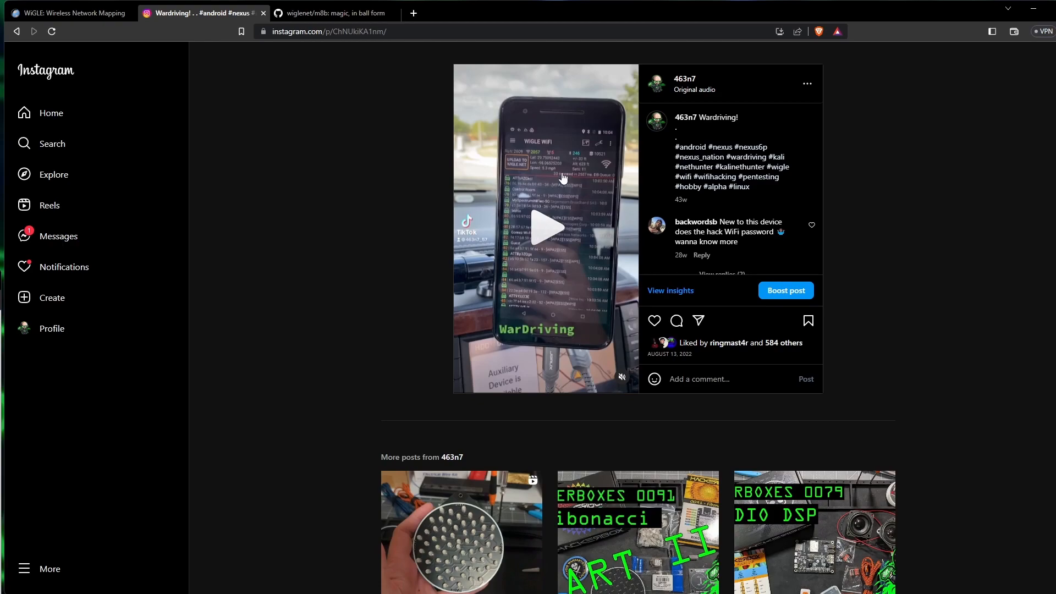
pyautogui.moveTo(560, 162)
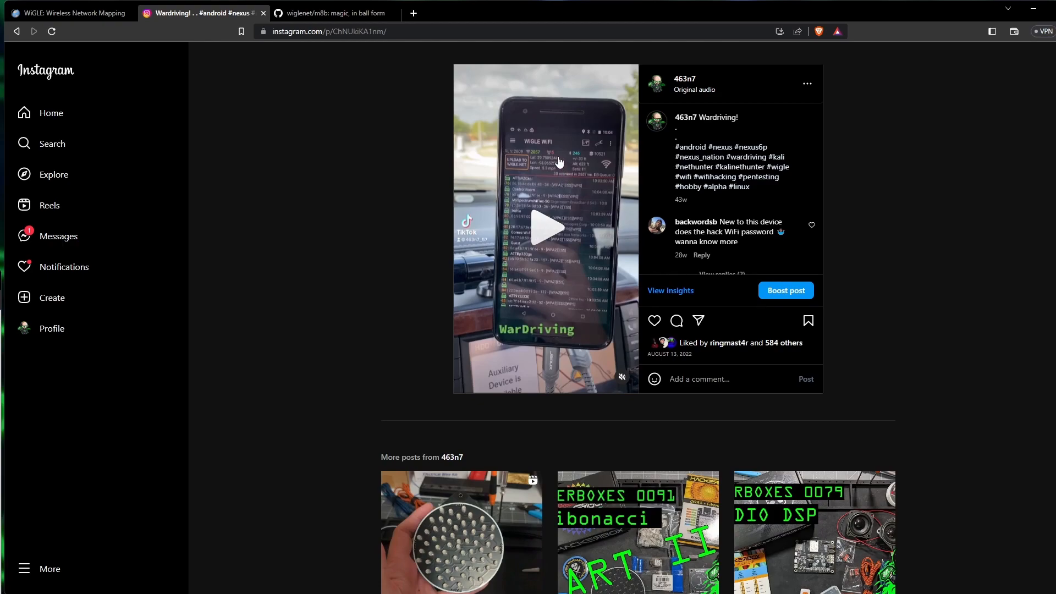
pyautogui.moveTo(888, 19)
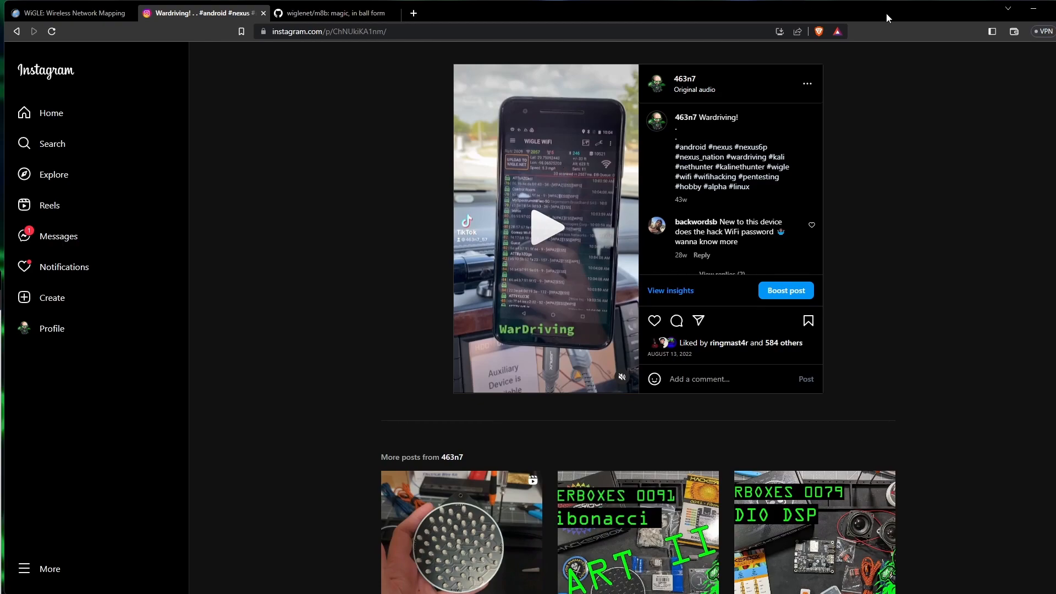
pyautogui.moveTo(517, 222)
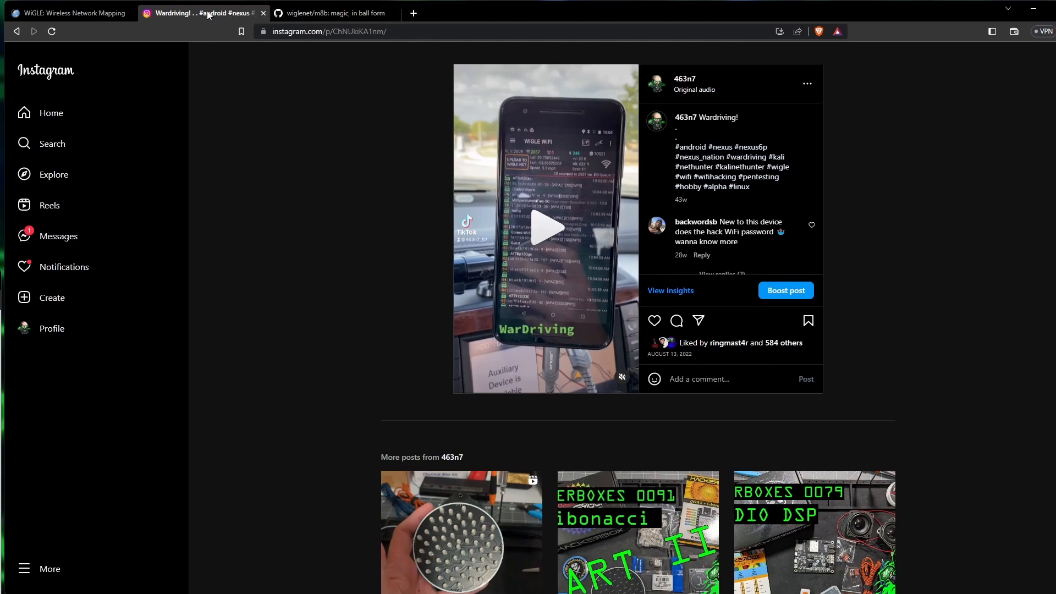
pyautogui.moveTo(521, 187)
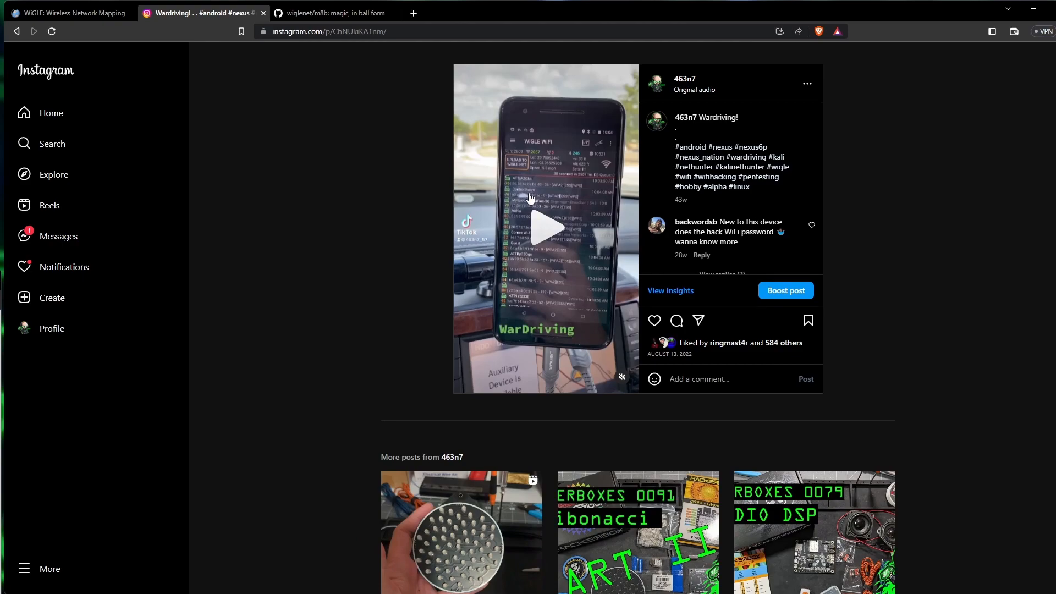
pyautogui.moveTo(518, 200)
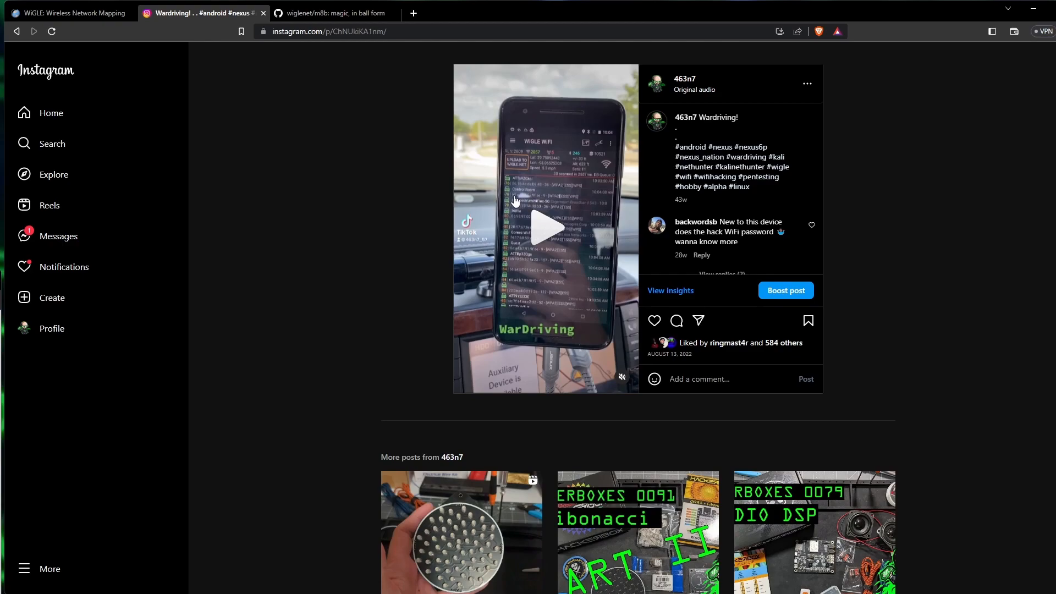
pyautogui.moveTo(553, 203)
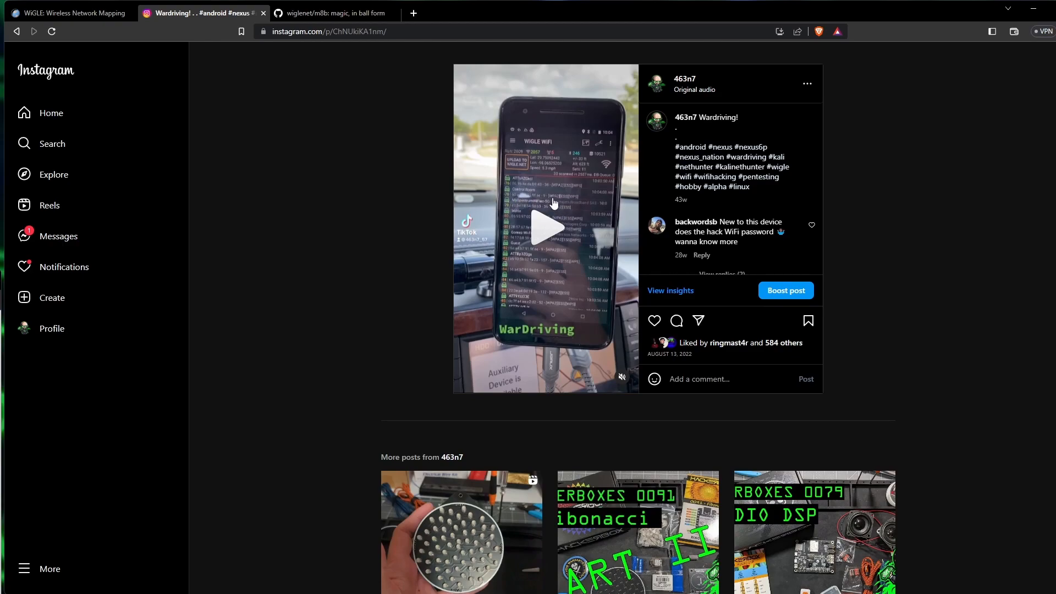
pyautogui.moveTo(524, 221)
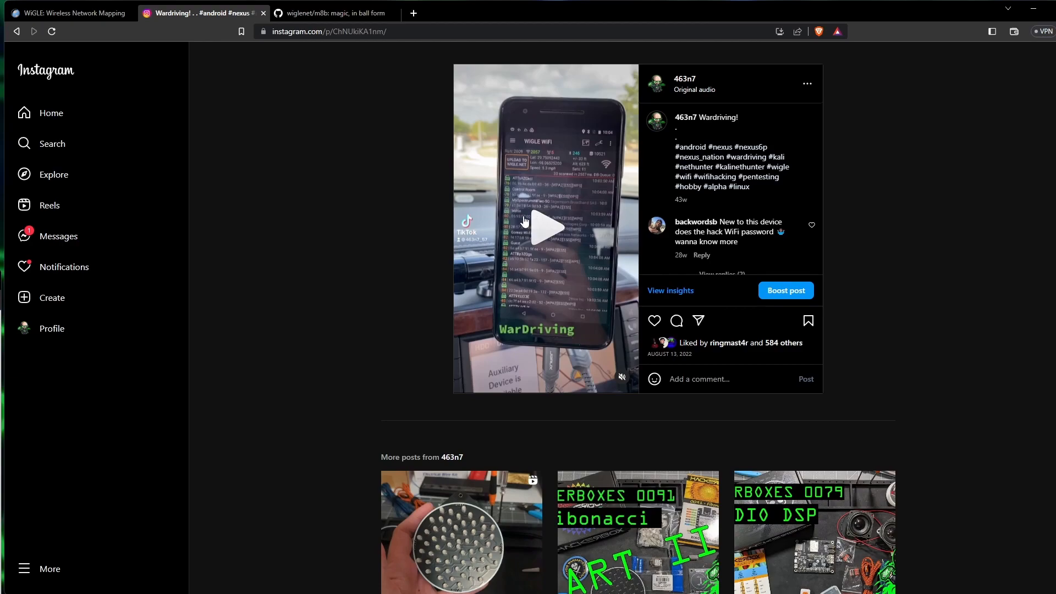
pyautogui.moveTo(511, 281)
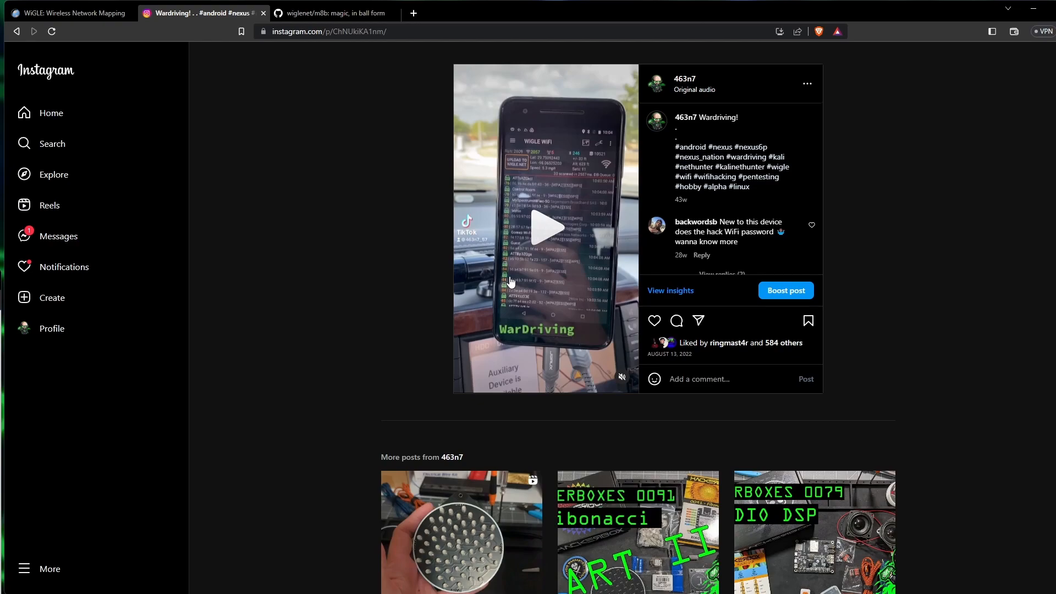
pyautogui.click(67, 13)
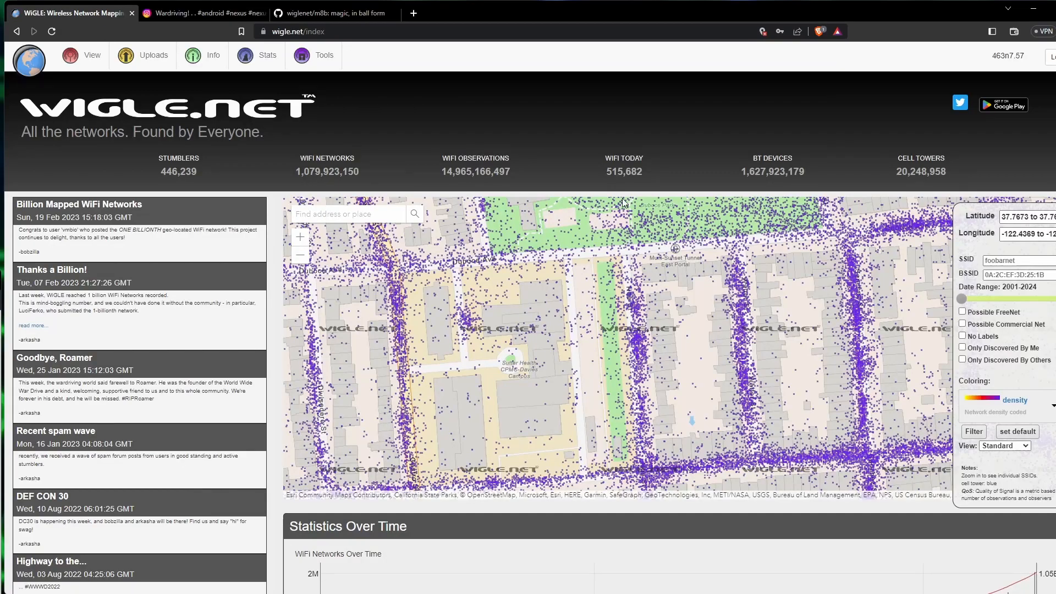
# Start a map search, zoom out to all of North America and focus the SSID field
pyautogui.click(82, 55)
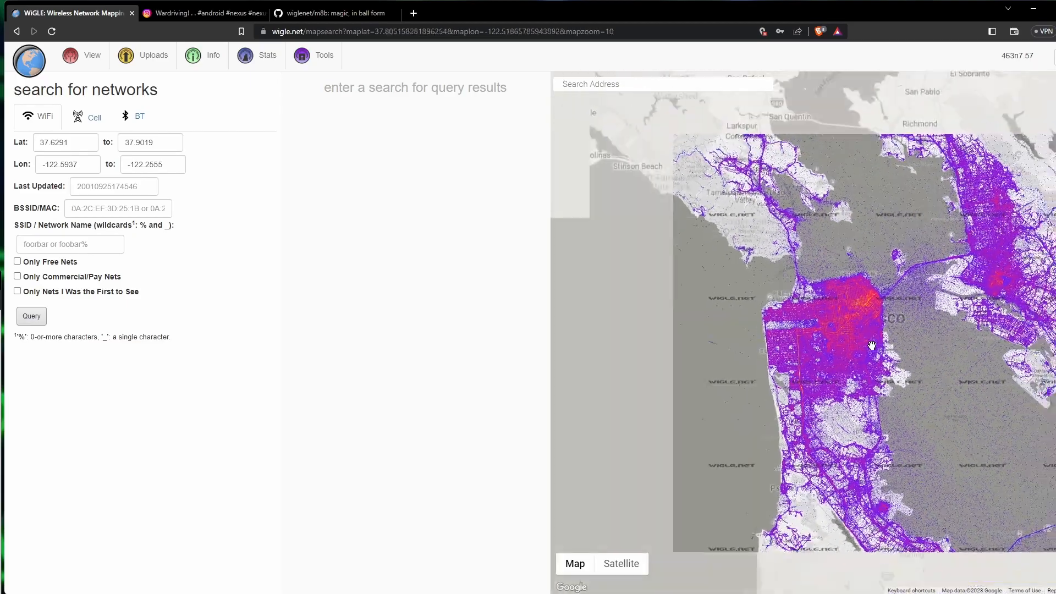
pyautogui.scroll(-3)
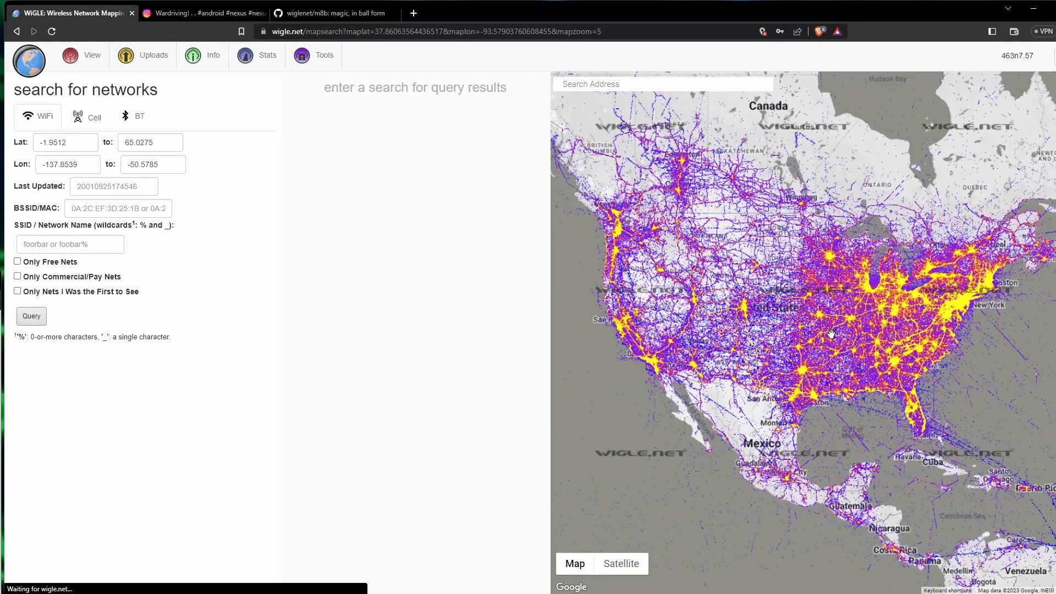
pyautogui.scroll(-3)
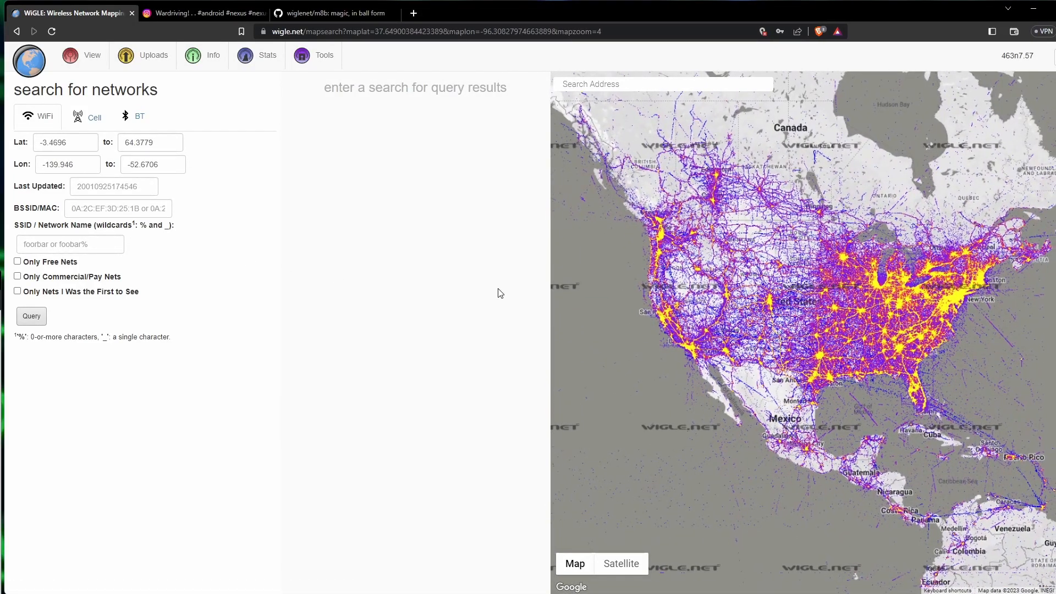
pyautogui.moveTo(613, 289)
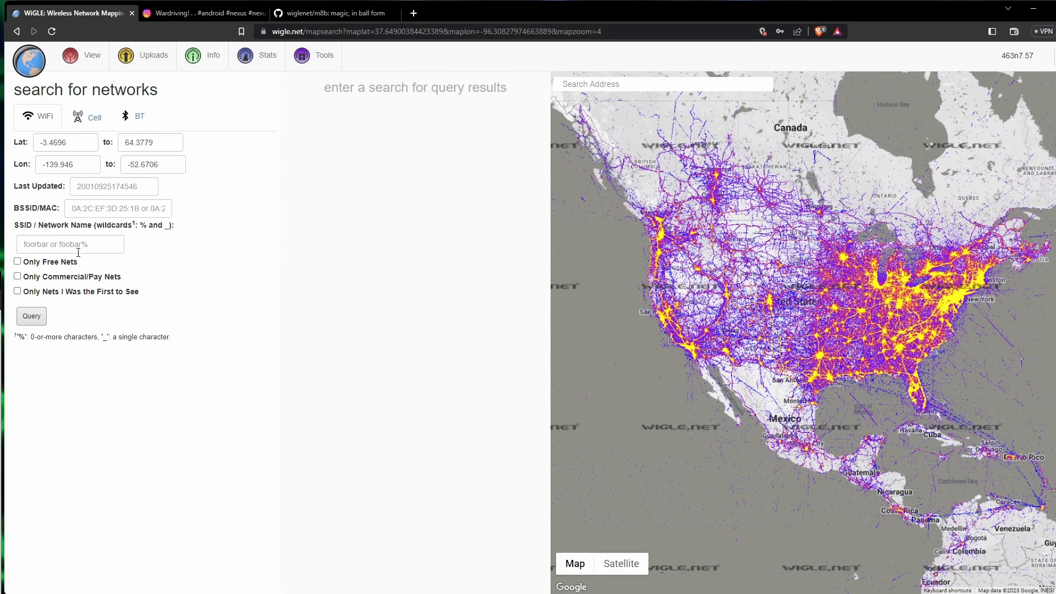
pyautogui.click(70, 244)
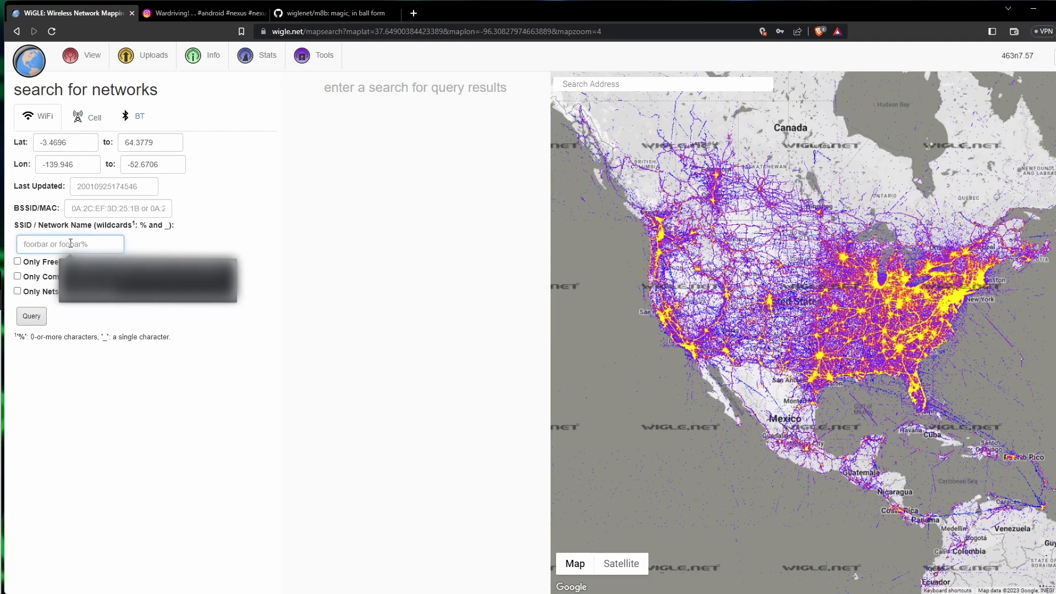
# Search SSID Voltin and pin each result, including the Texas sighting, then return to Instagram
pyautogui.write('Voltin')
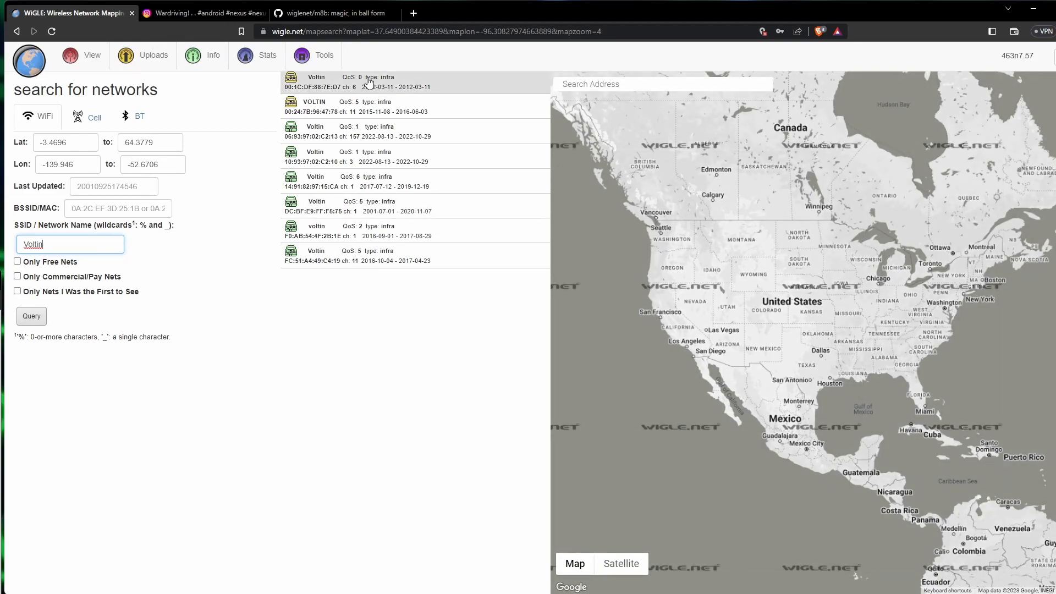
pyautogui.click(403, 206)
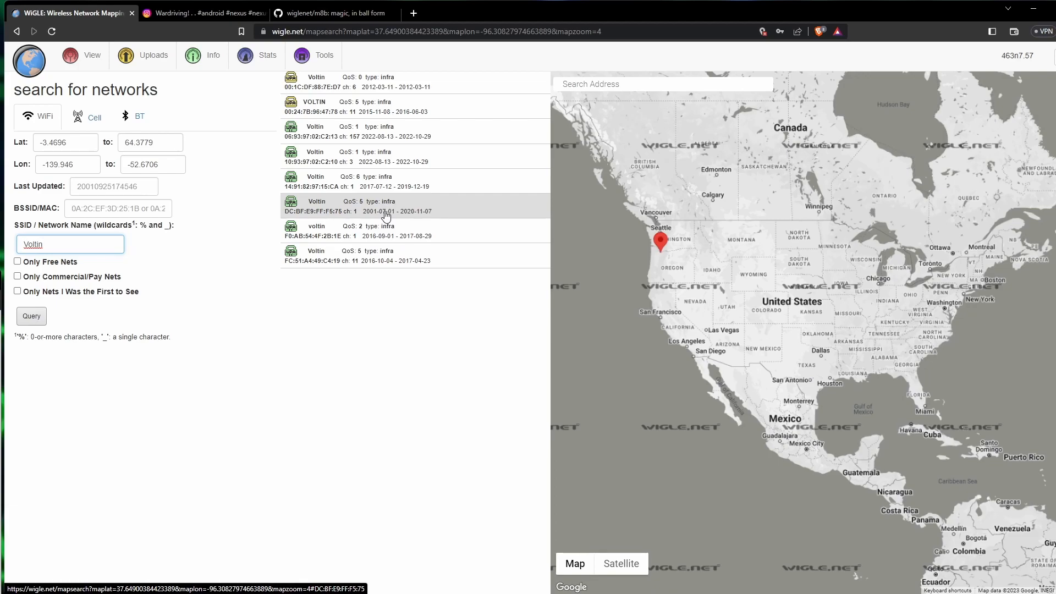
pyautogui.moveTo(377, 217)
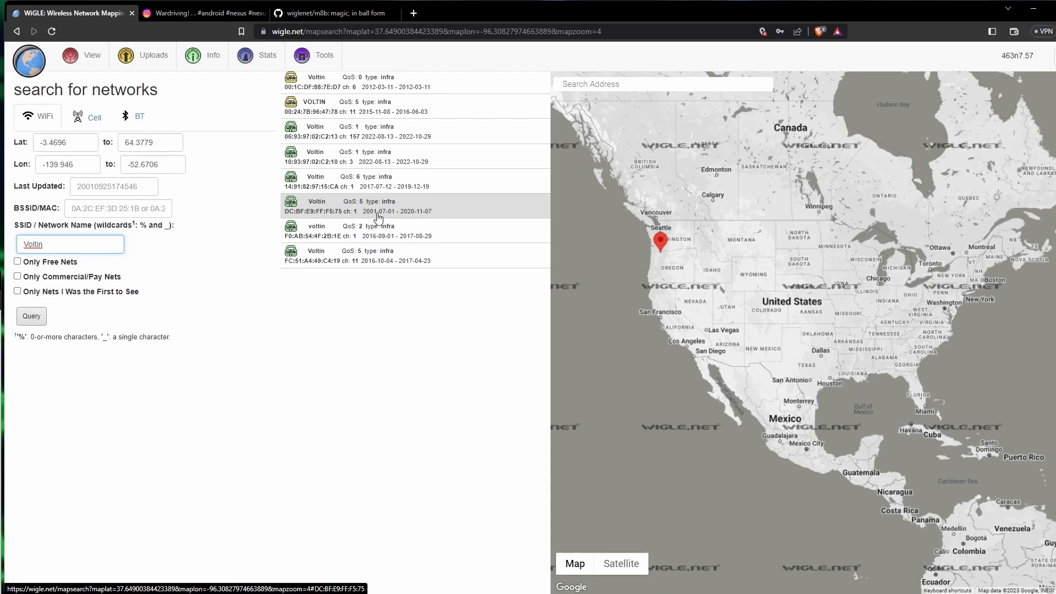
pyautogui.moveTo(320, 82)
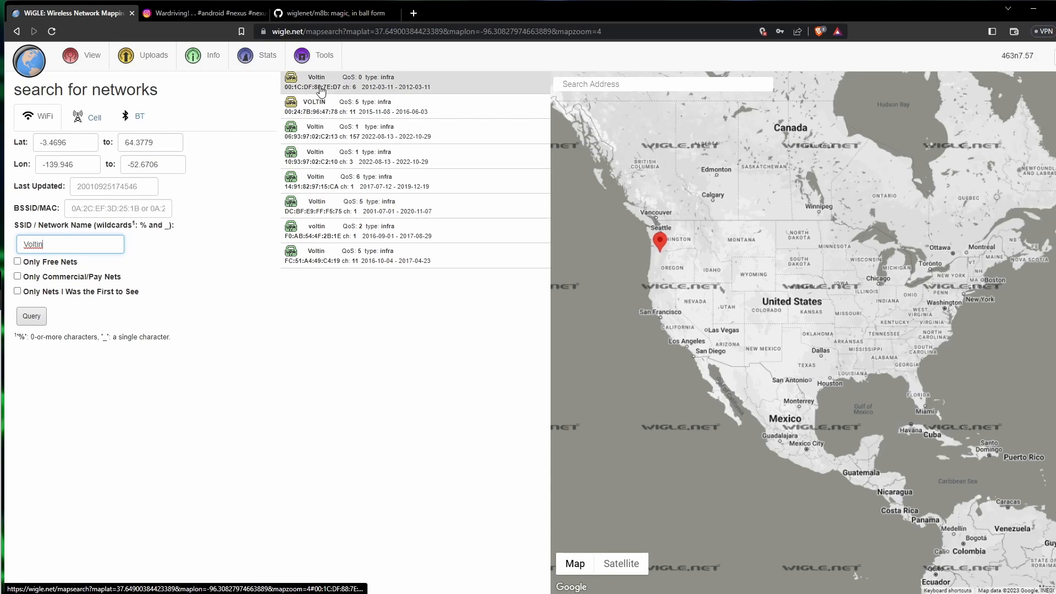
pyautogui.moveTo(326, 91)
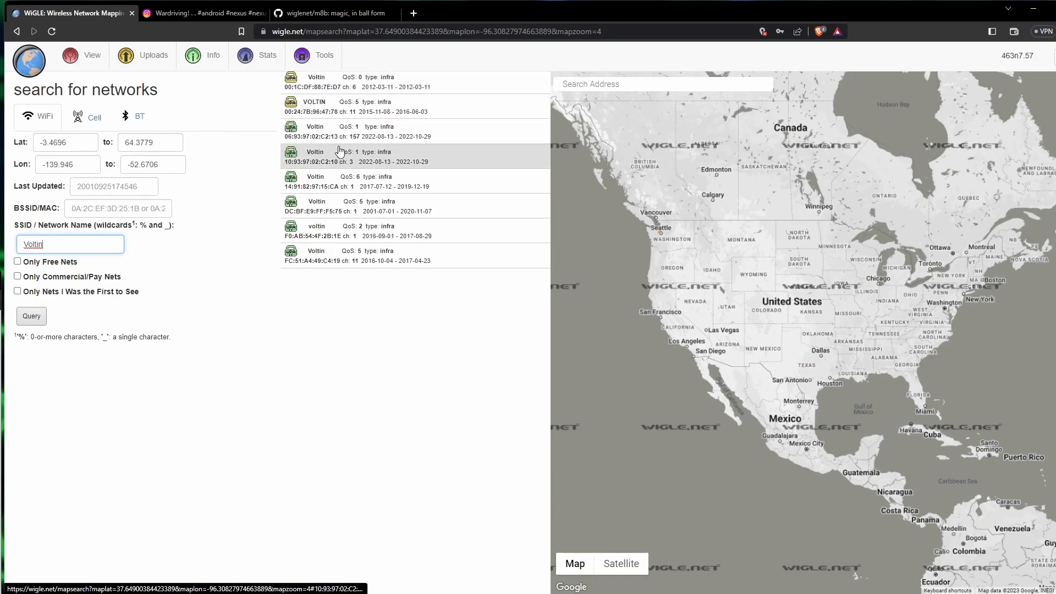
pyautogui.click(356, 256)
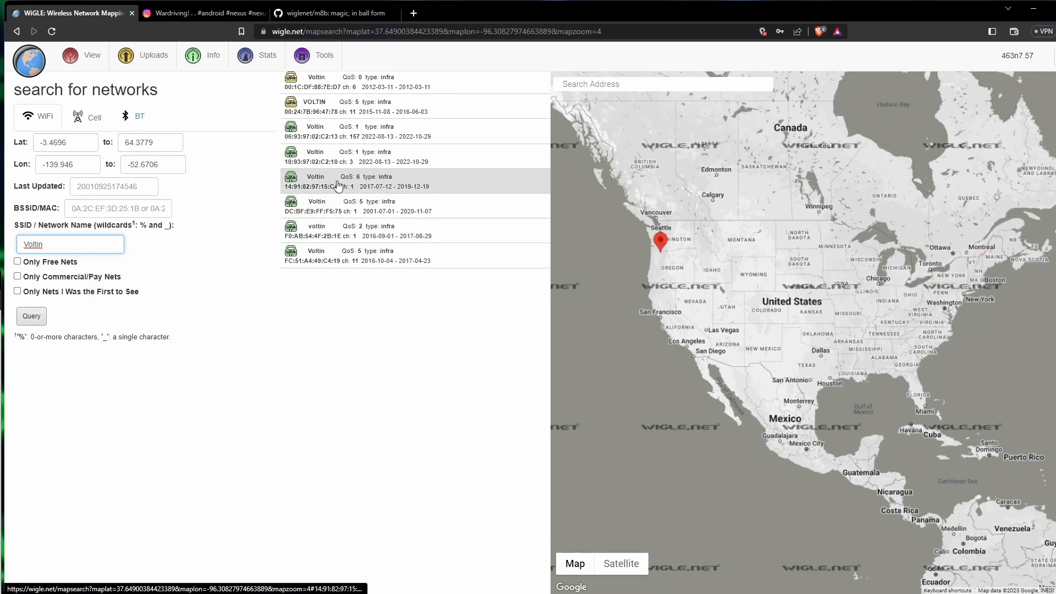
pyautogui.moveTo(330, 82)
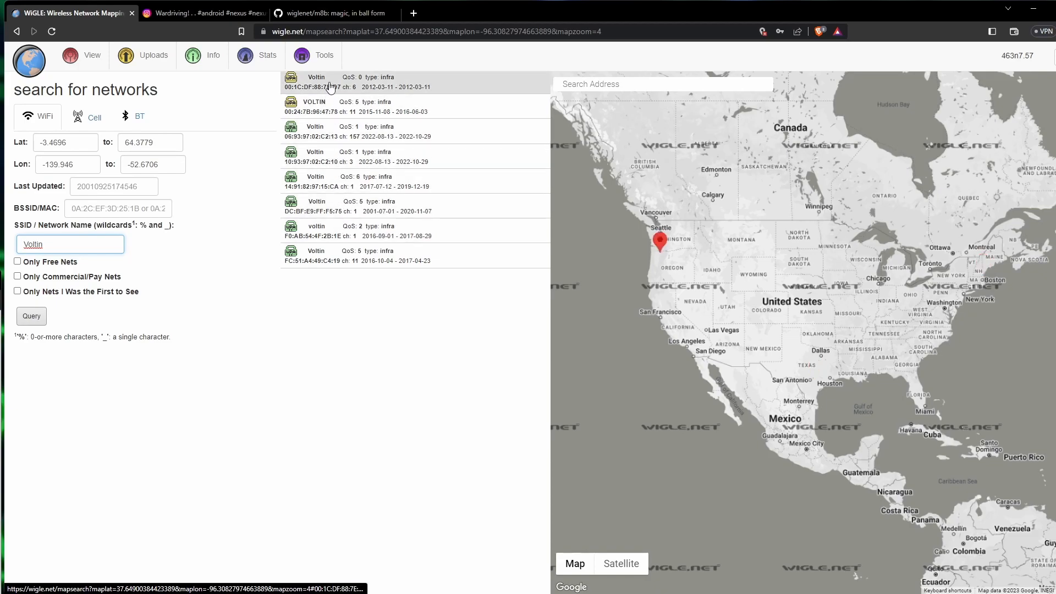
pyautogui.moveTo(331, 107)
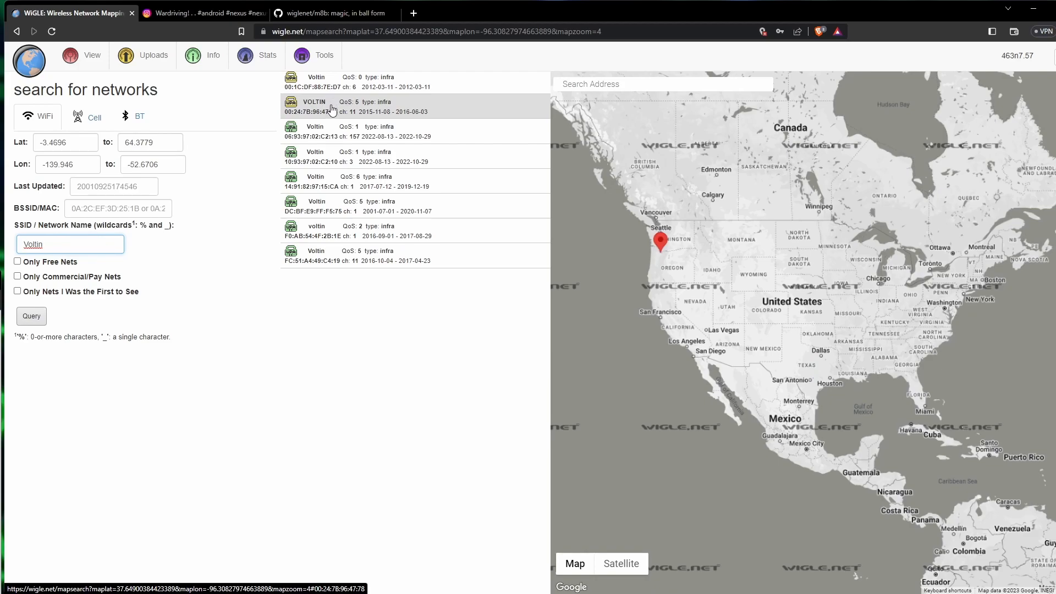
pyautogui.moveTo(335, 108)
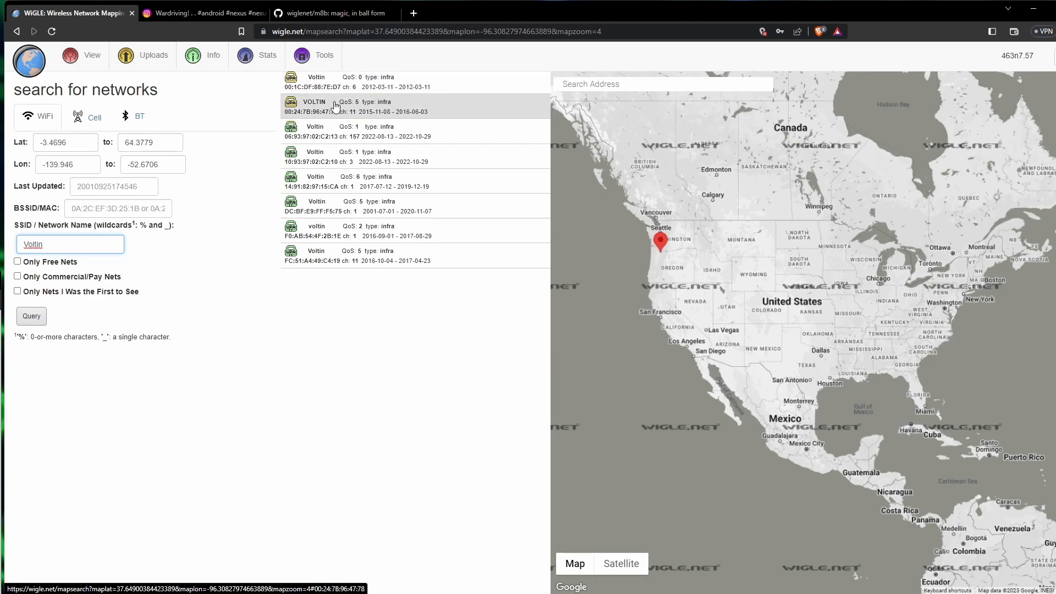
pyautogui.click(357, 131)
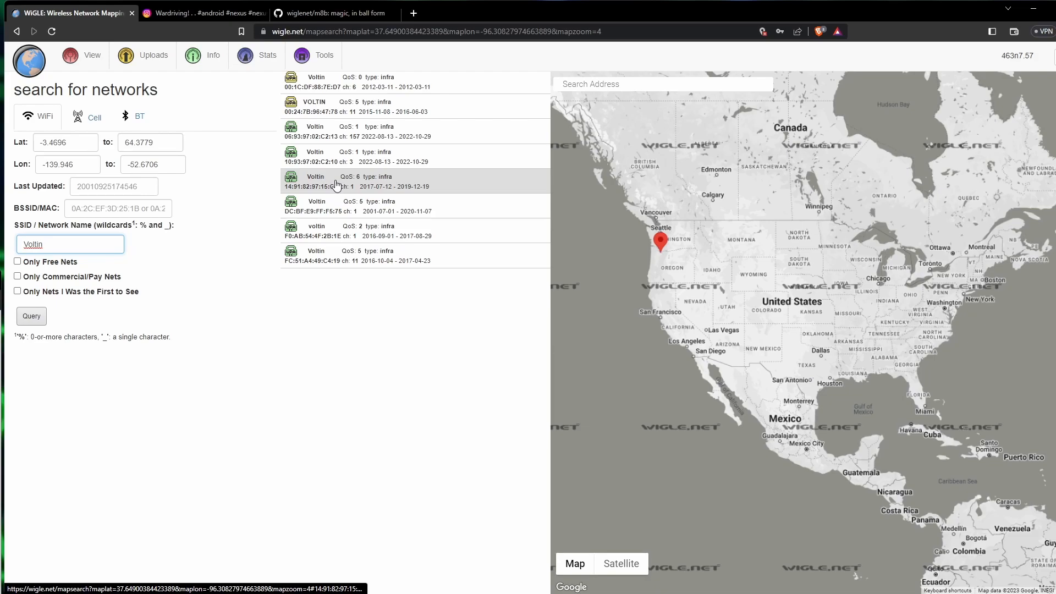
pyautogui.moveTo(370, 182)
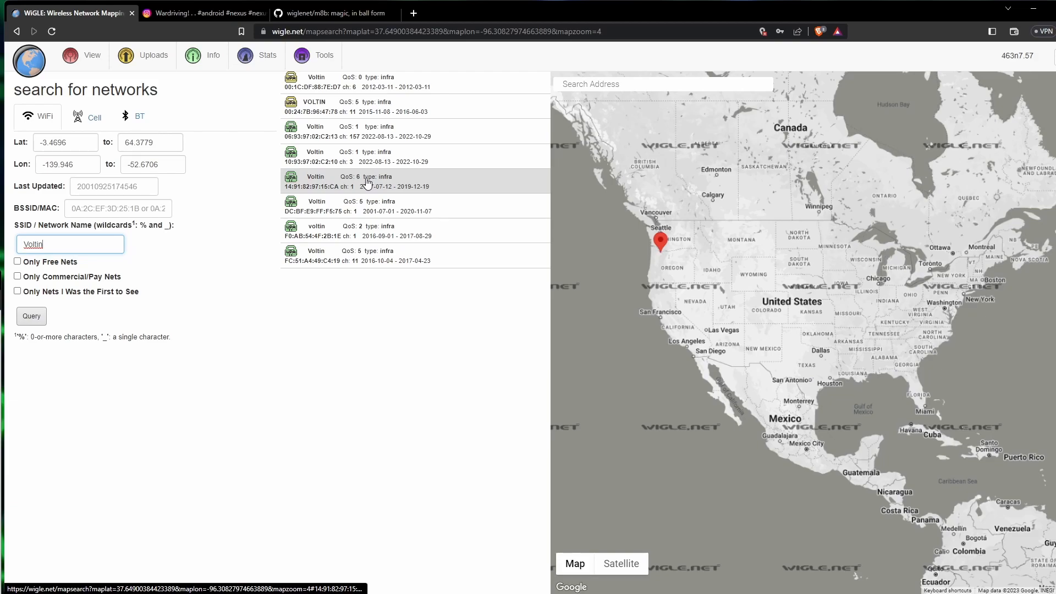
pyautogui.moveTo(350, 181)
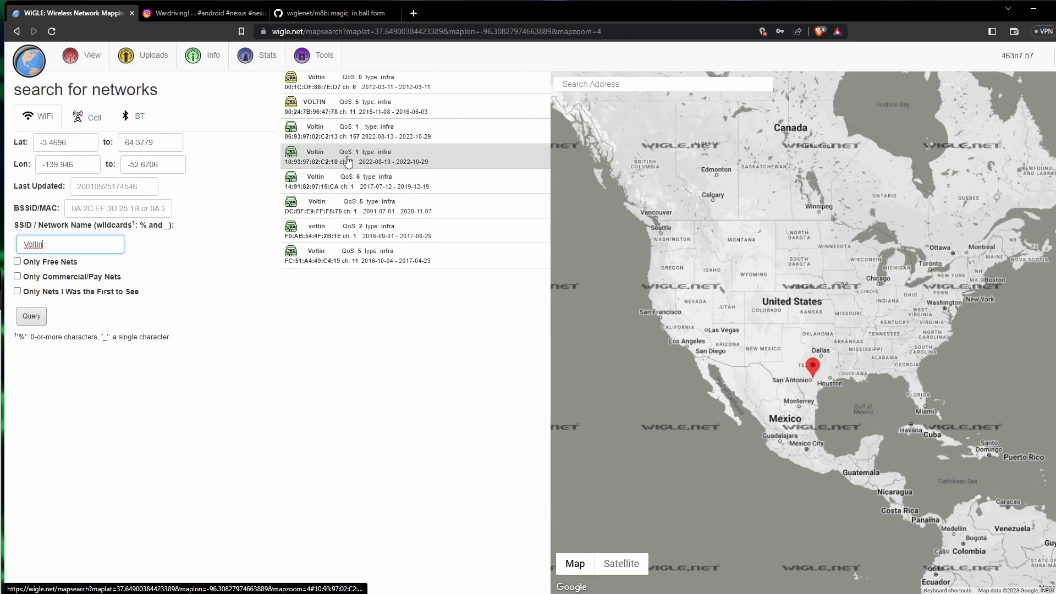
pyautogui.click(357, 80)
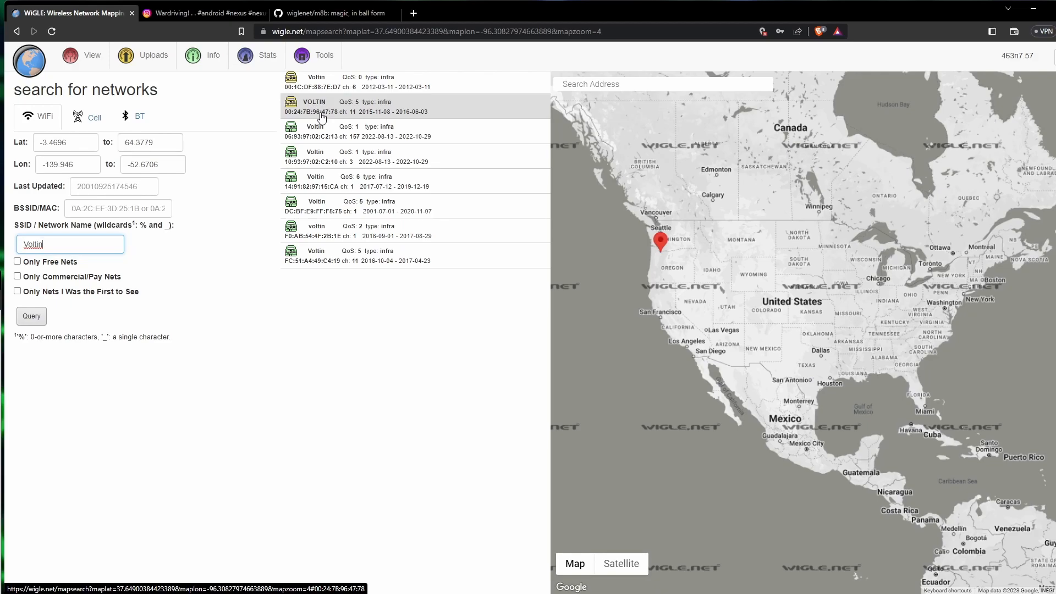
pyautogui.moveTo(330, 182)
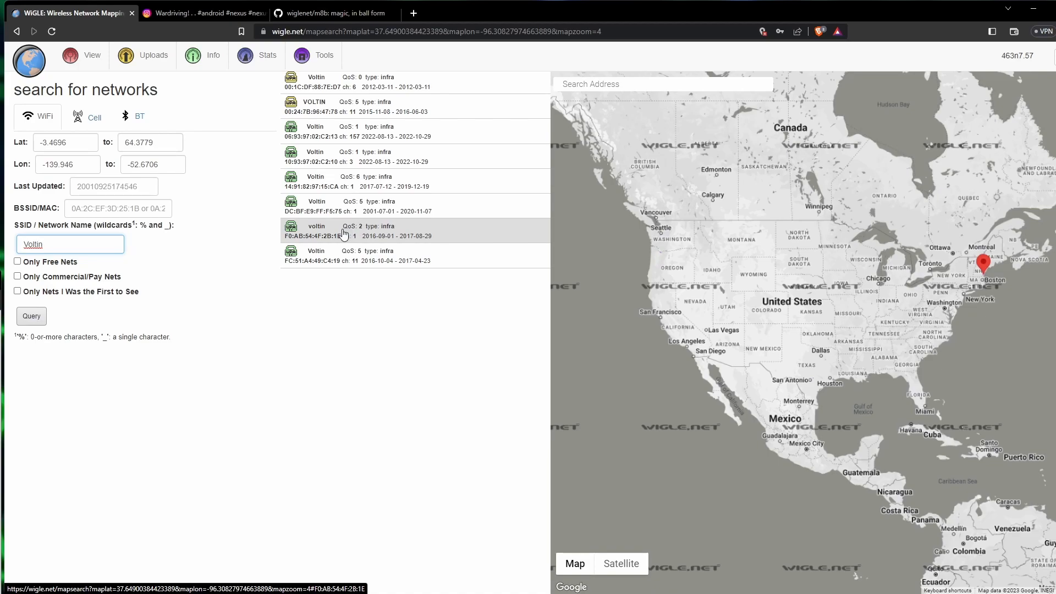
pyautogui.moveTo(343, 205)
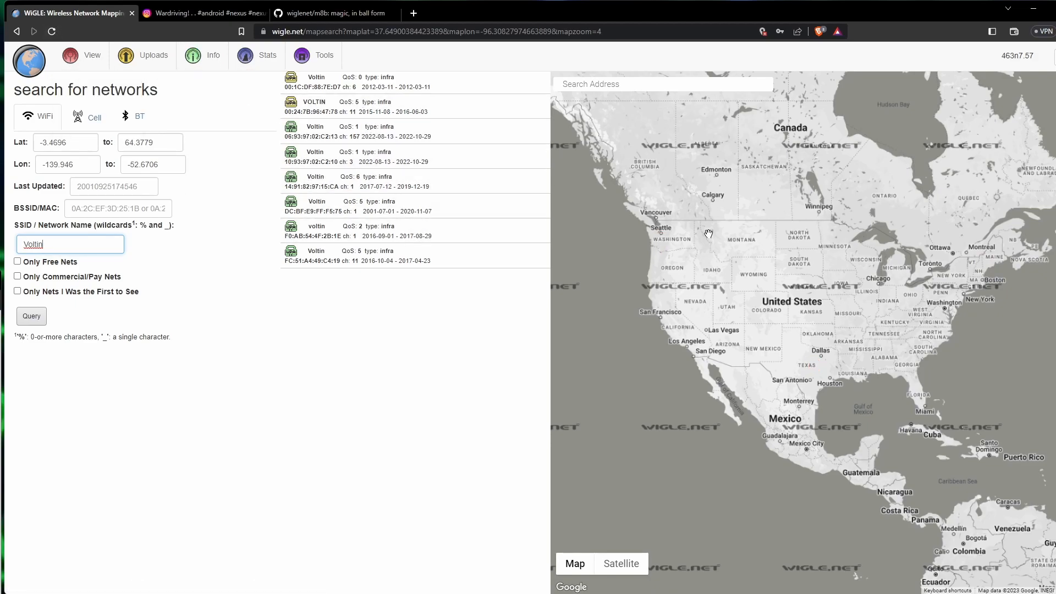
pyautogui.moveTo(821, 379)
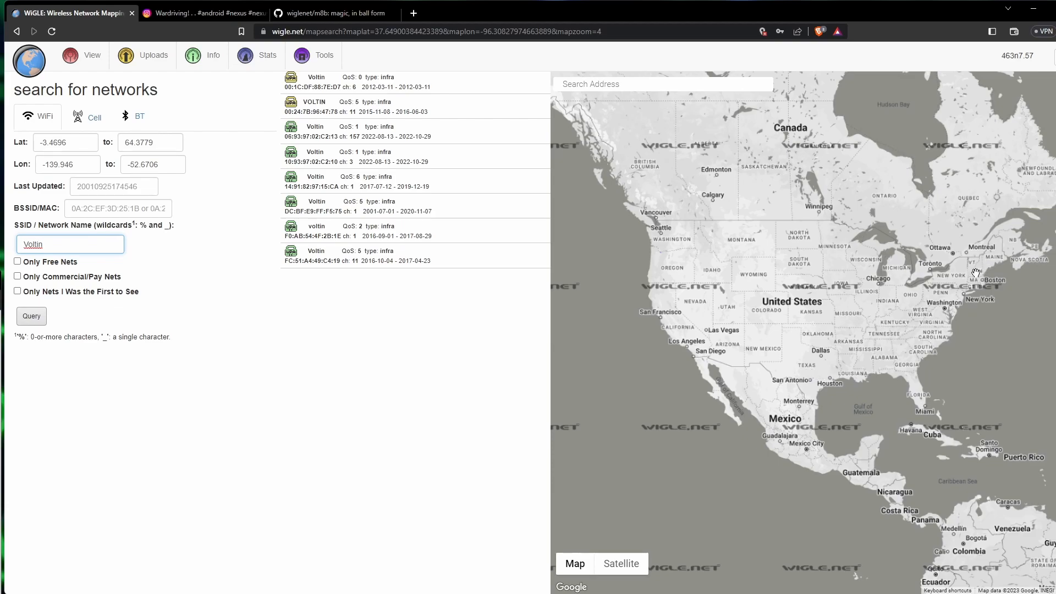
pyautogui.click(202, 13)
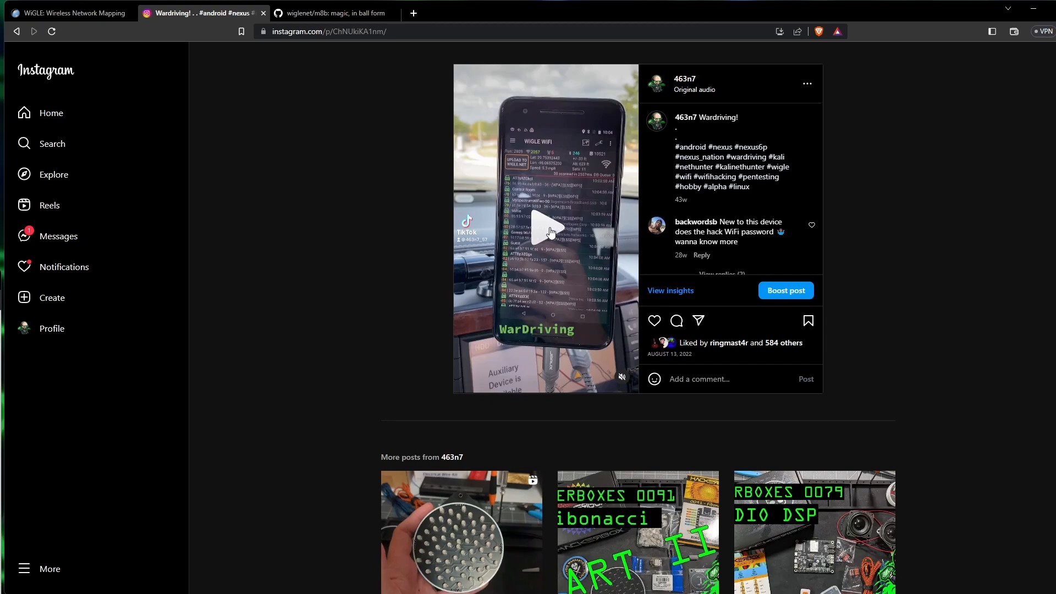
# Replay and pause the video on the phone's network list, then go back to WiGLE
pyautogui.click(545, 226)
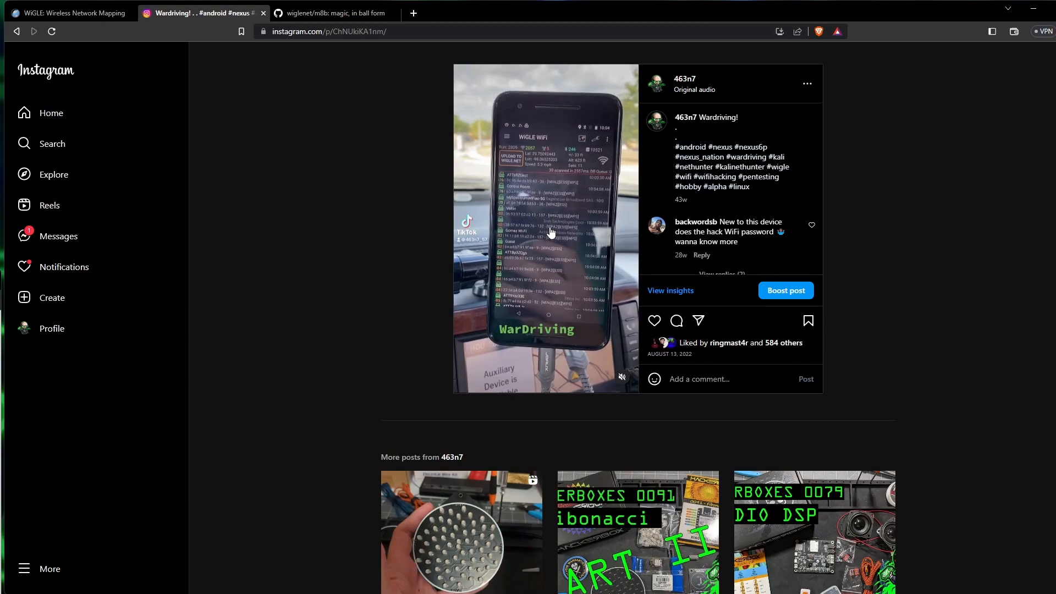
pyautogui.click(546, 226)
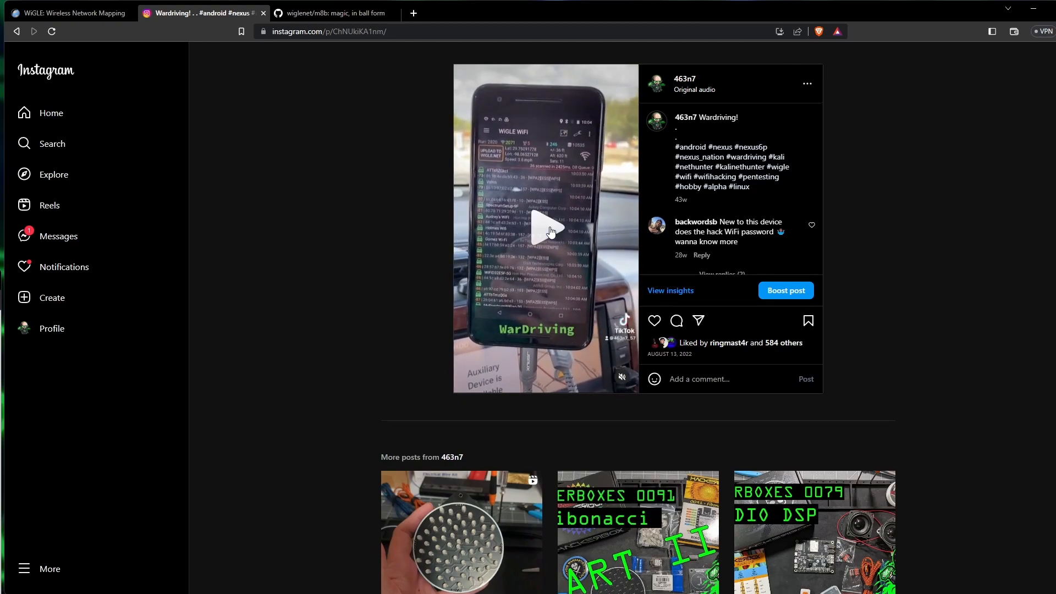
pyautogui.moveTo(517, 254)
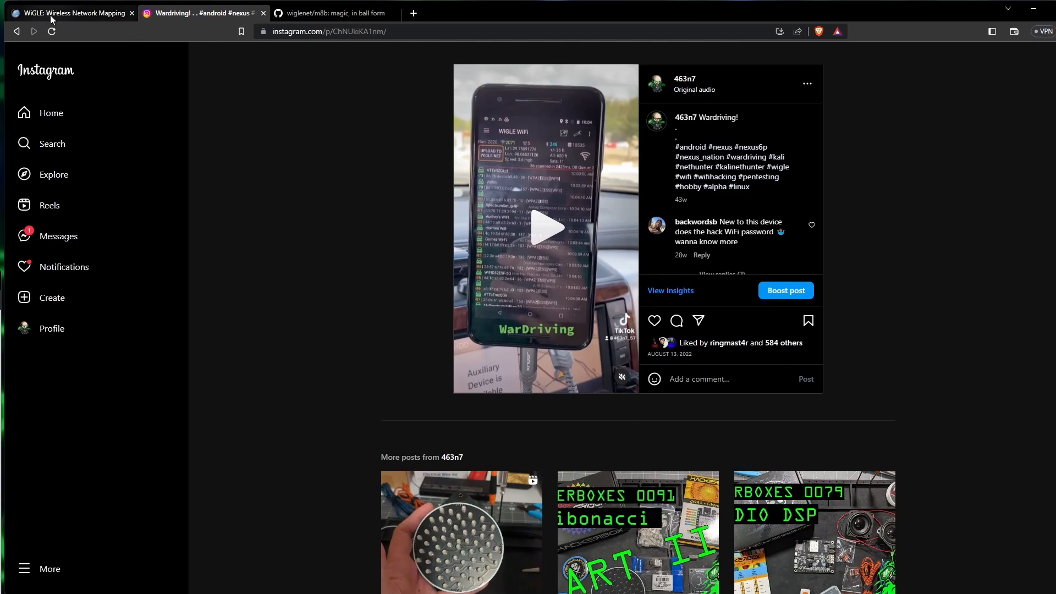
pyautogui.moveTo(71, 13)
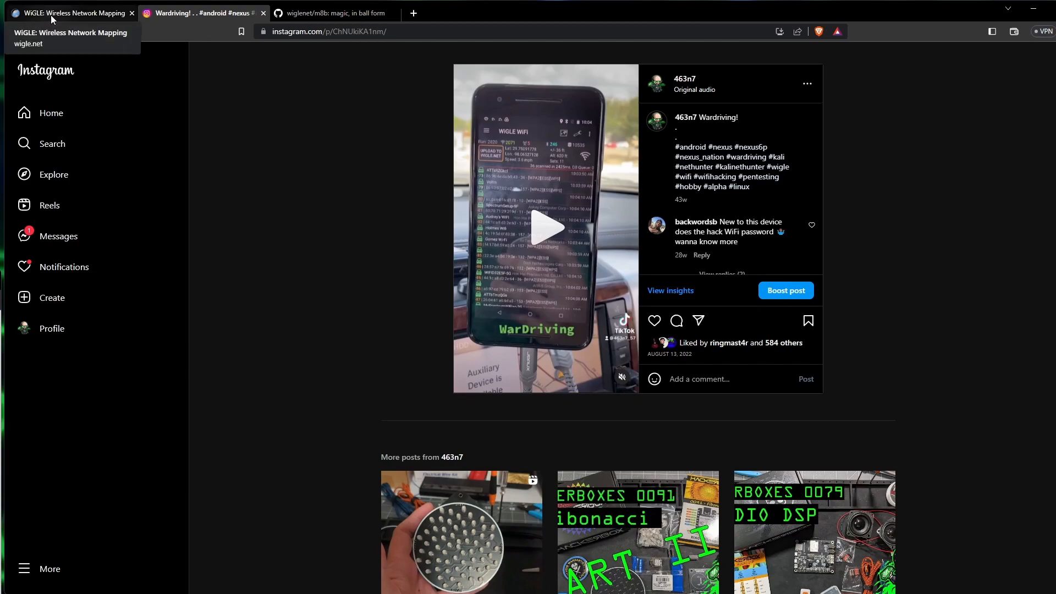
pyautogui.click(67, 14)
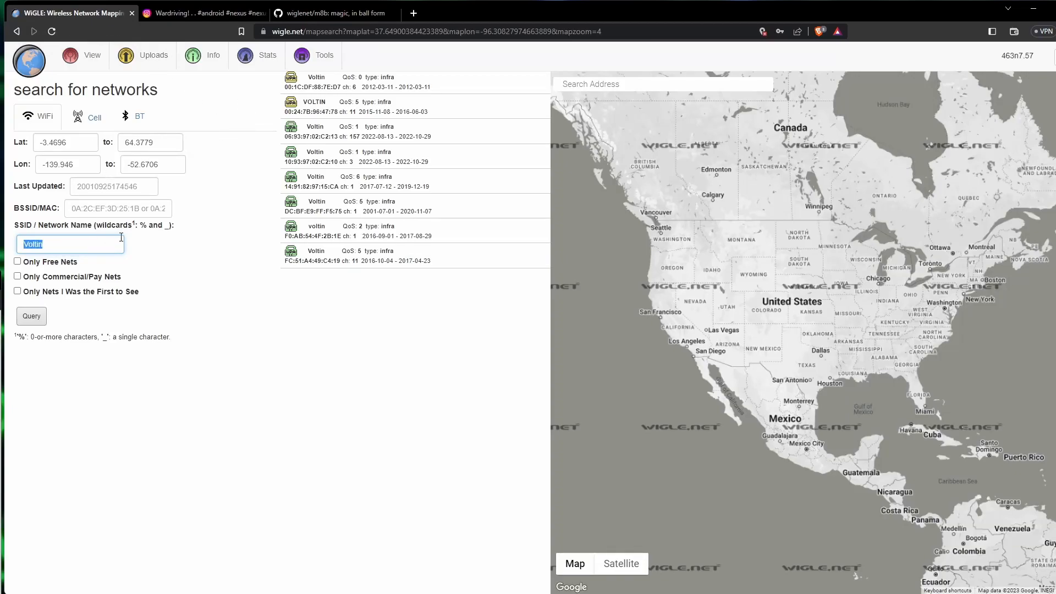
# Search for networks with SSID Gomez Wi-Fi
pyautogui.write('Gomex')
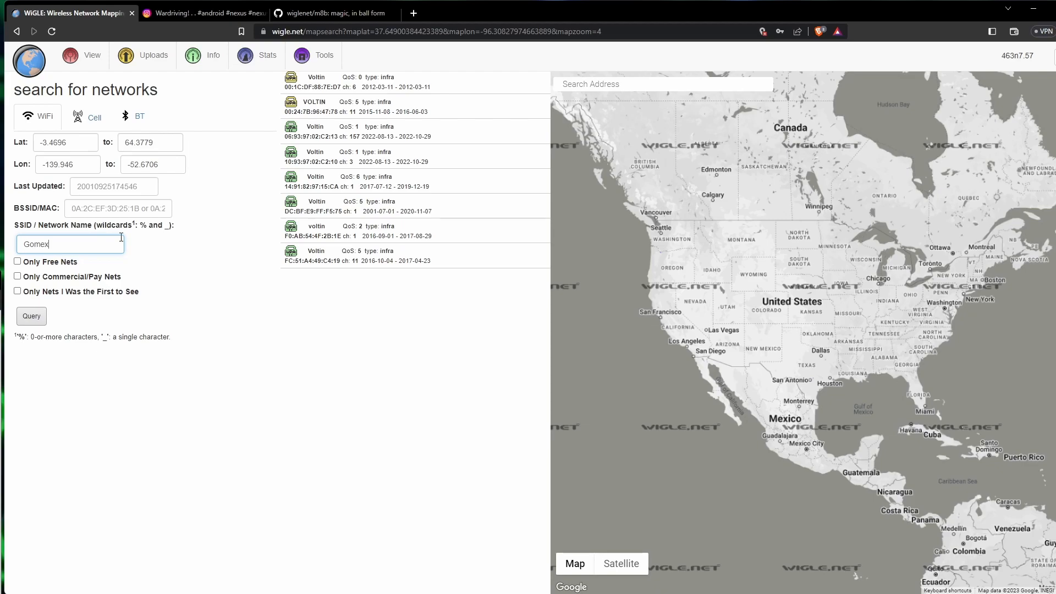
pyautogui.write('z')
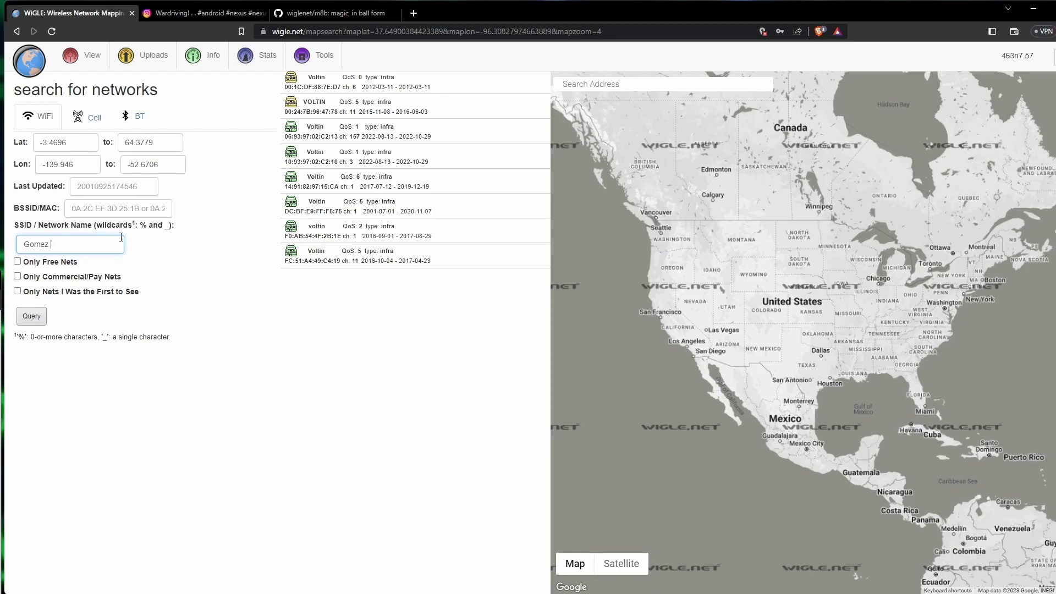
pyautogui.write('Wi')
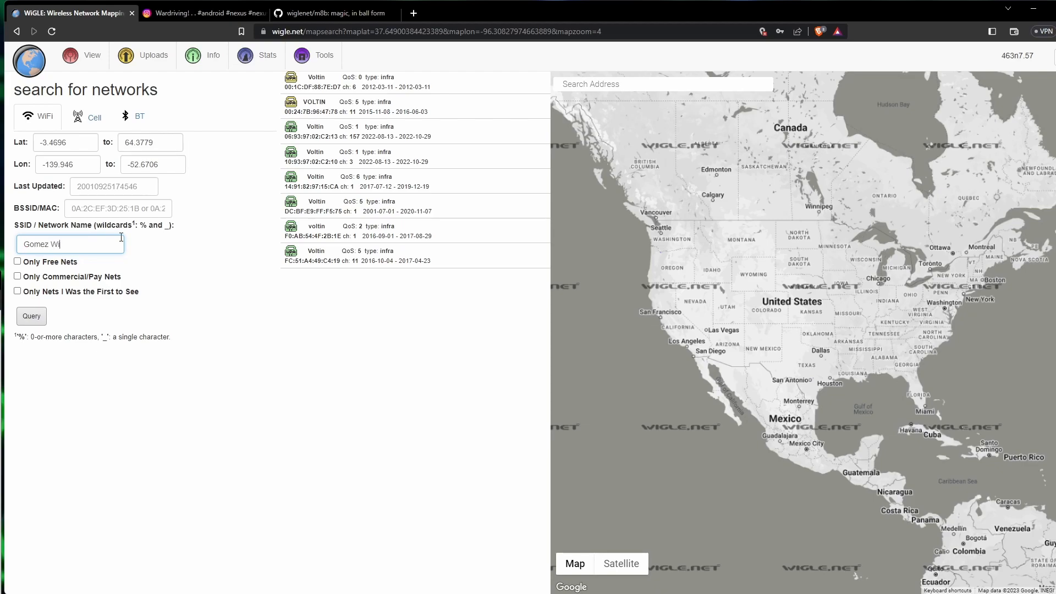
pyautogui.write('-Fi')
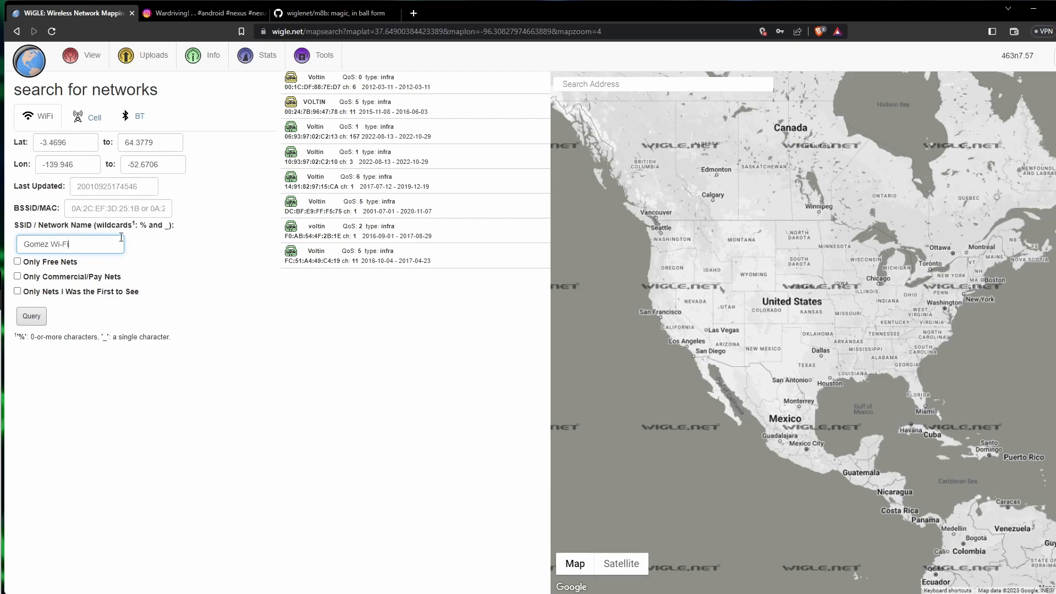
pyautogui.click(31, 315)
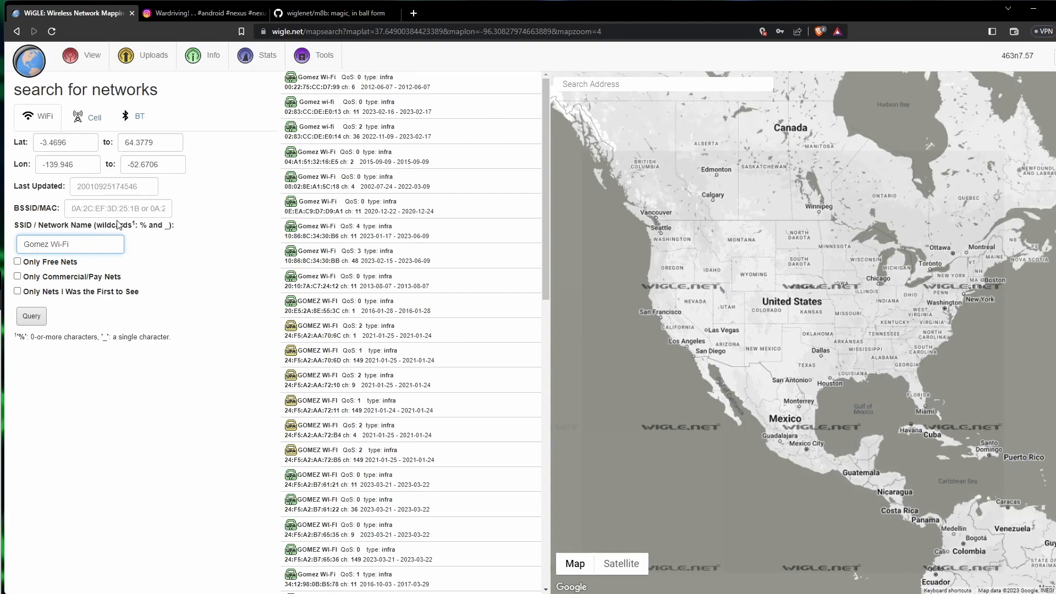
# Pin several Gomez Wi-Fi results and zoom the map toward New Braunfels between Austin and San Antonio
pyautogui.click(357, 206)
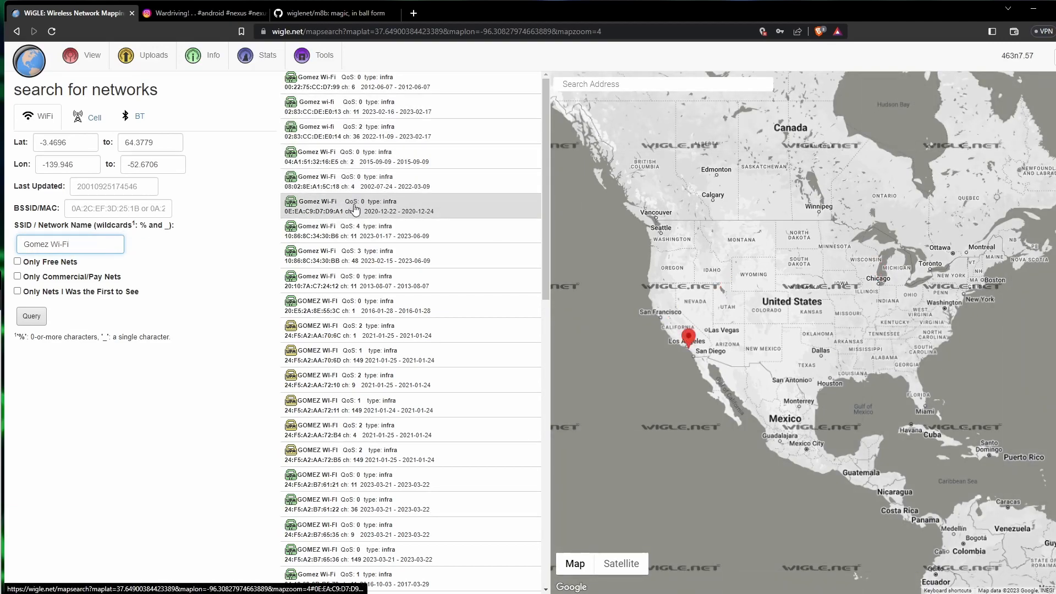
pyautogui.click(410, 478)
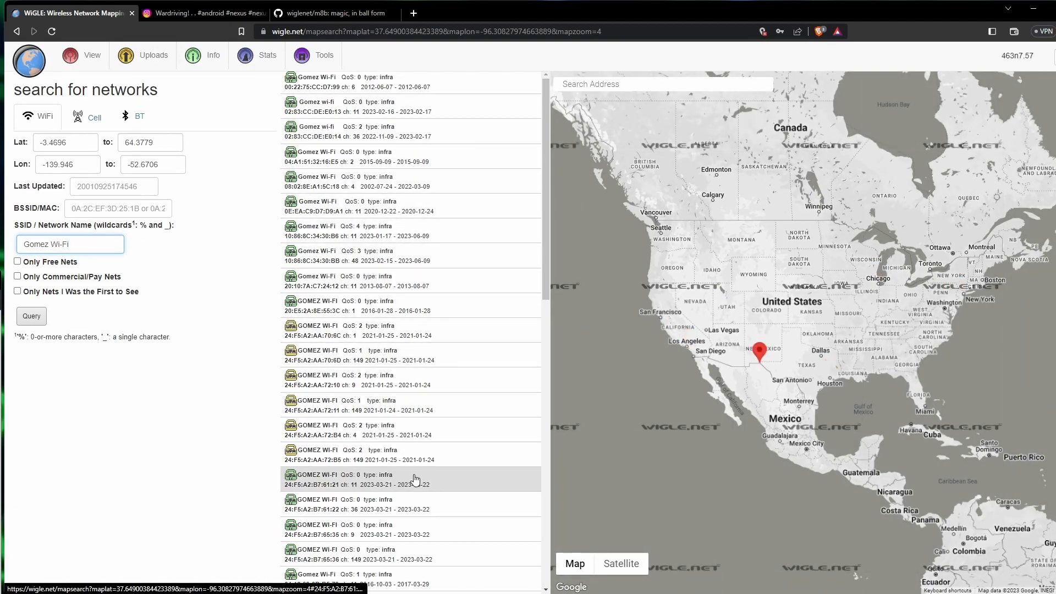
pyautogui.scroll(-3)
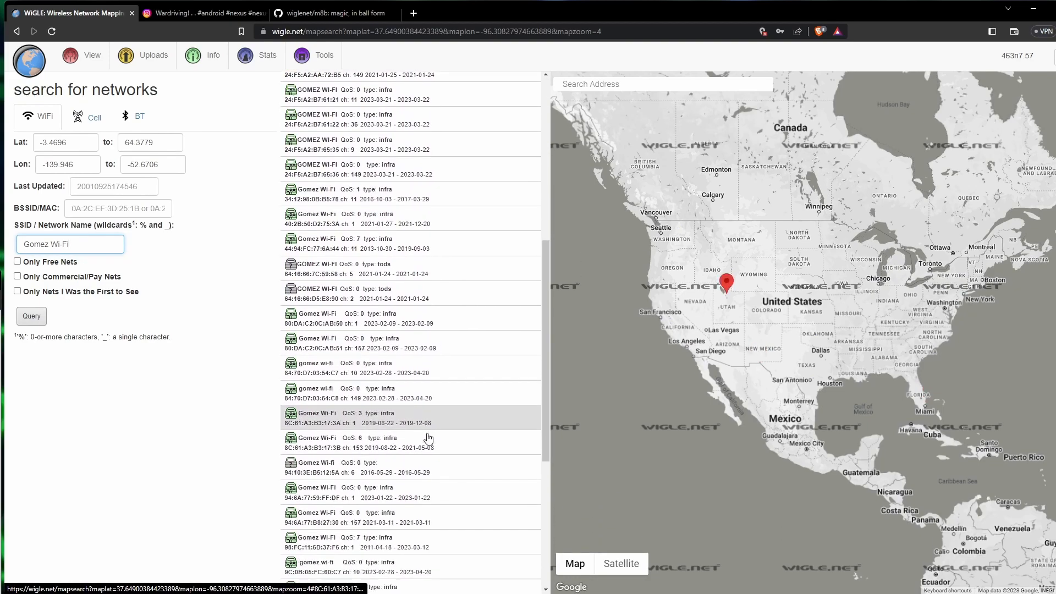
pyautogui.scroll(-3)
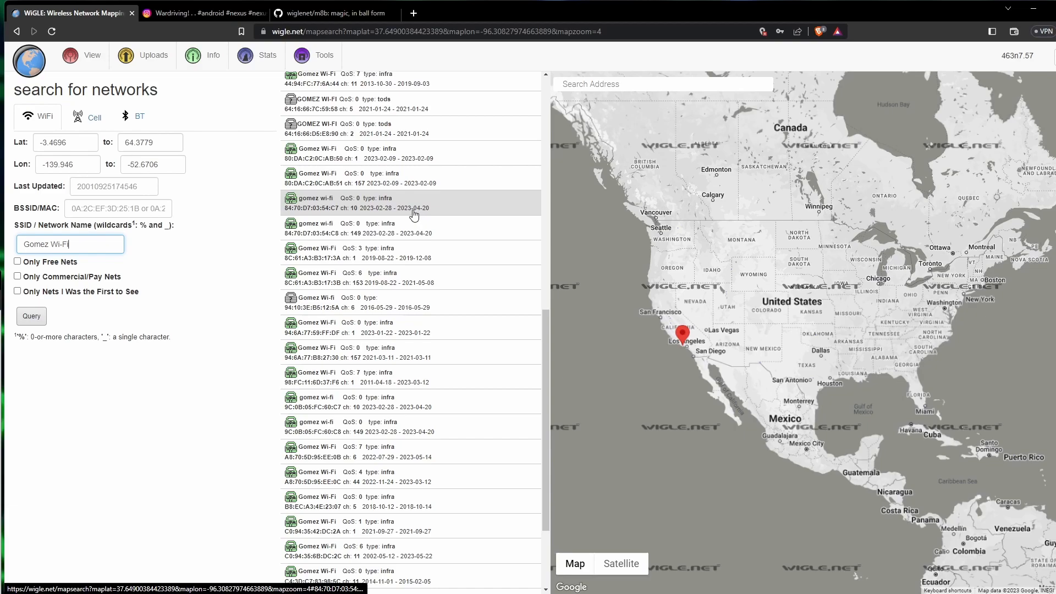
pyautogui.scroll(-3)
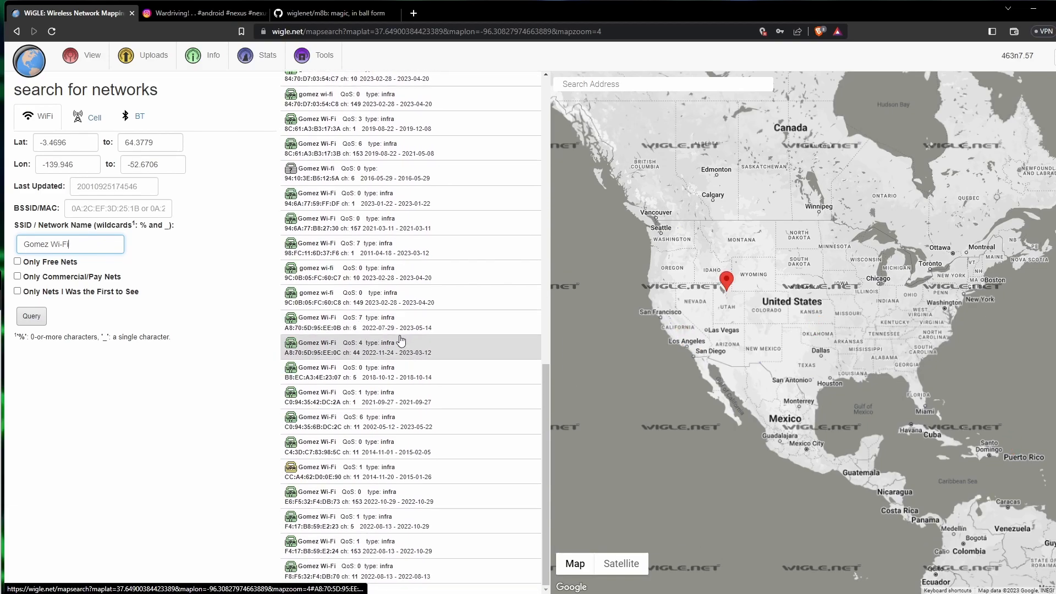
pyautogui.click(400, 421)
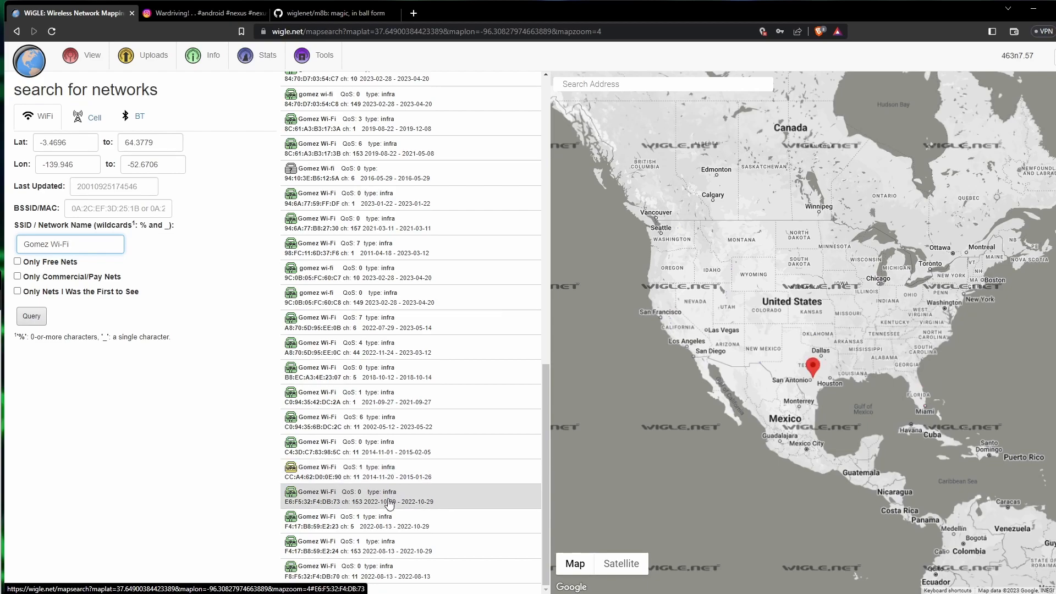
pyautogui.moveTo(389, 570)
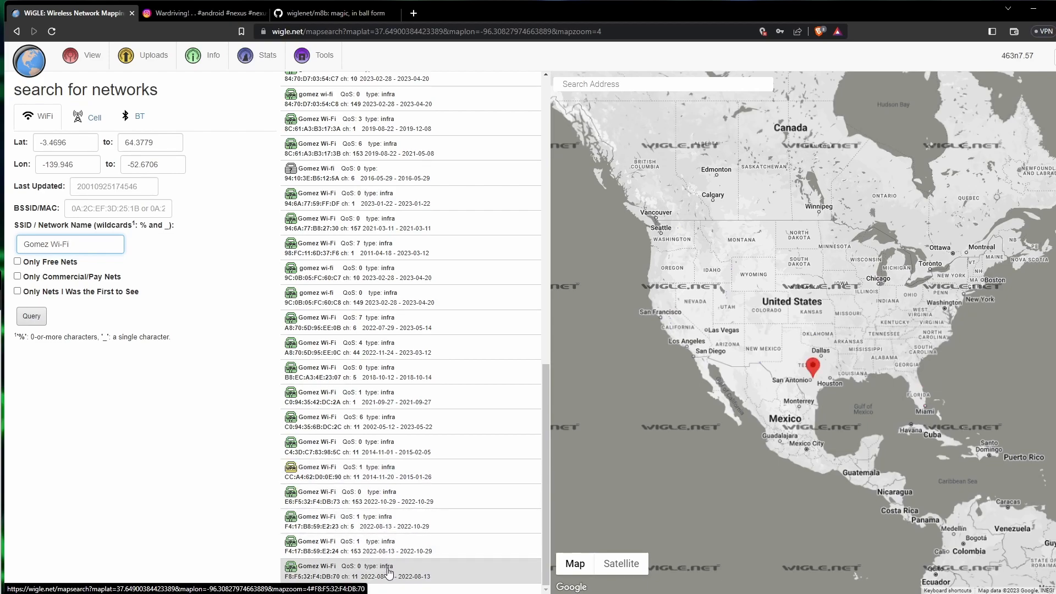
pyautogui.click(383, 472)
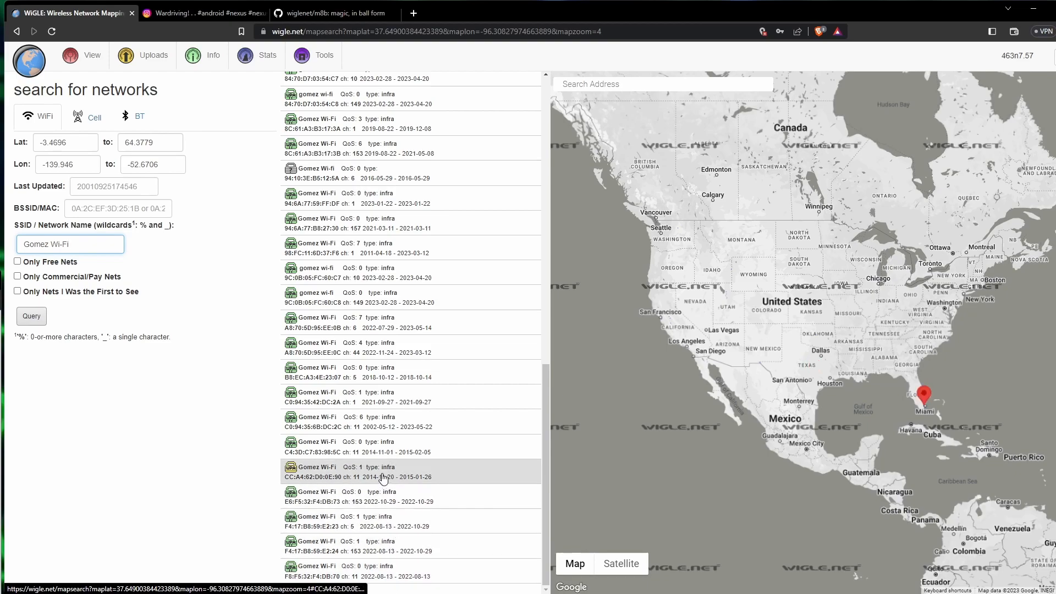
pyautogui.scroll(3)
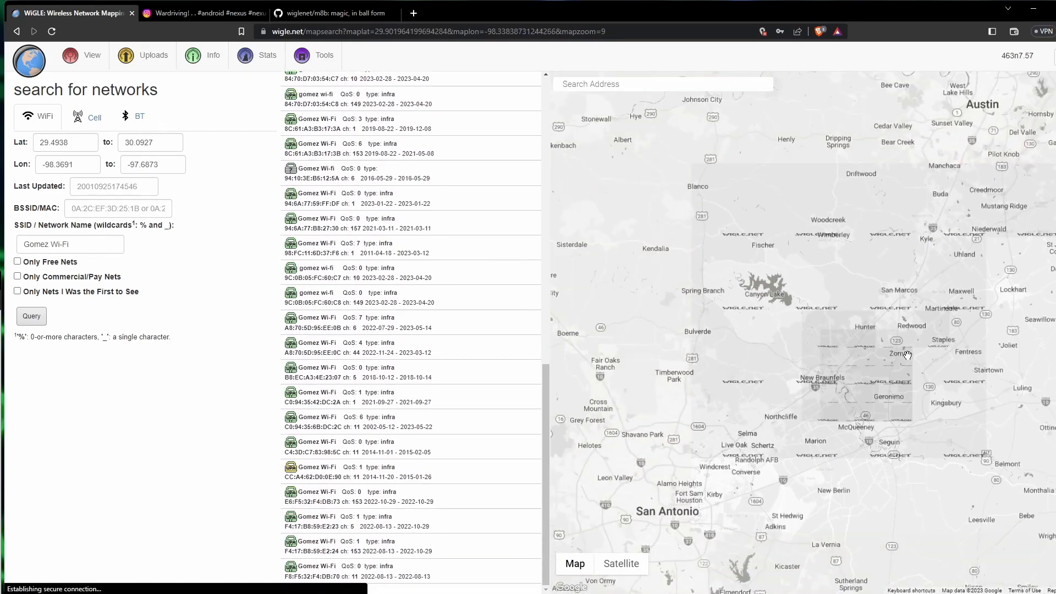
# Zoom the map to the Gruene area of New Braunfels and select the SSID text for replacement
pyautogui.click(407, 521)
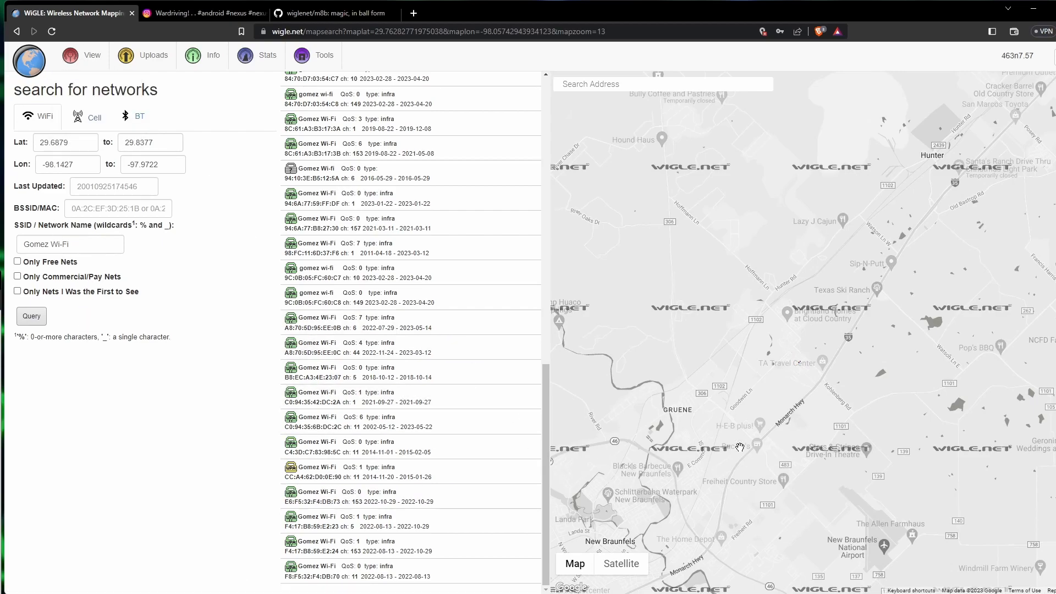
pyautogui.tripleClick(69, 244)
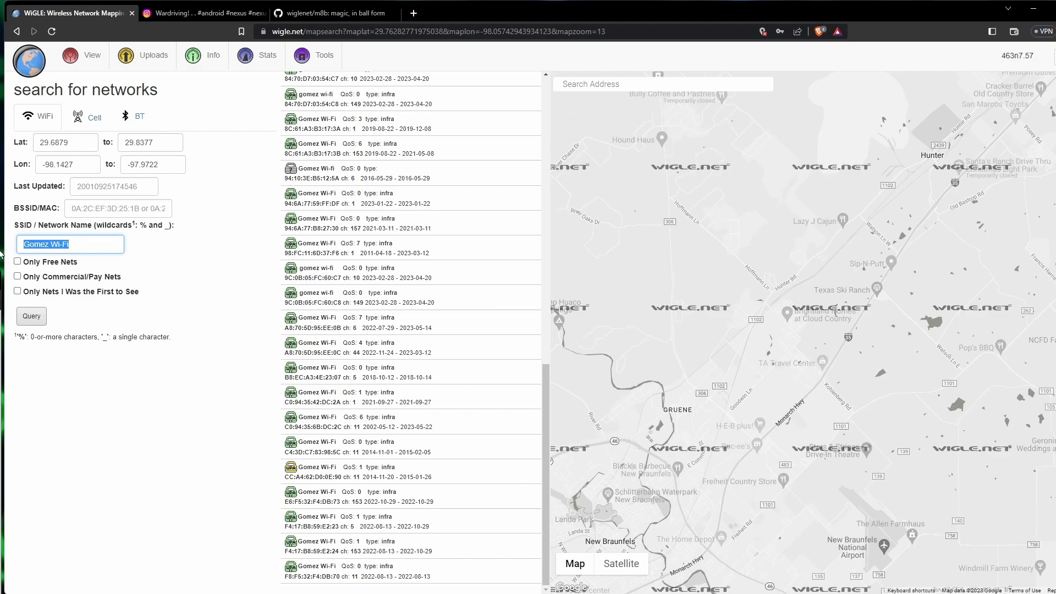
# Search for networks named Voltin within the New Braunfels map area
pyautogui.write('v')
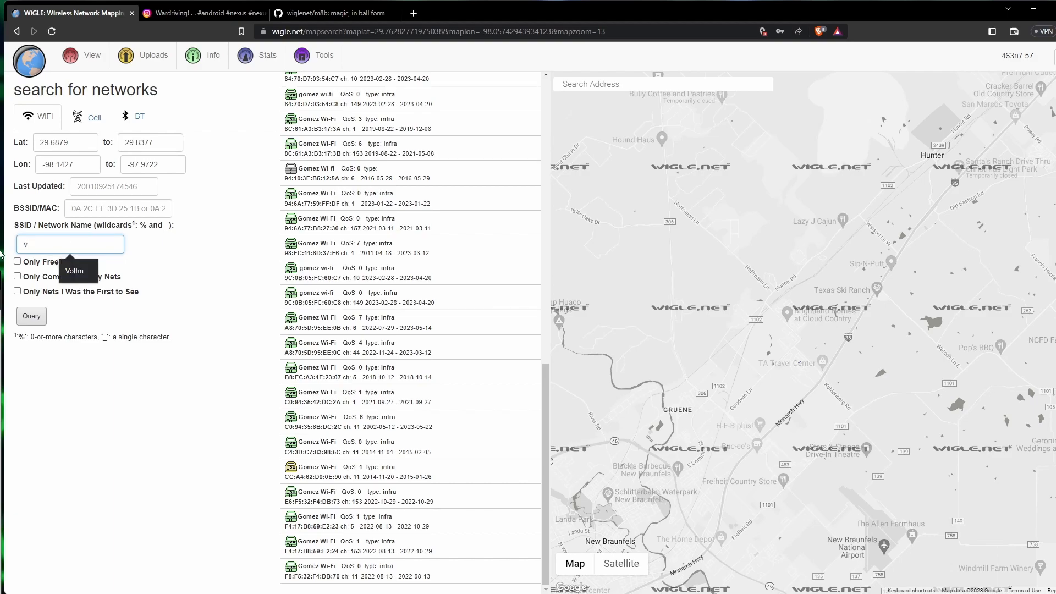
pyautogui.write('olt')
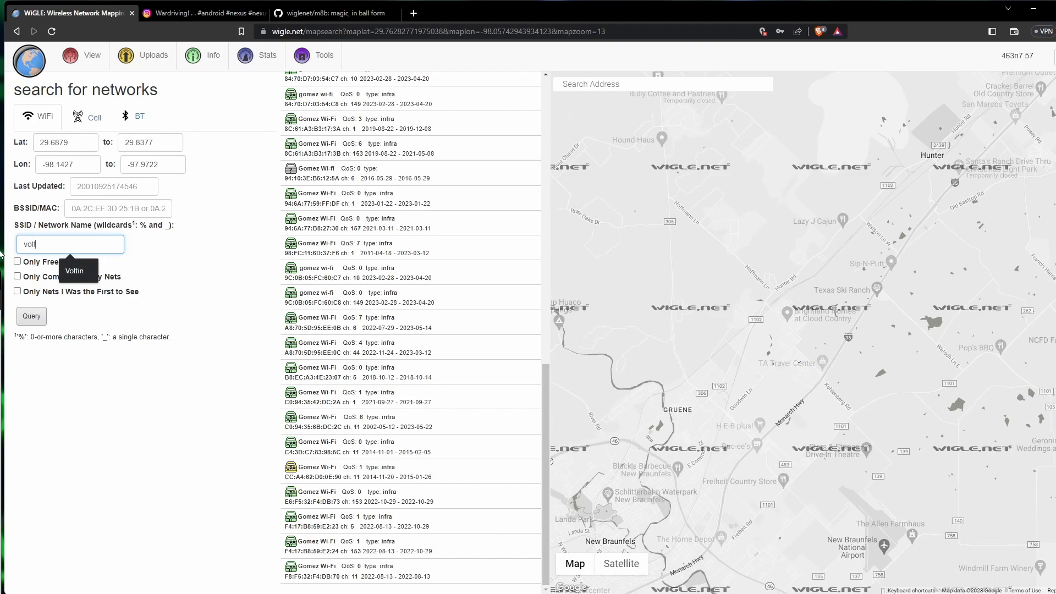
pyautogui.write('in')
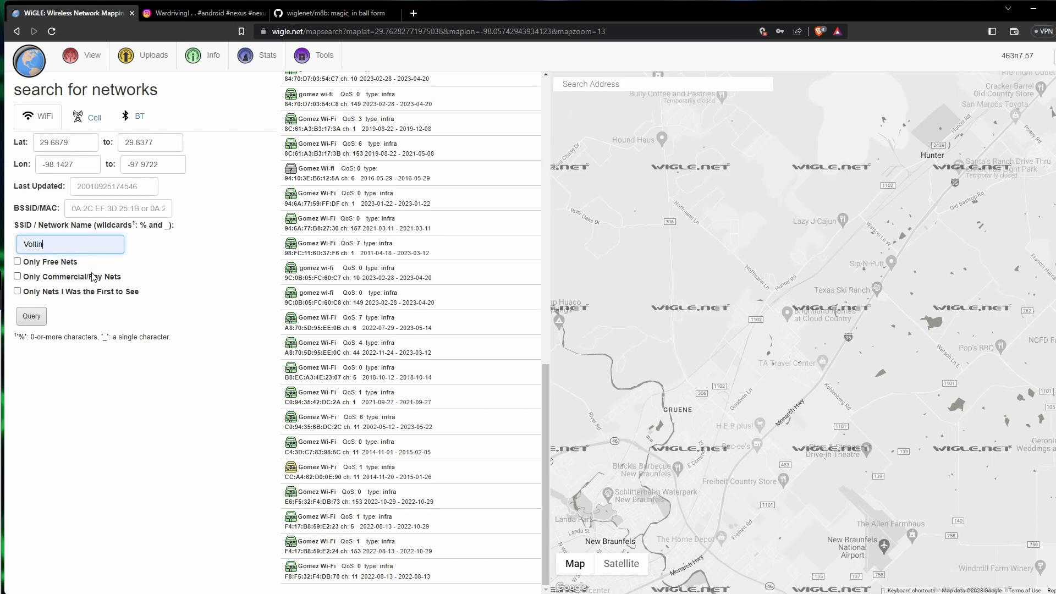
pyautogui.click(30, 316)
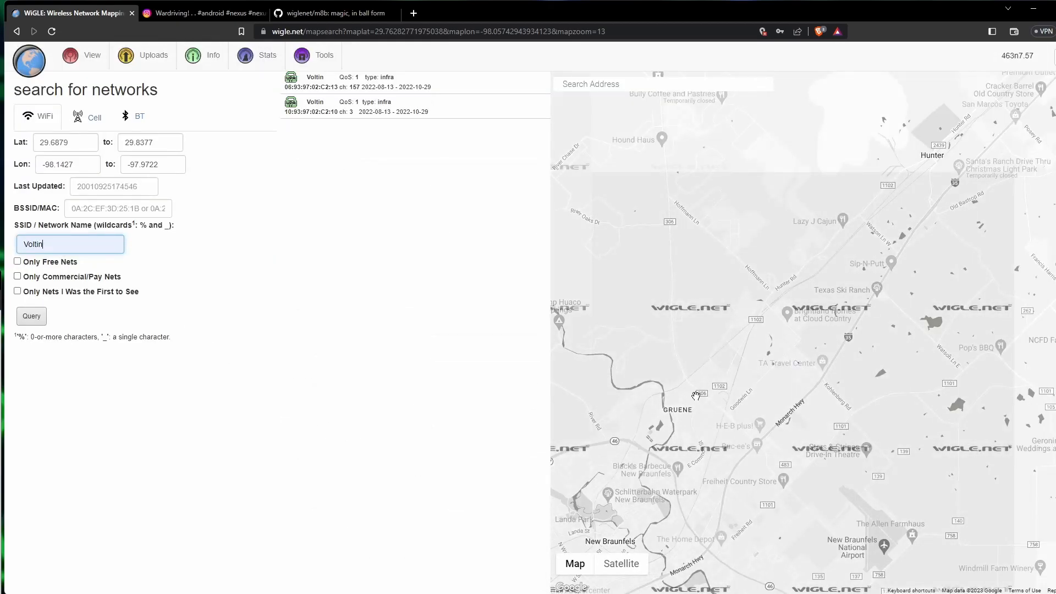
# Zoom the map in on the neighbourhood near Wasser Ranch holding the two Voltin results
pyautogui.scroll(-3)
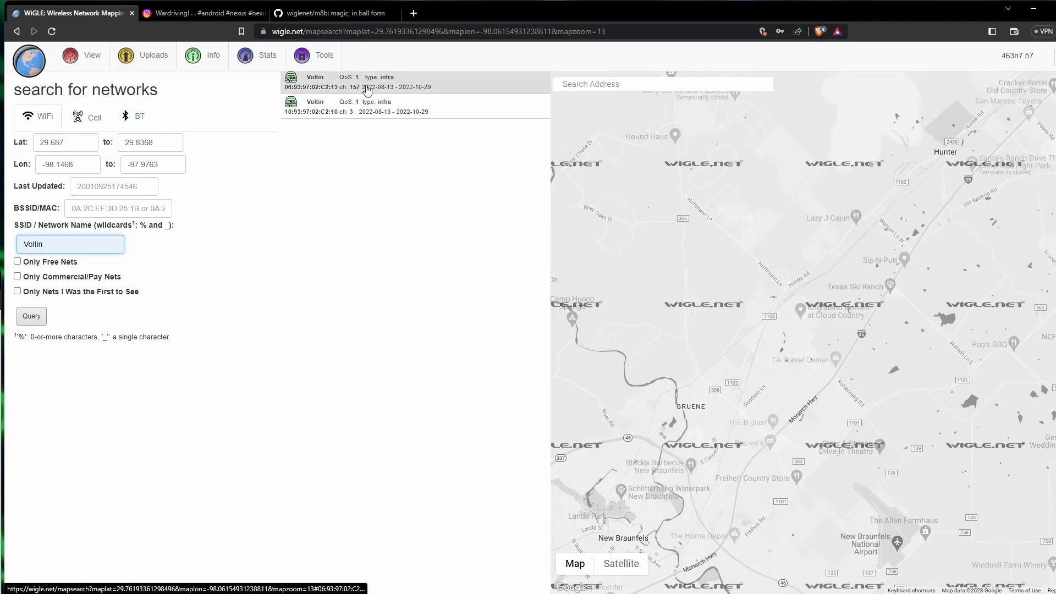
pyautogui.doubleClick(783, 348)
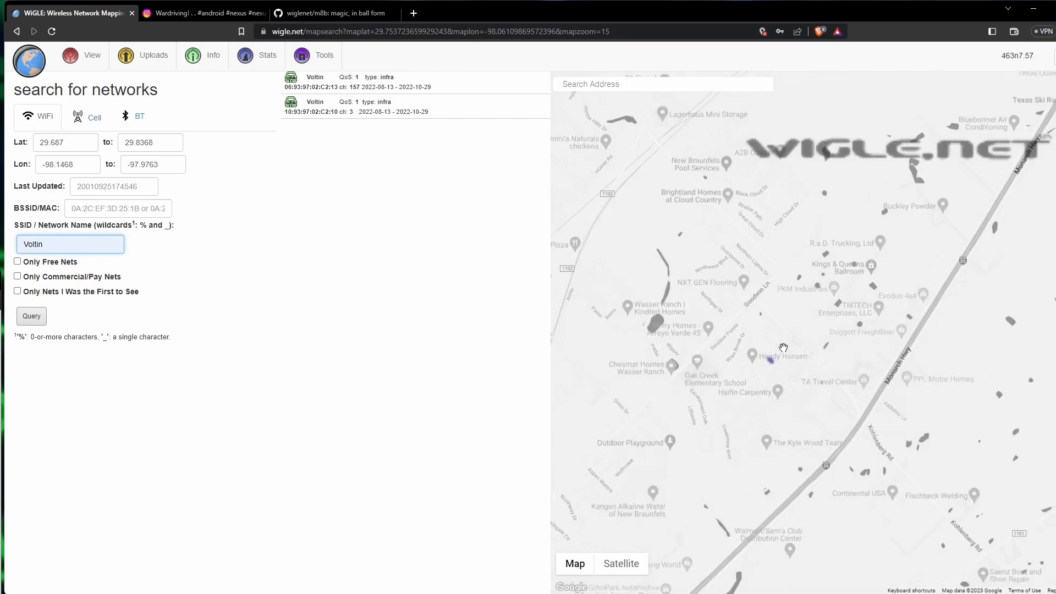
pyautogui.scroll(-3)
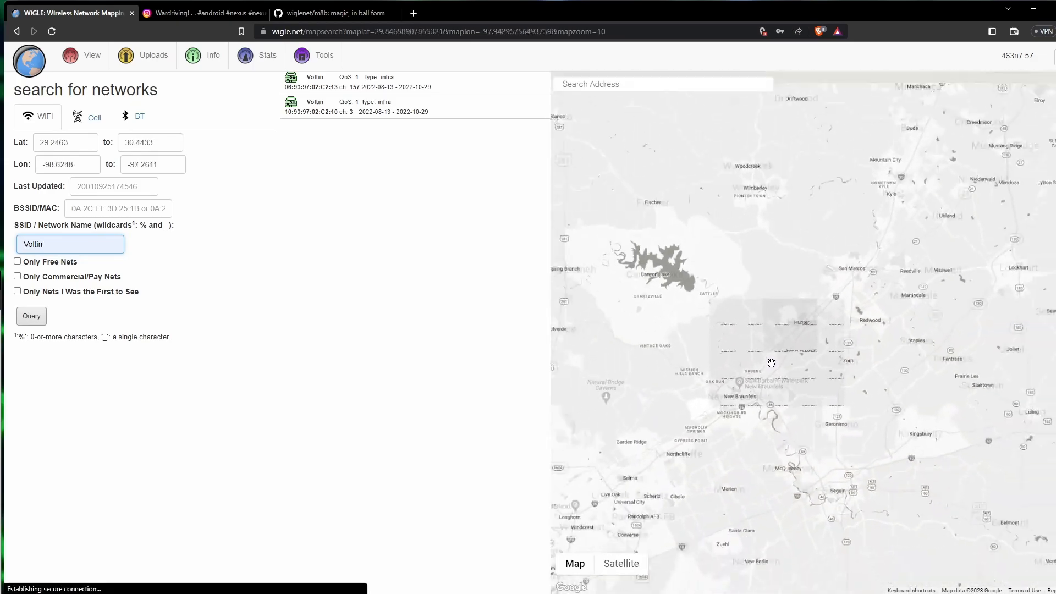
pyautogui.scroll(-3)
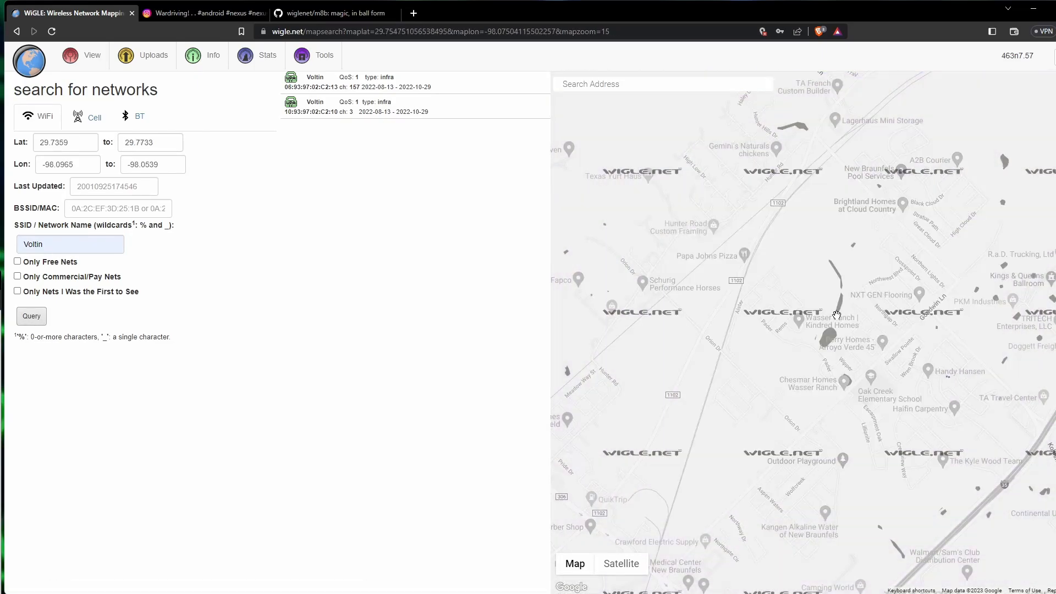
pyautogui.moveTo(196, 13)
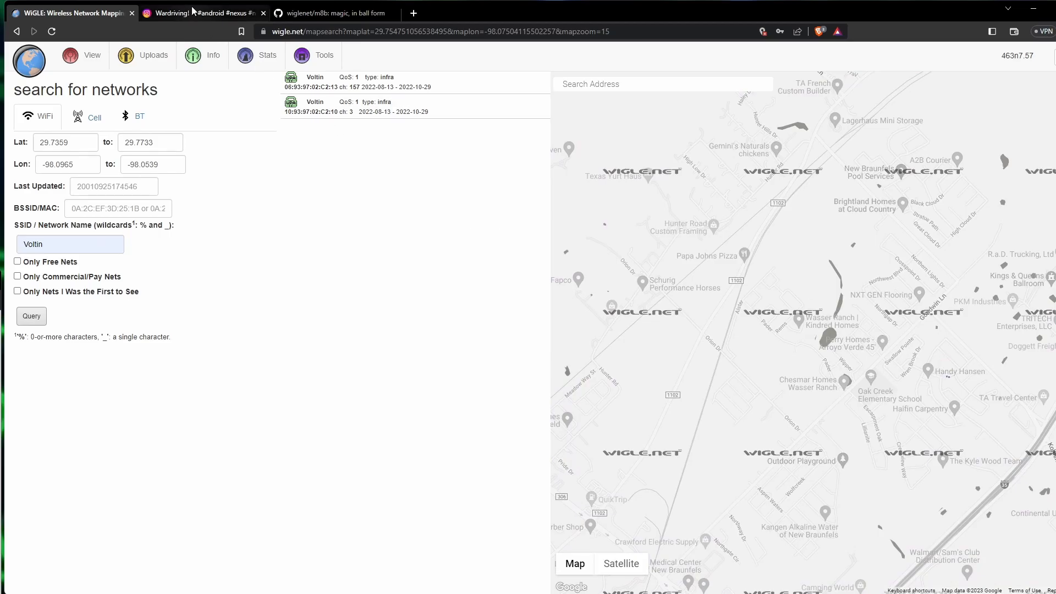
# Glance at the Instagram wardriving post's network list, then return to the WiGLE map
pyautogui.click(203, 14)
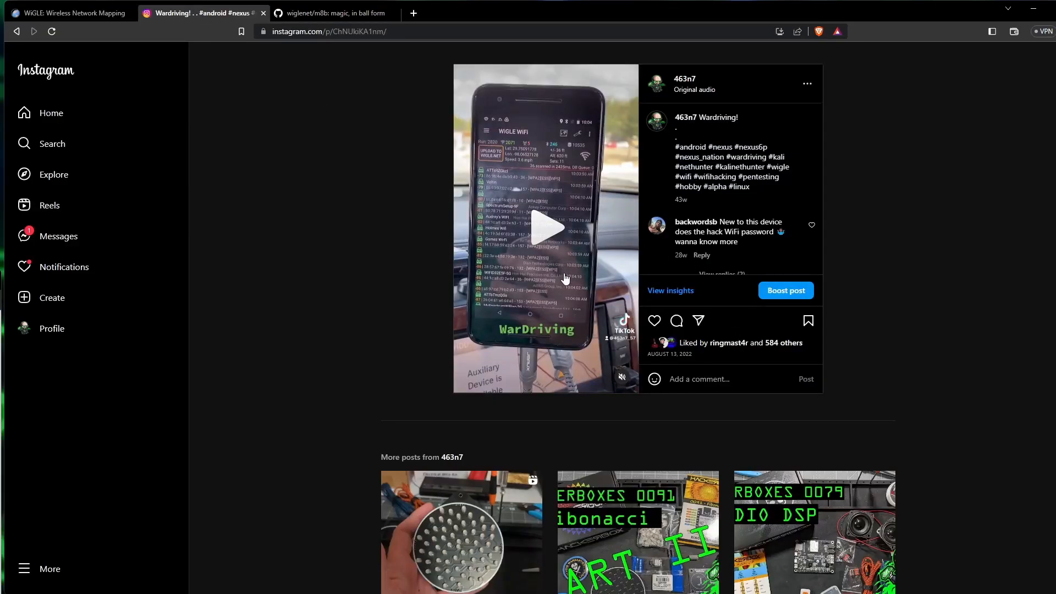
pyautogui.moveTo(150, 24)
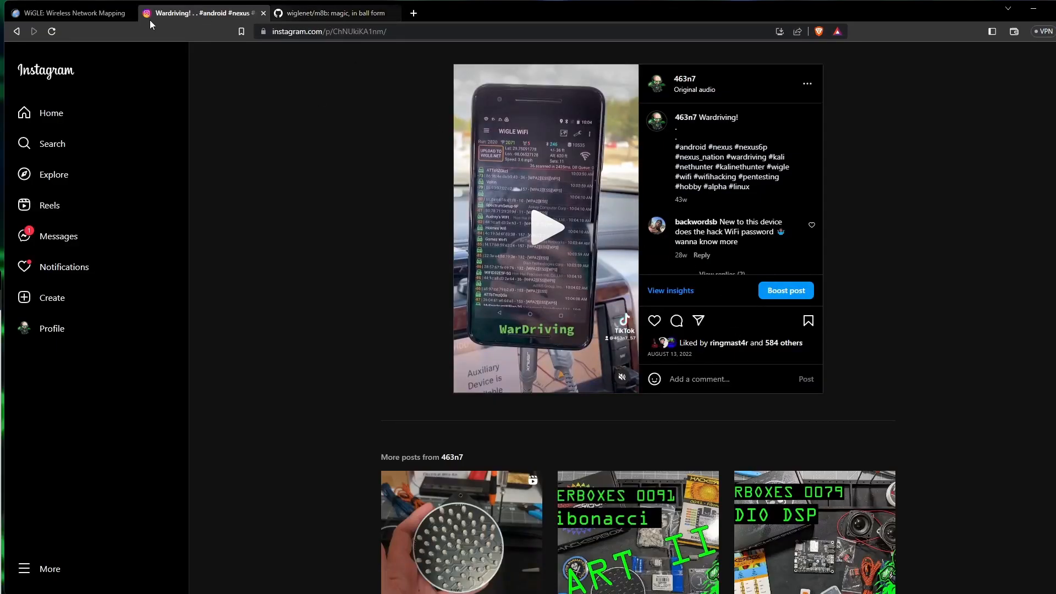
pyautogui.click(67, 13)
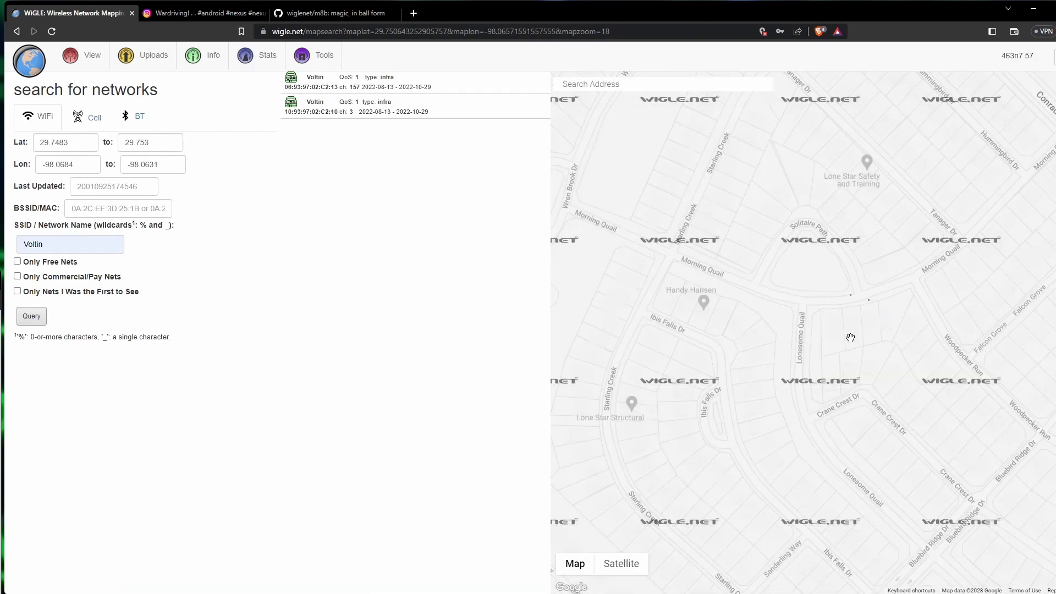
pyautogui.moveTo(880, 324)
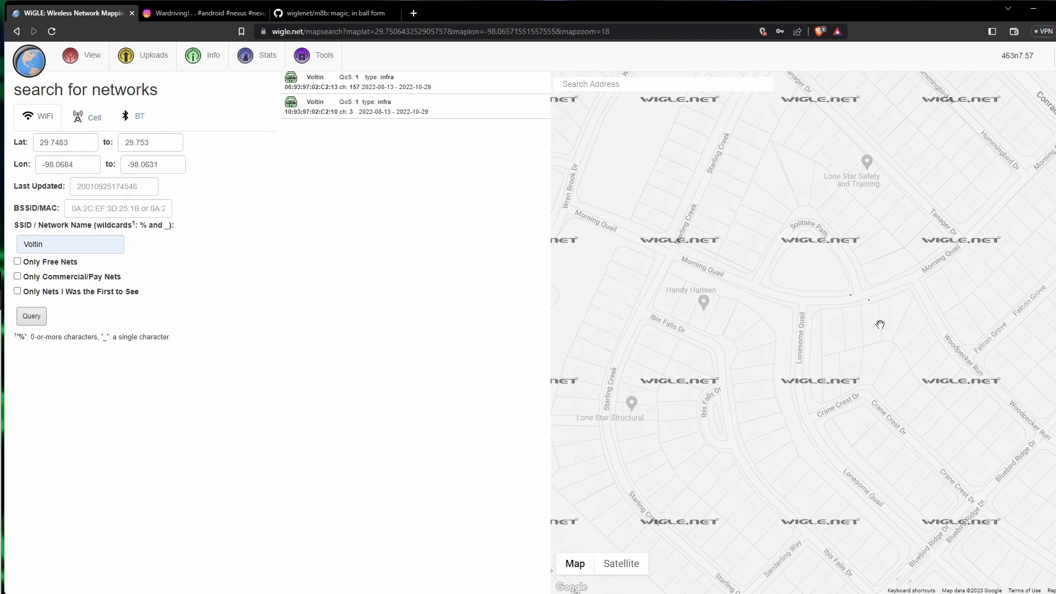
pyautogui.moveTo(835, 112)
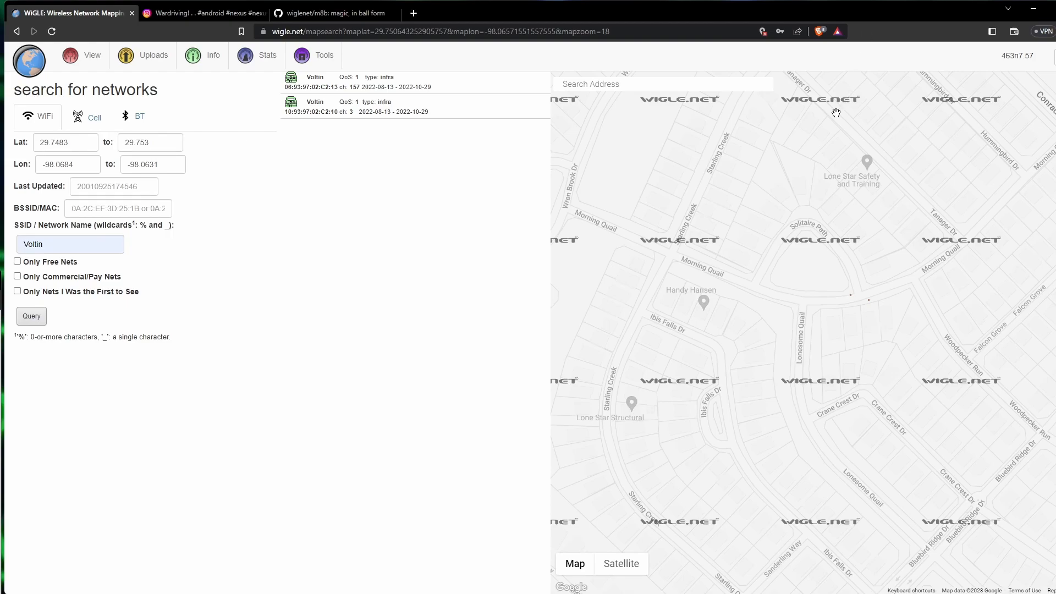
pyautogui.moveTo(709, 26)
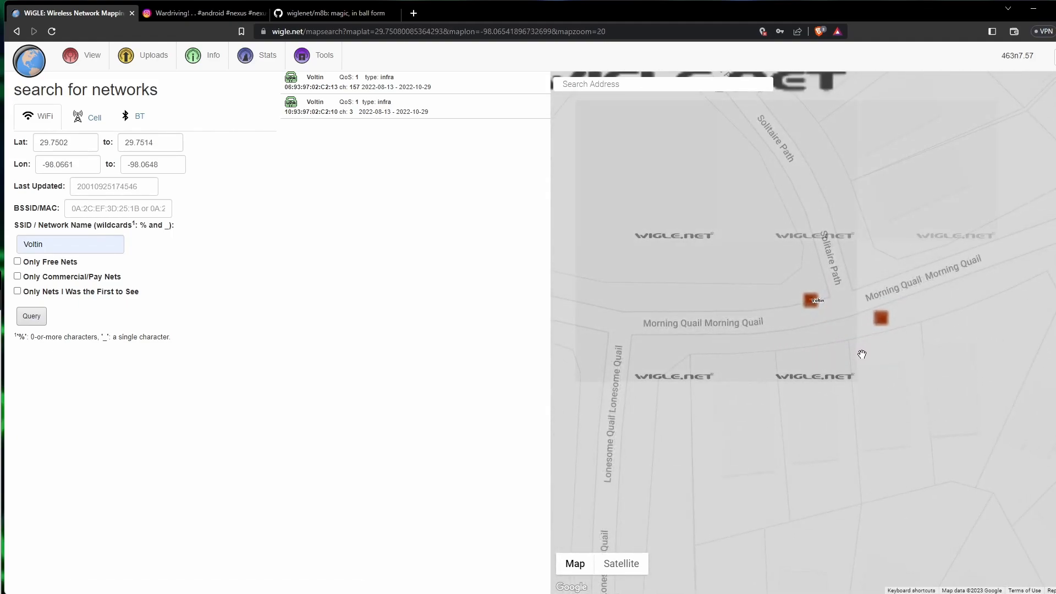
# Adjust the map zoom around the two Voltin markers on Morning Quail near Solitaire Path
pyautogui.scroll(-3)
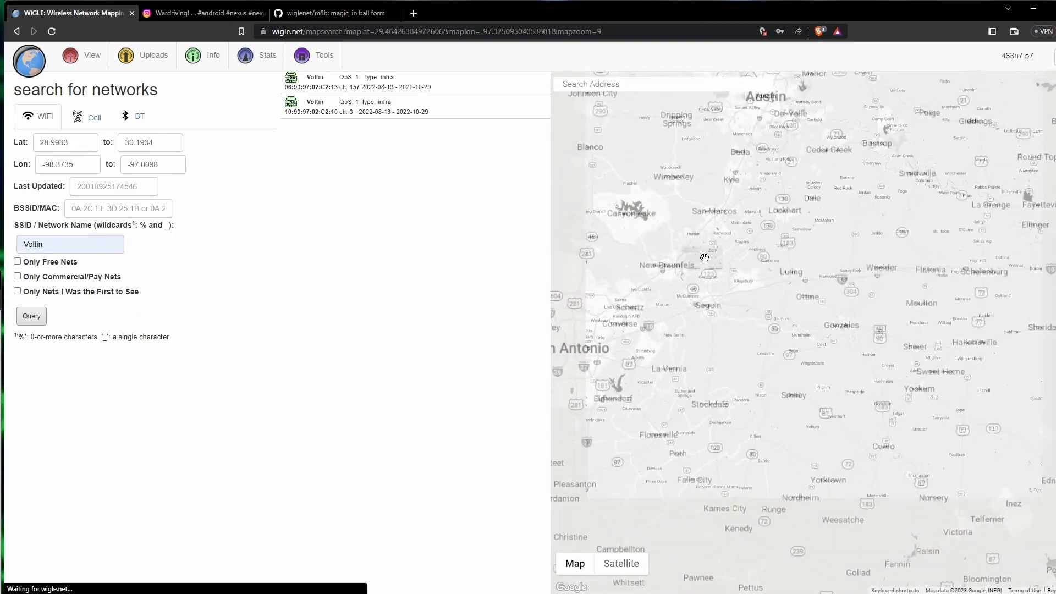
# Zoom out to North America, clear Voltin from the SSID field and go to the Stats page
pyautogui.scroll(-3)
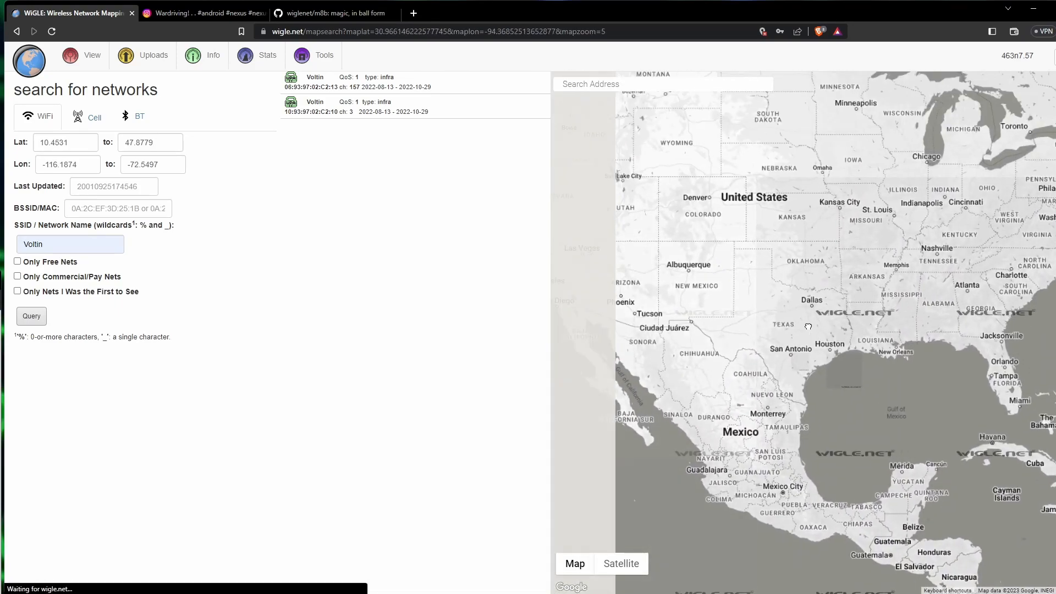
pyautogui.scroll(-3)
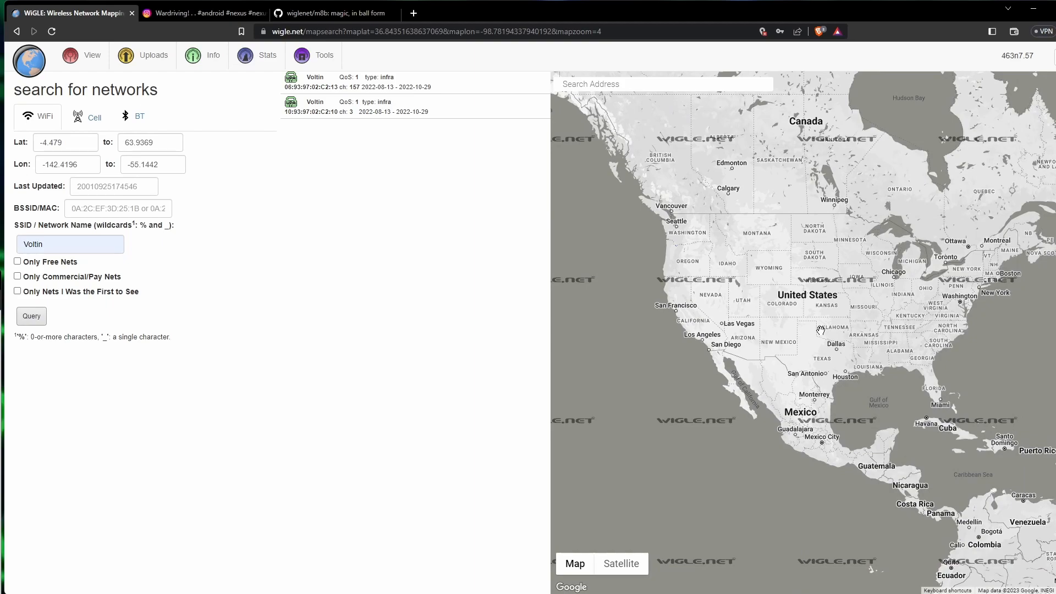
pyautogui.moveTo(431, 283)
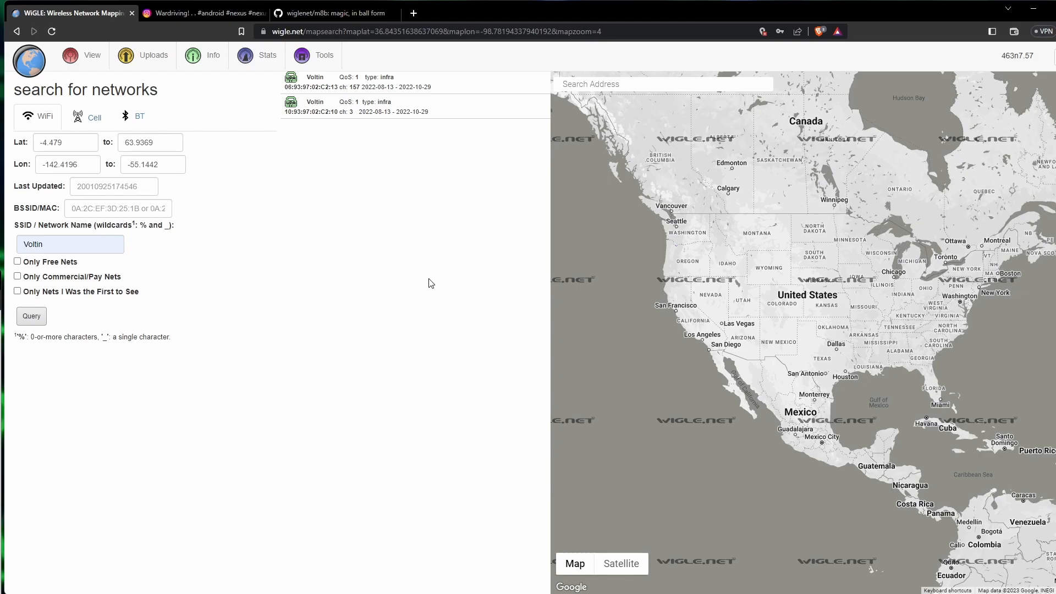
pyautogui.moveTo(451, 263)
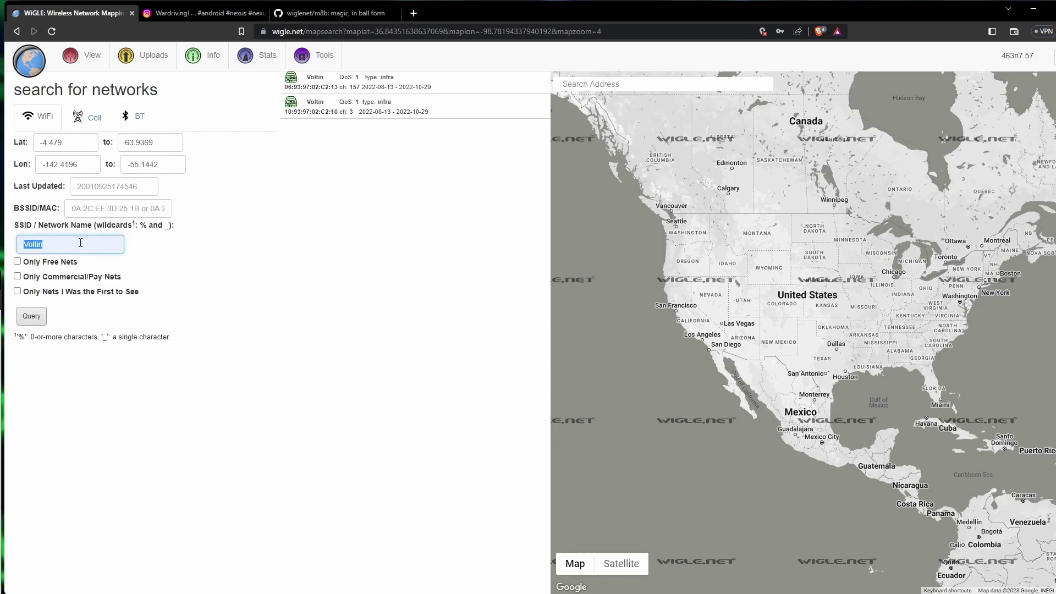
pyautogui.press('Delete')
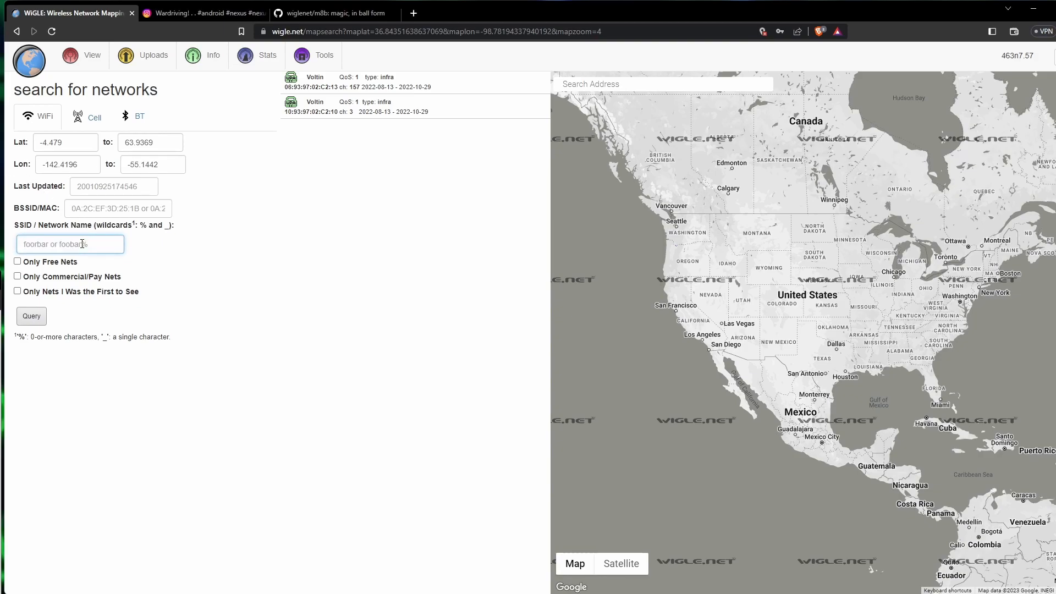
pyautogui.moveTo(255, 59)
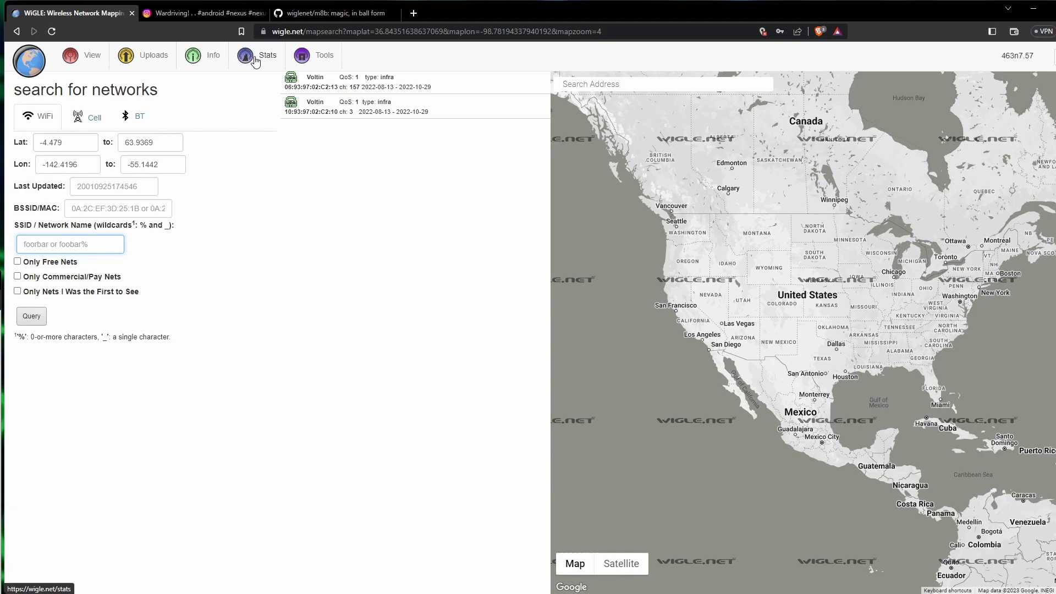
pyautogui.click(266, 55)
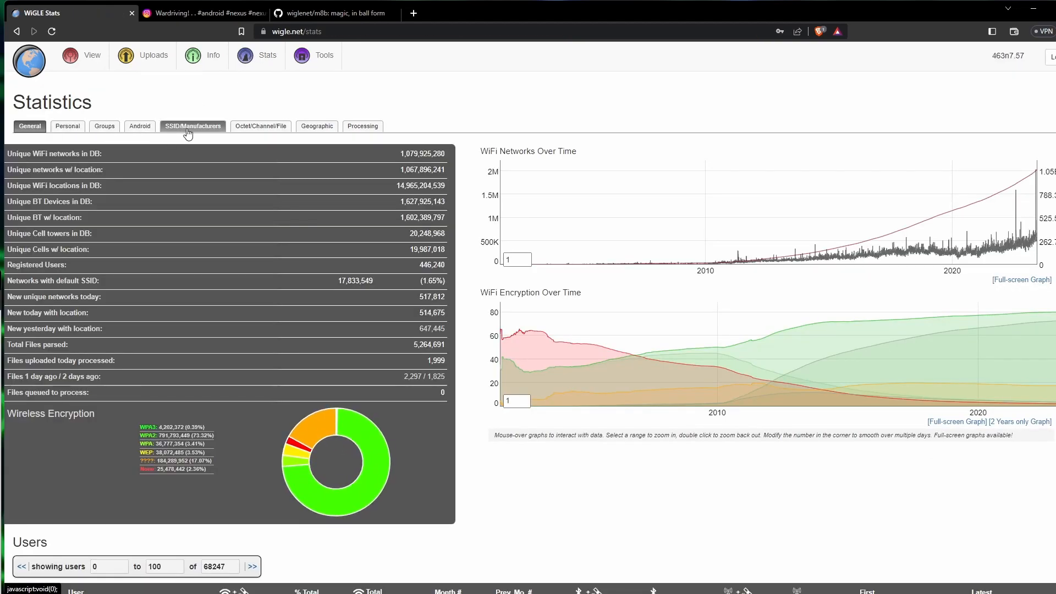
# Review the SSID/Manufacturers statistics table, then head to the network search page
pyautogui.click(192, 125)
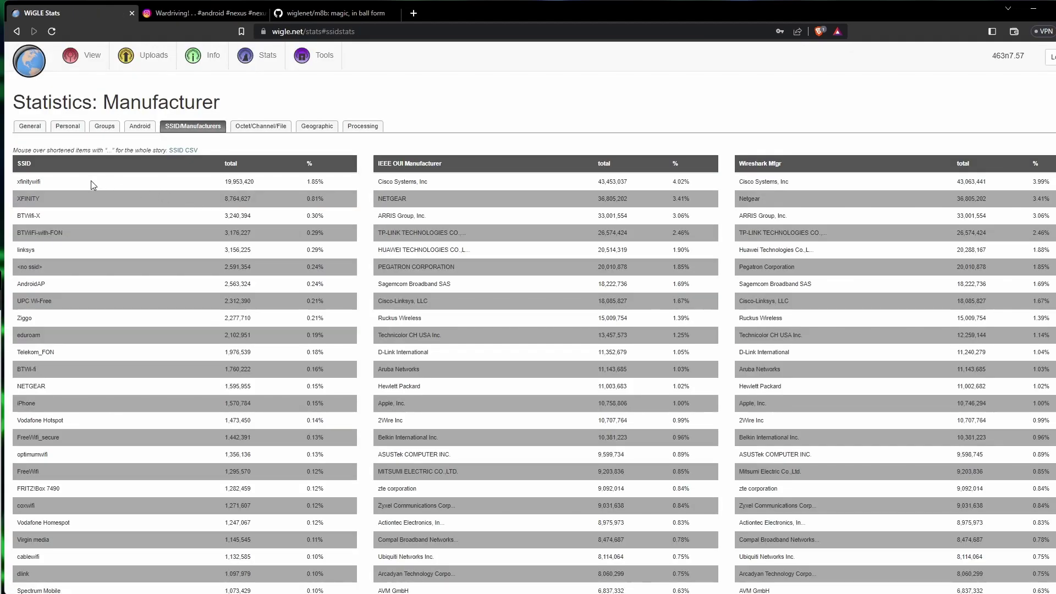
pyautogui.scroll(-3)
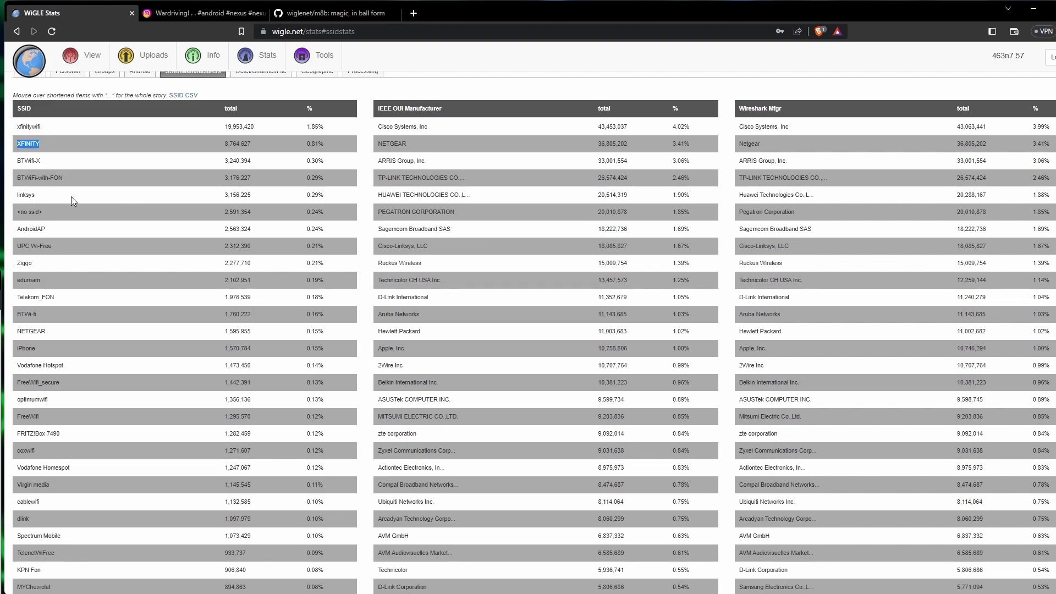
pyautogui.moveTo(70, 216)
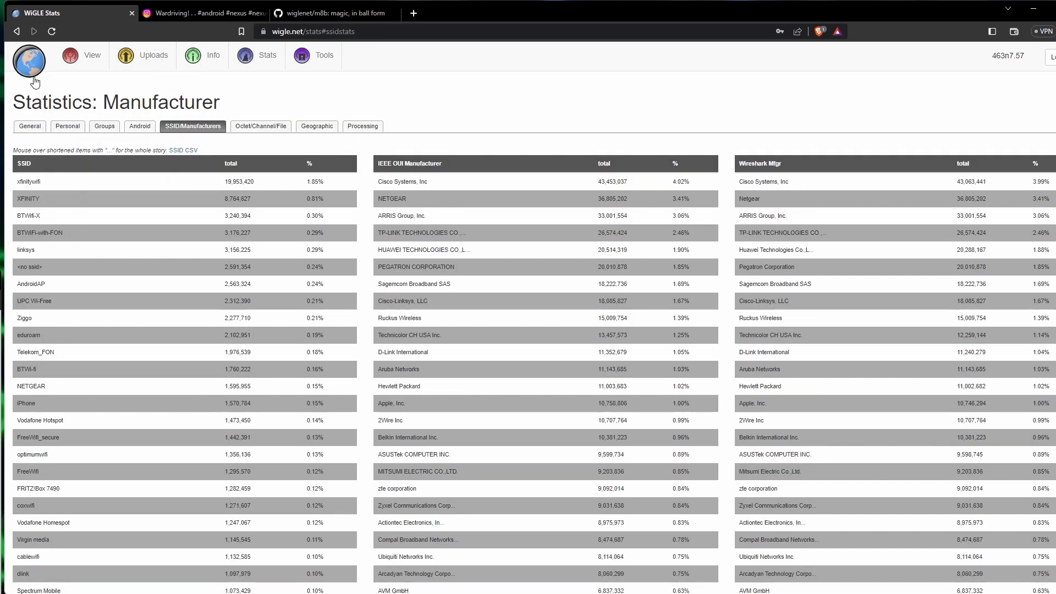
pyautogui.click(28, 62)
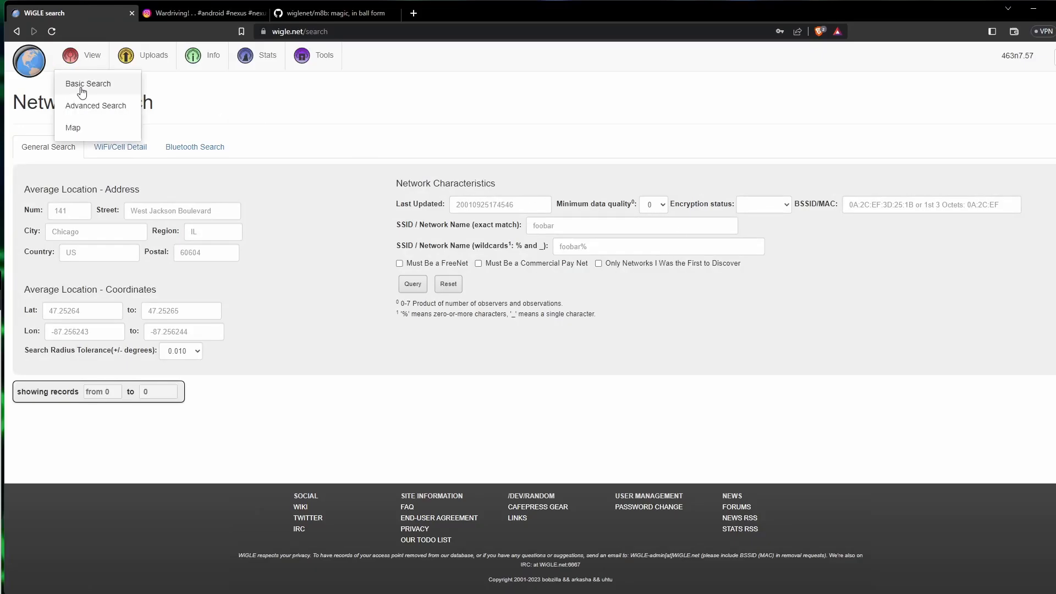
# Run a Basic Search for SSID 'surveillance van' across the North America map area
pyautogui.click(73, 128)
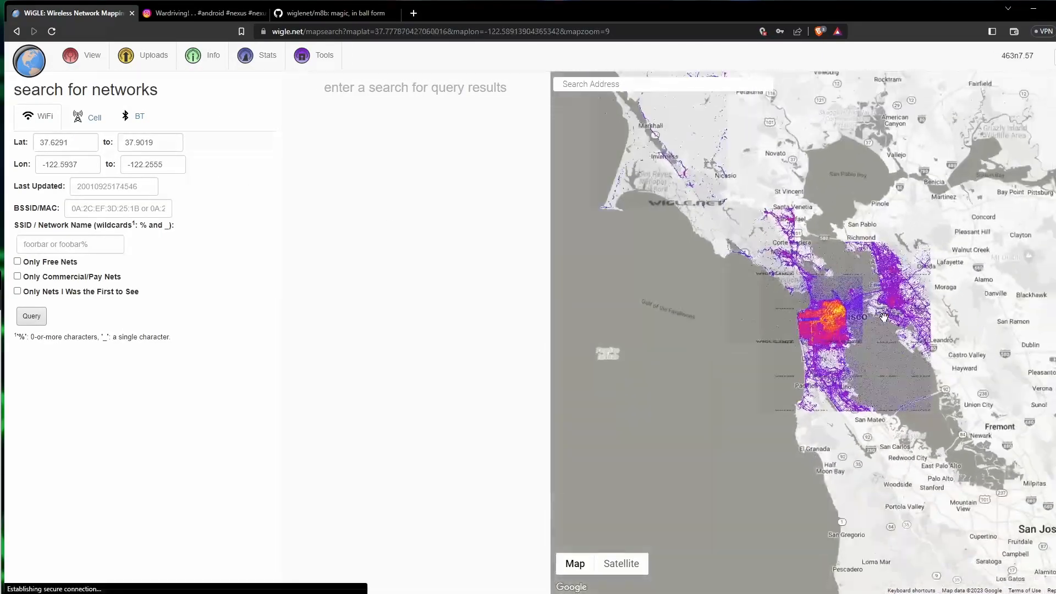
pyautogui.scroll(-3)
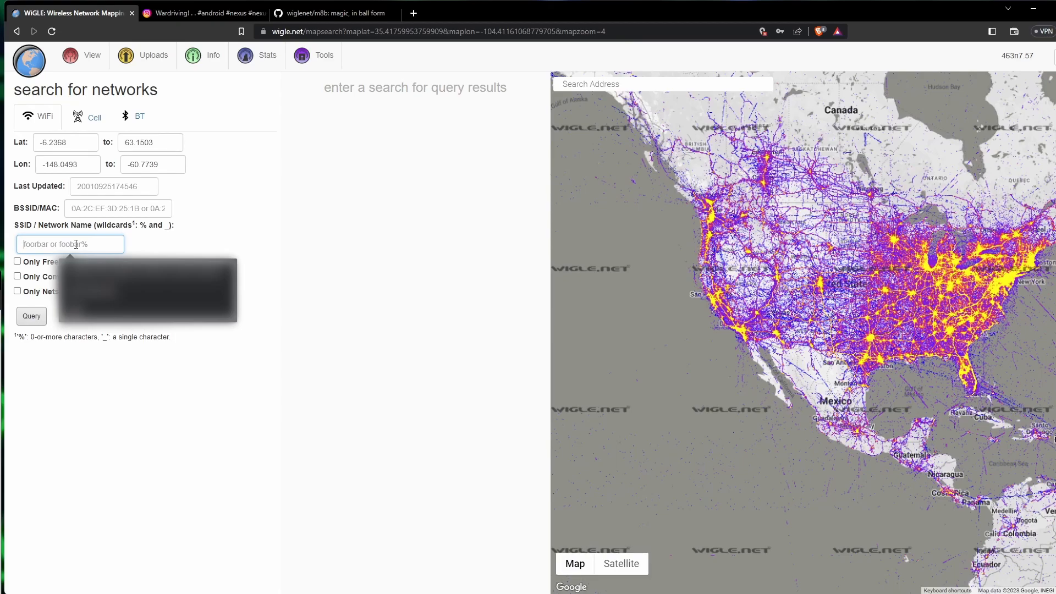
pyautogui.write('surveillance van')
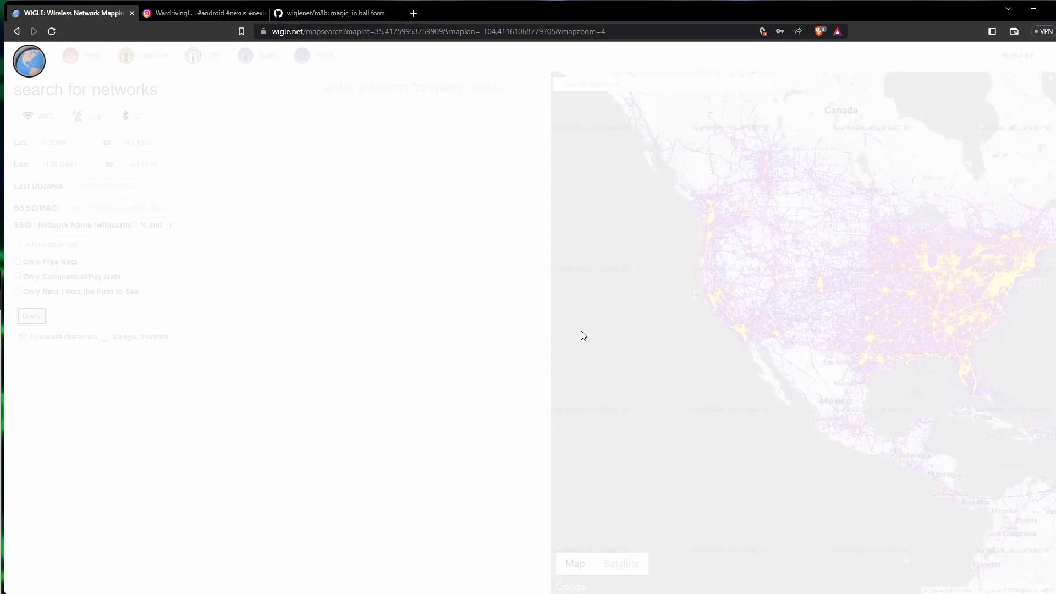
pyautogui.click(31, 316)
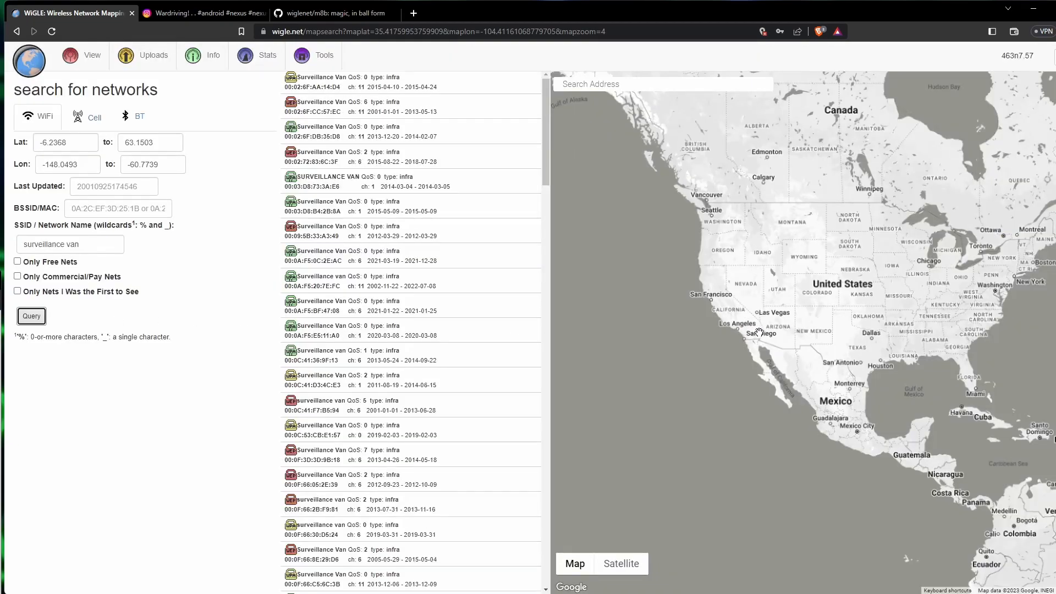
# Pin several surveillance van results on the map across North America, then go to Stats
pyautogui.click(390, 106)
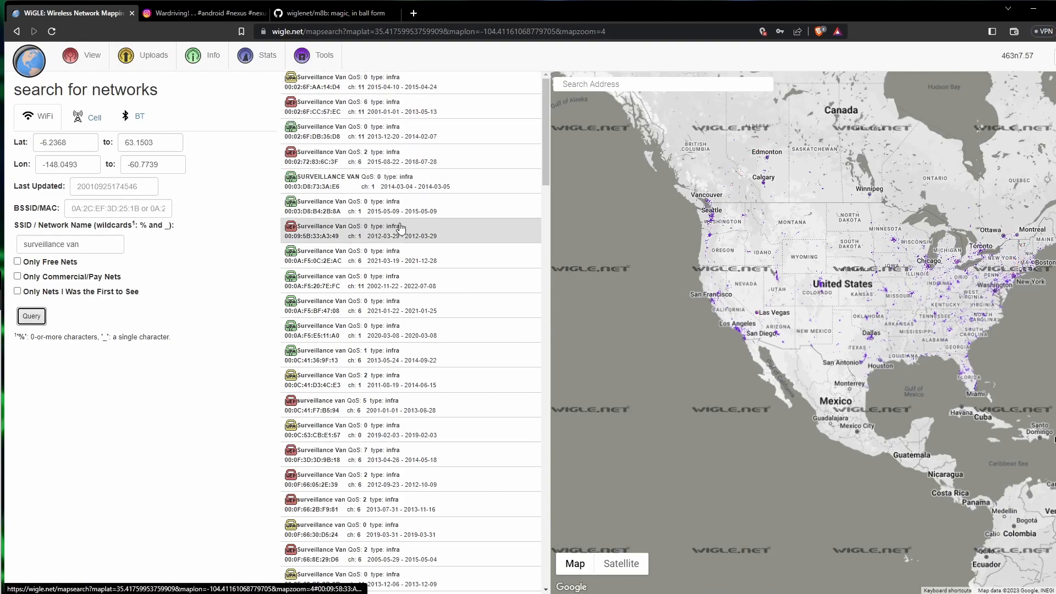
pyautogui.scroll(-3)
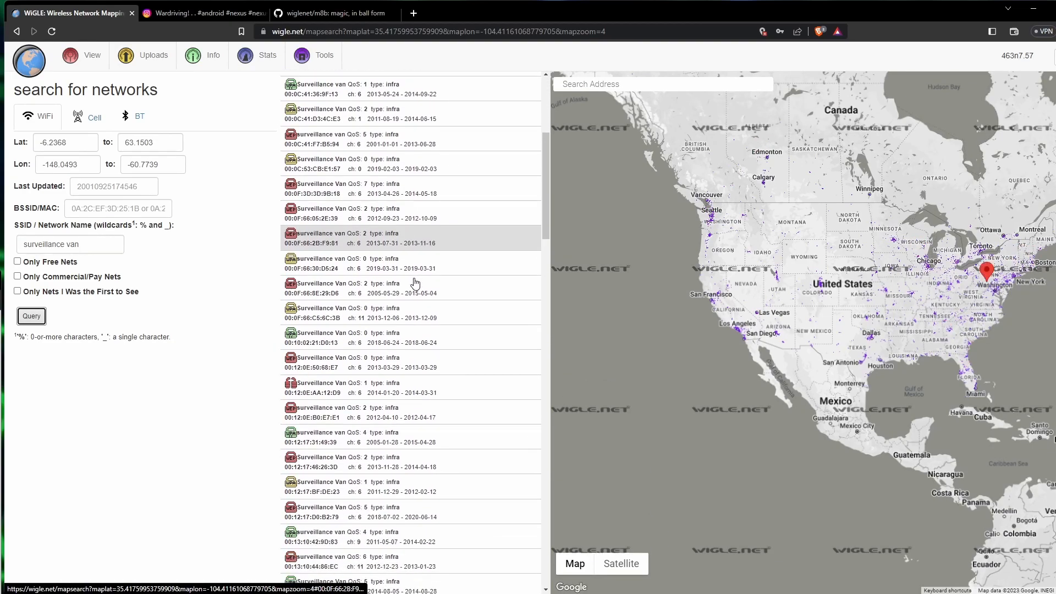
pyautogui.scroll(-3)
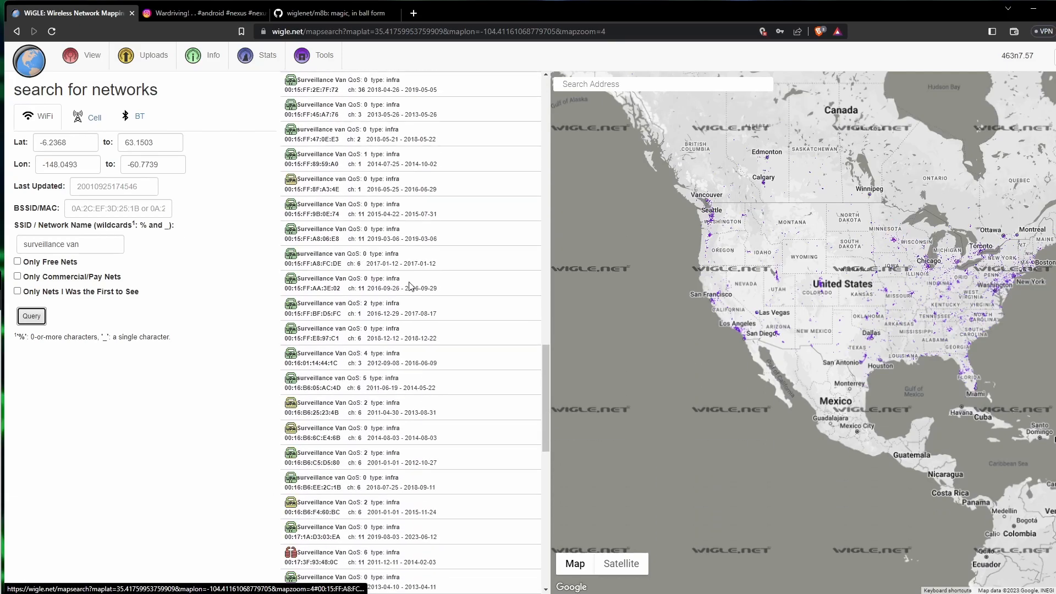
pyautogui.scroll(-3)
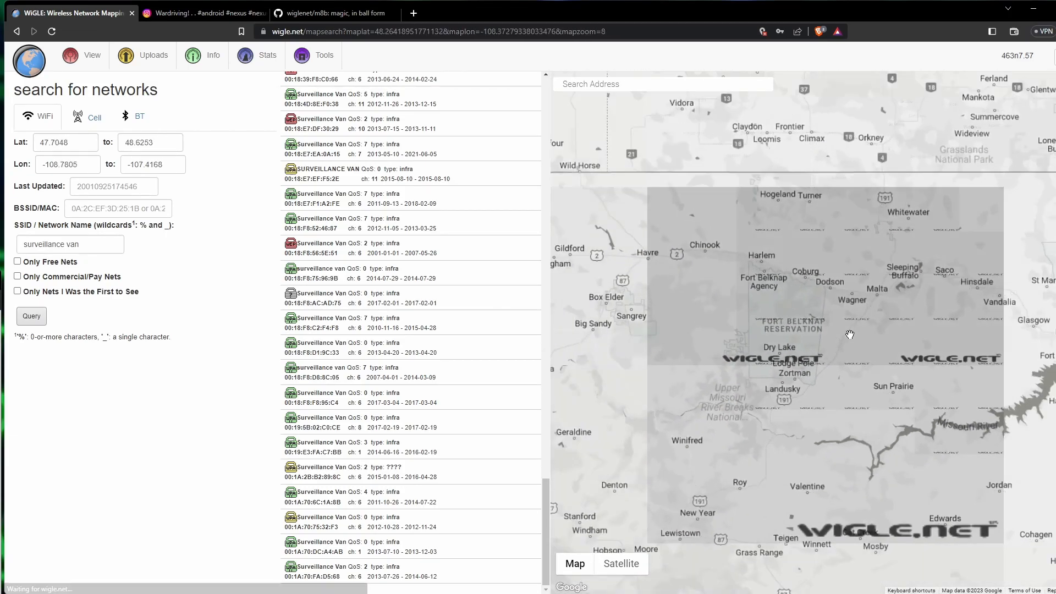
pyautogui.scroll(-3)
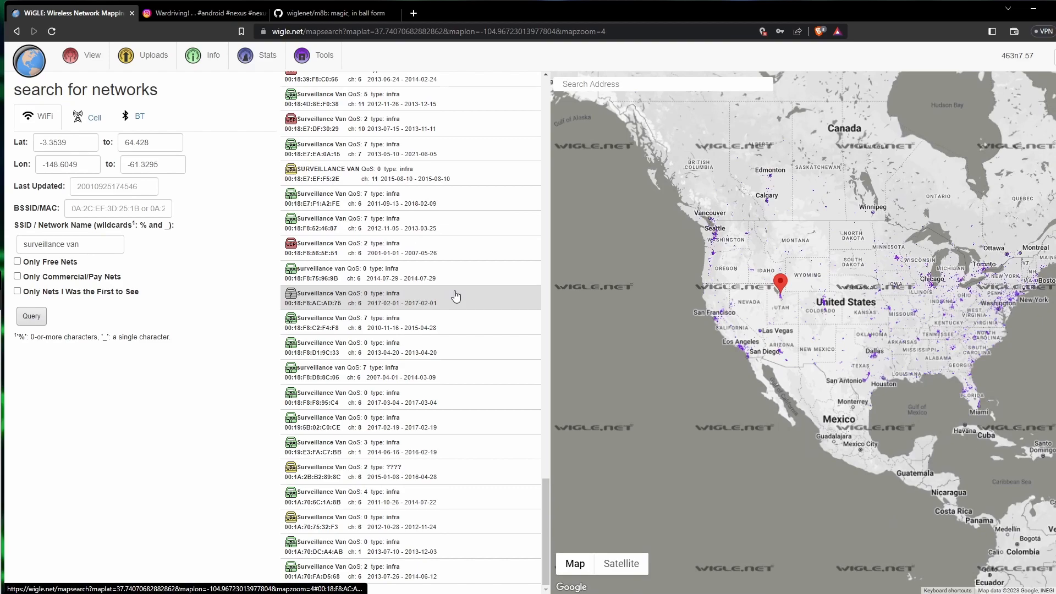
pyautogui.click(410, 273)
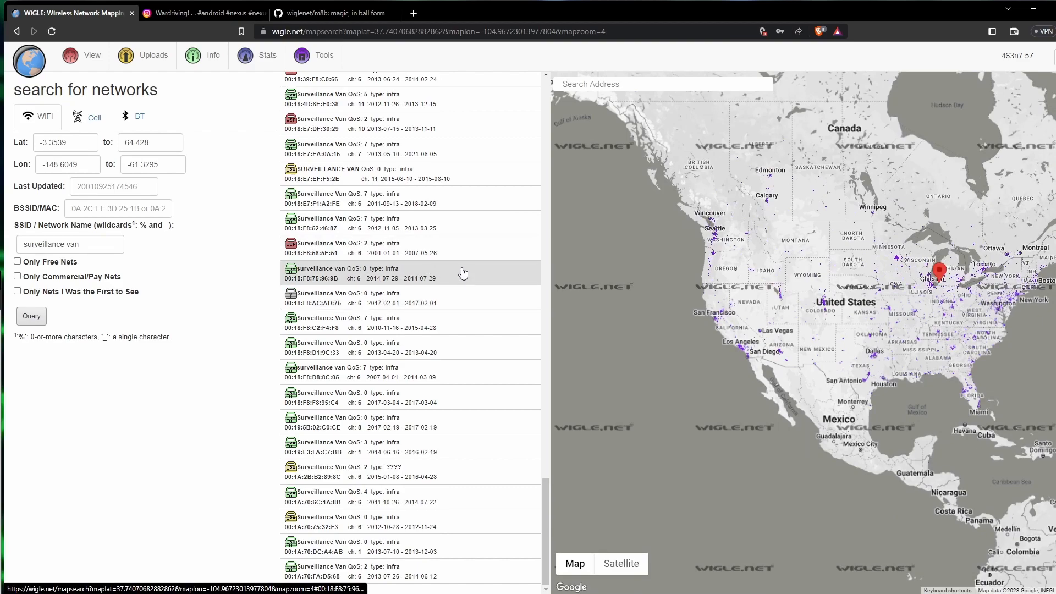
pyautogui.scroll(3)
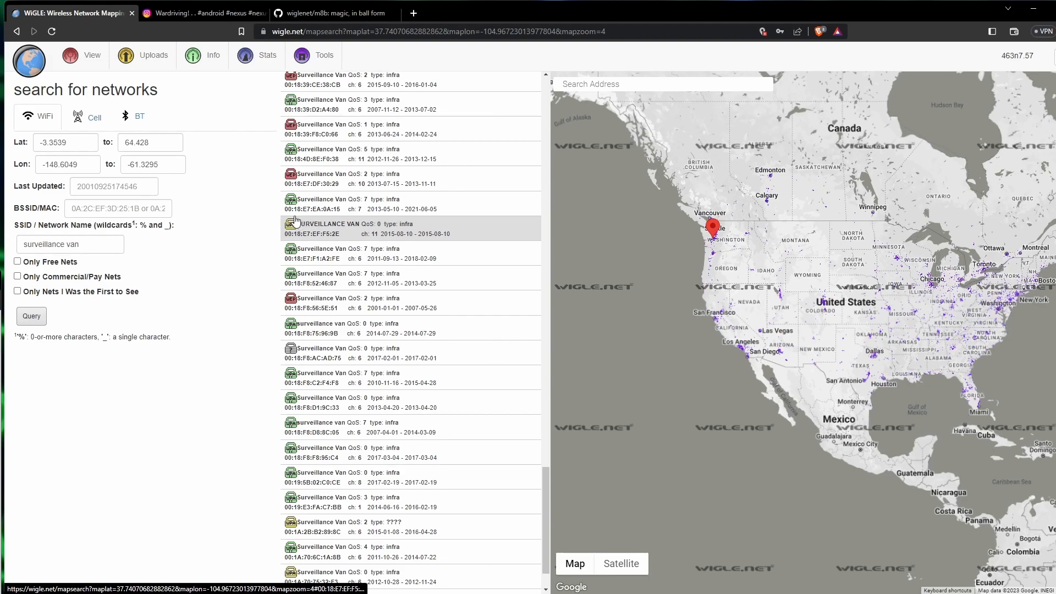
pyautogui.click(266, 55)
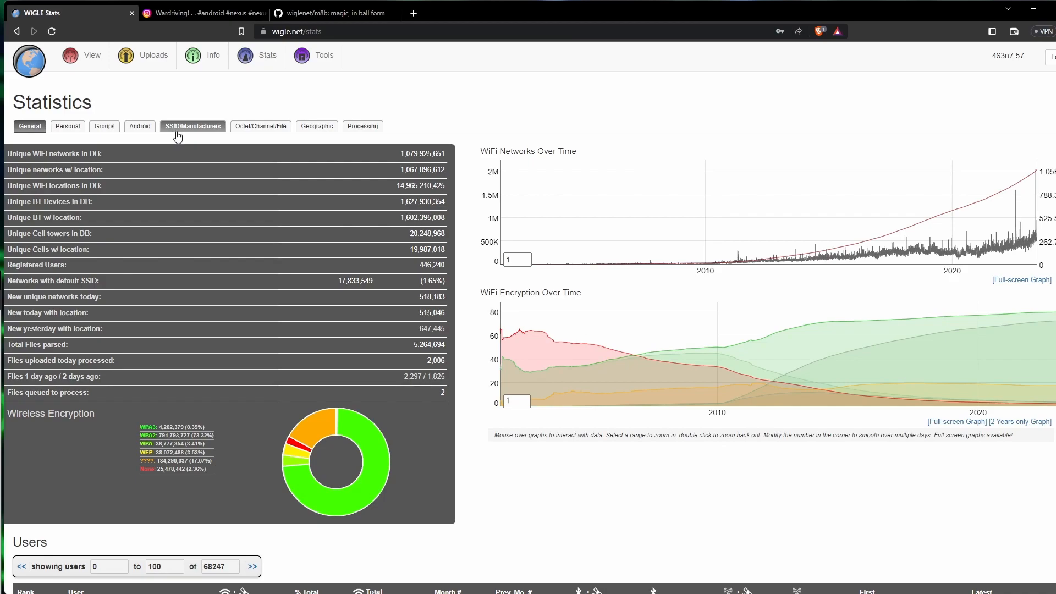
pyautogui.click(193, 126)
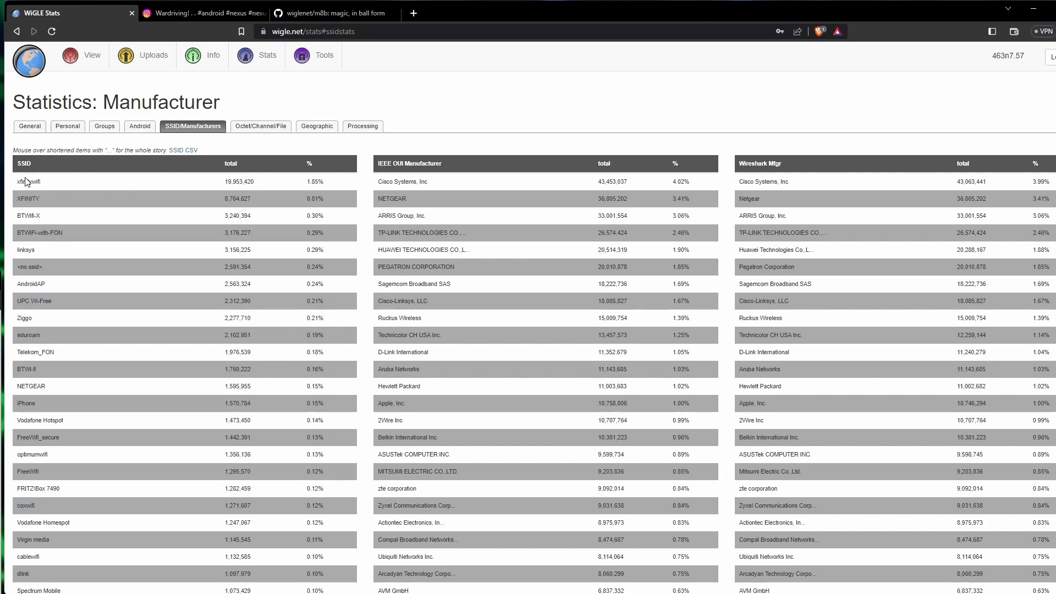
pyautogui.doubleClick(28, 182)
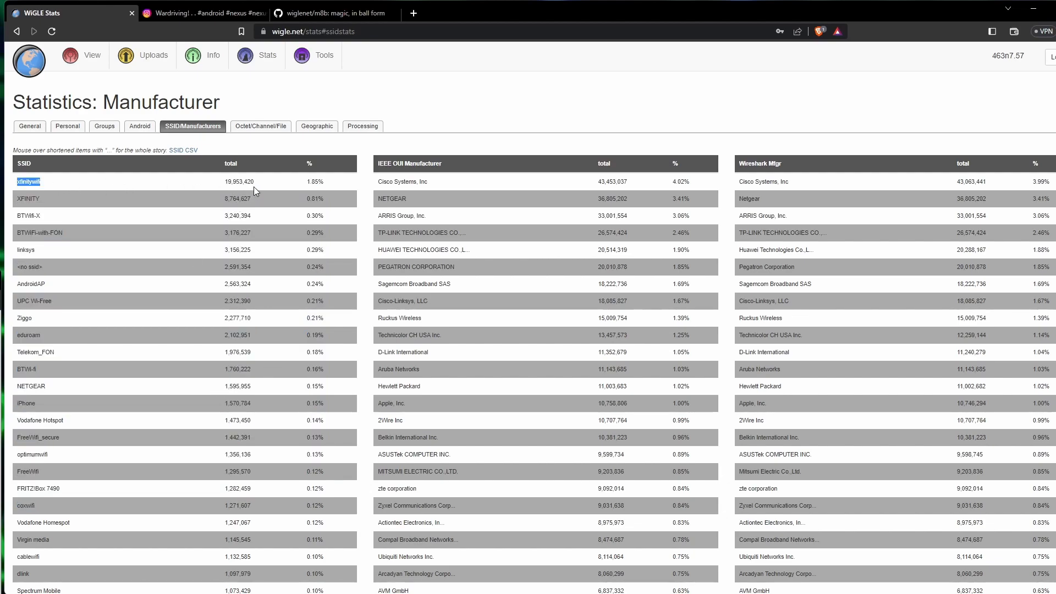
pyautogui.moveTo(255, 187)
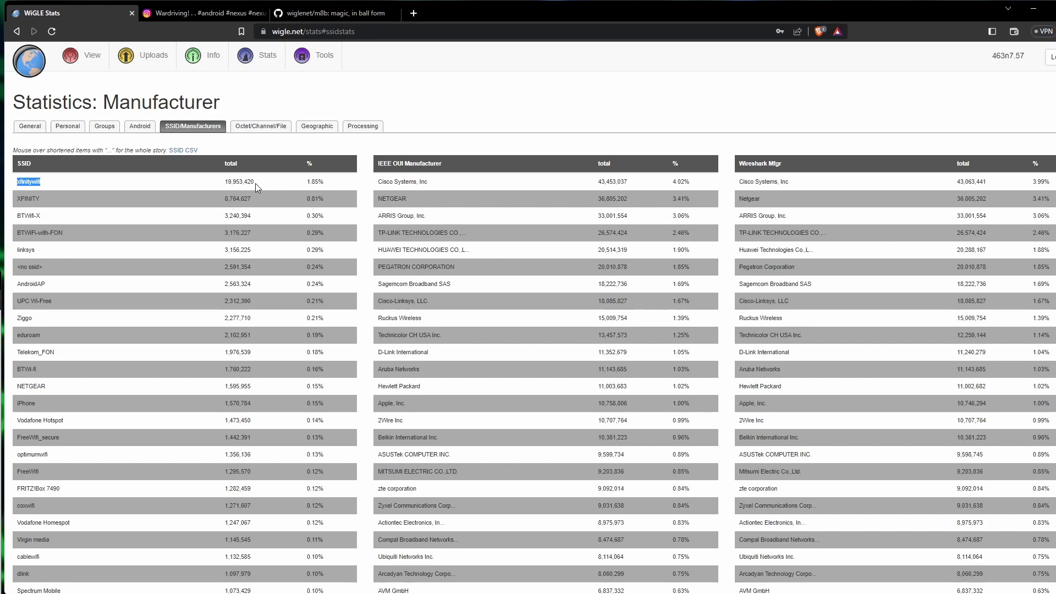
pyautogui.moveTo(247, 190)
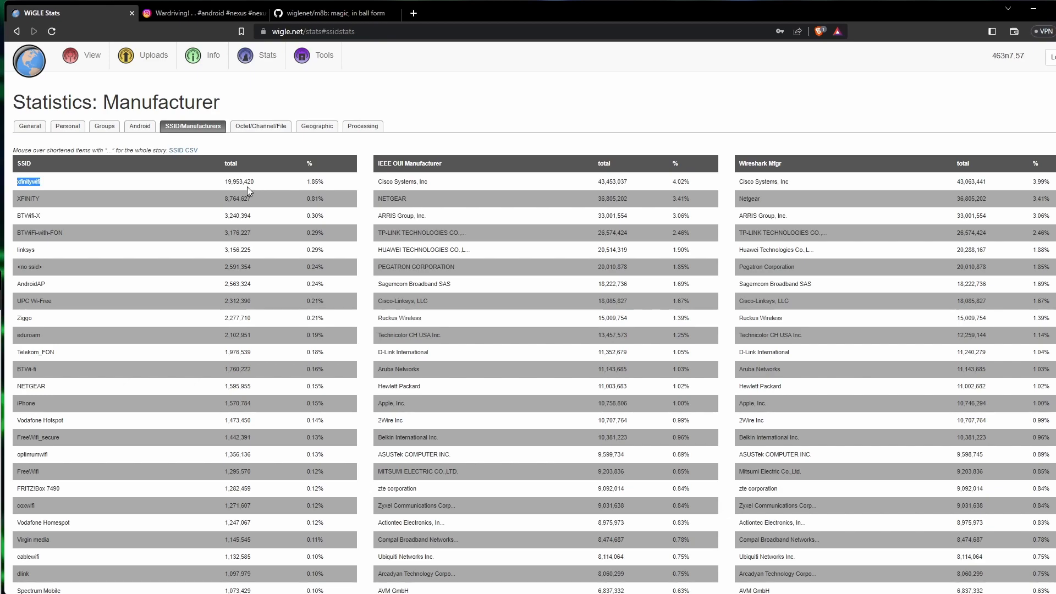
pyautogui.moveTo(260, 125)
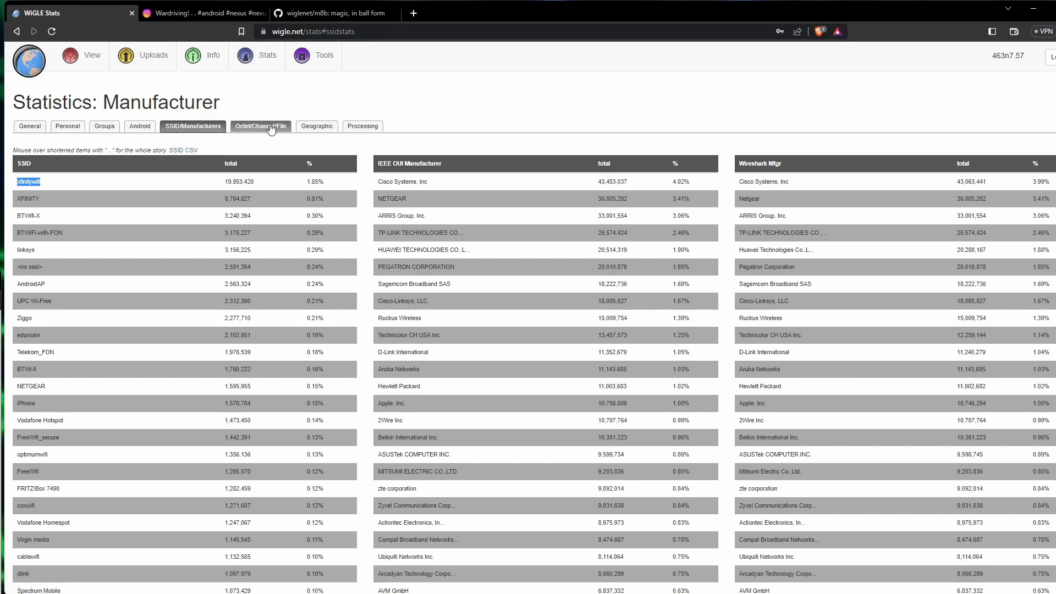
pyautogui.moveTo(317, 144)
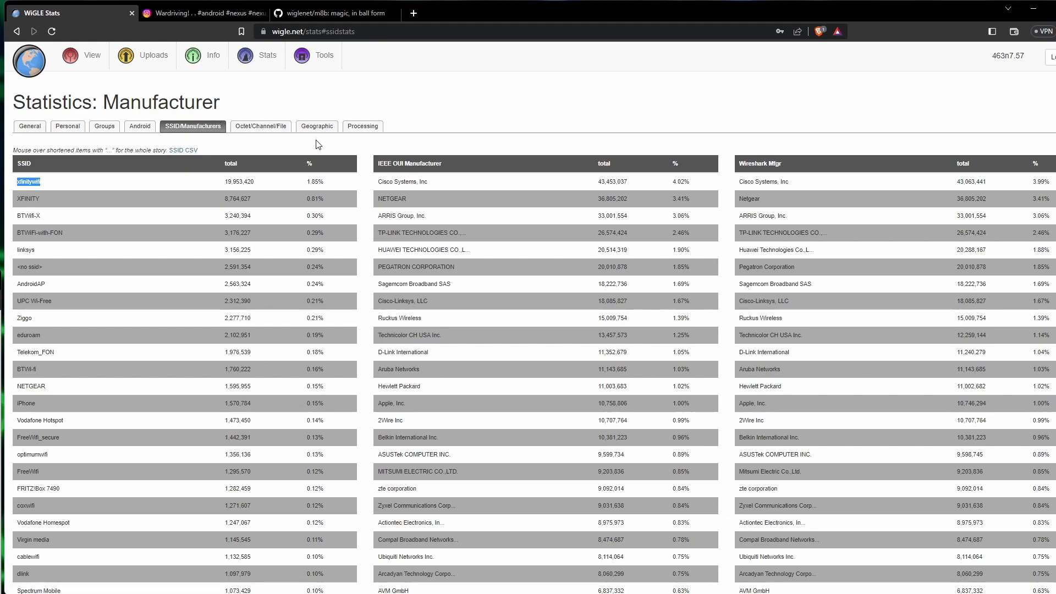
pyautogui.moveTo(220, 138)
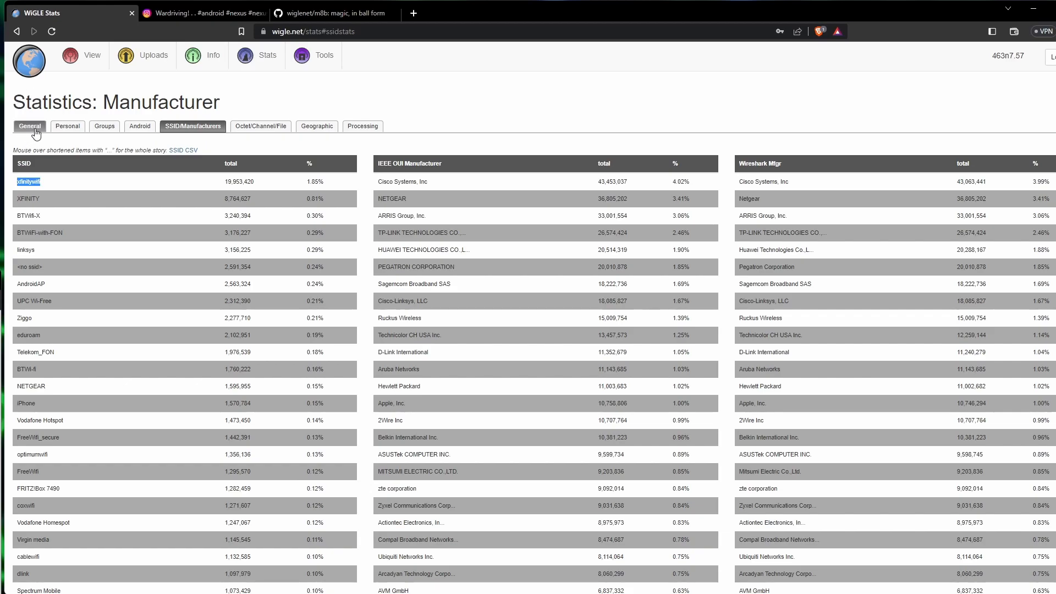
# Return to the WiGLE home, bring up Basic Search and focus the BSSID/MAC field
pyautogui.click(92, 55)
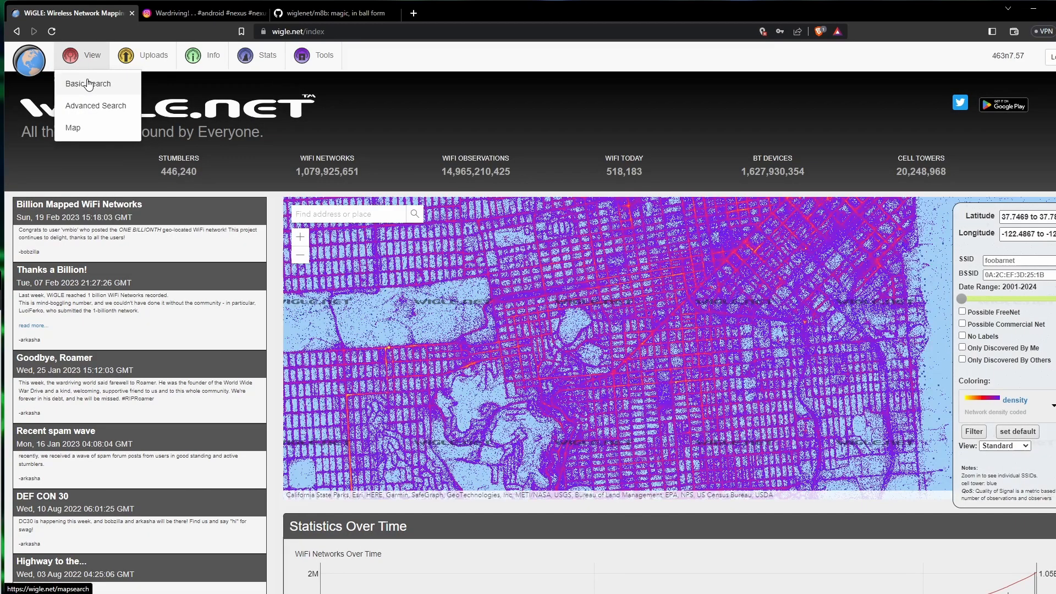
pyautogui.click(88, 82)
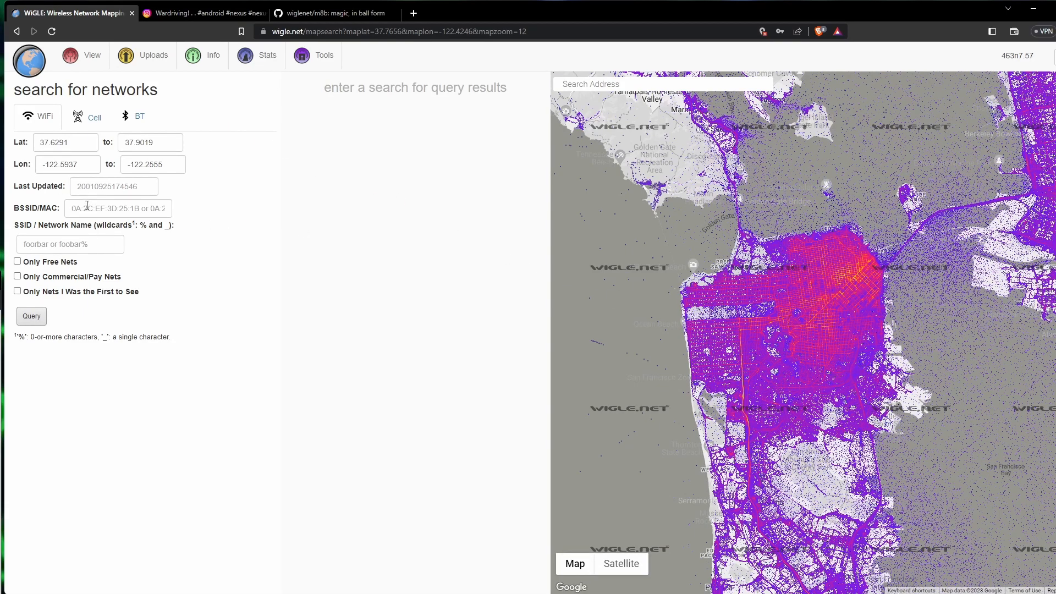
pyautogui.click(118, 208)
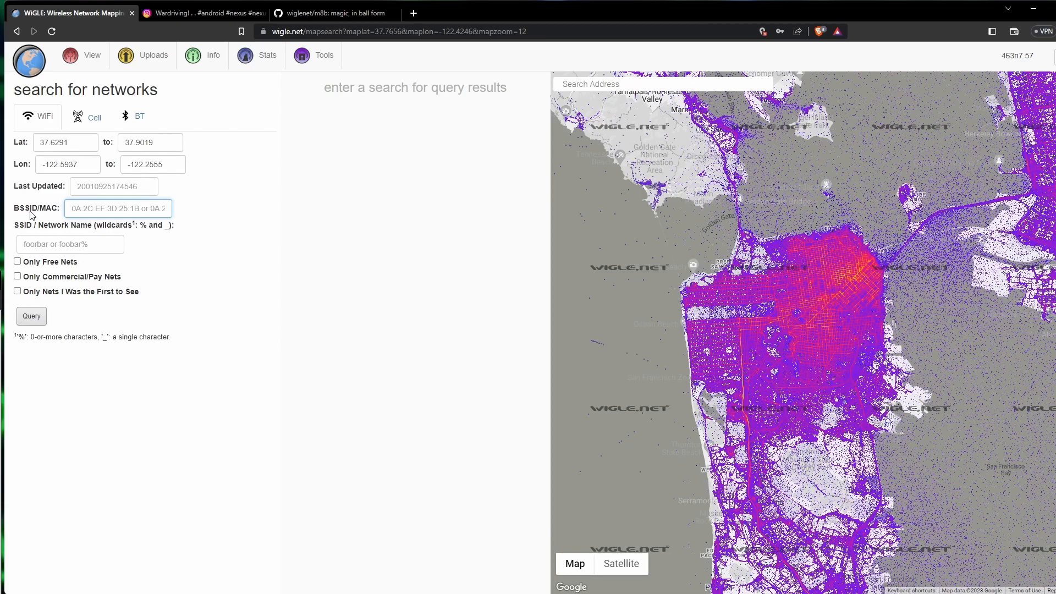
pyautogui.moveTo(202, 13)
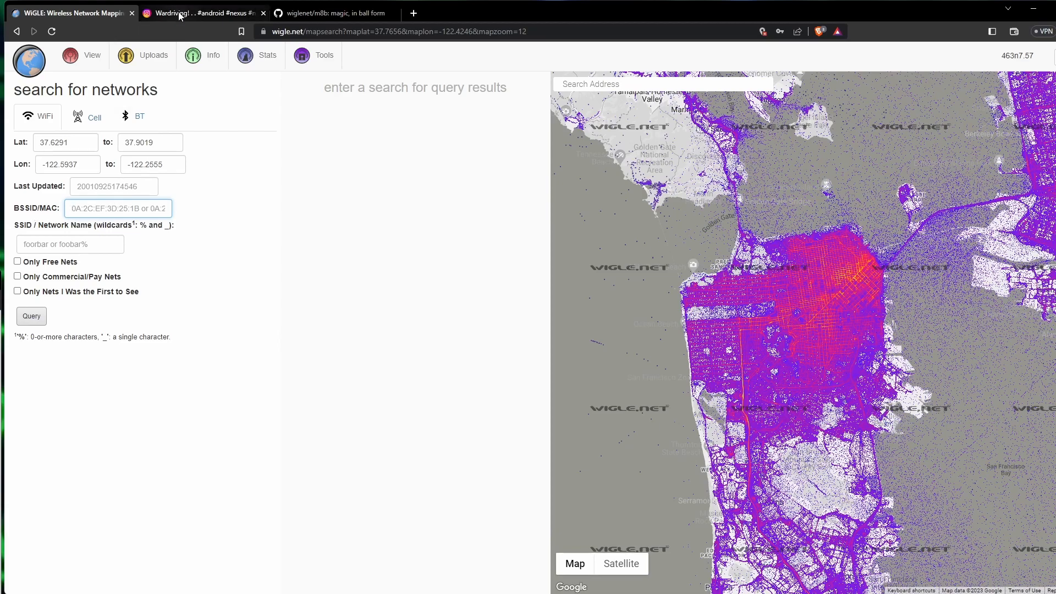
pyautogui.click(202, 13)
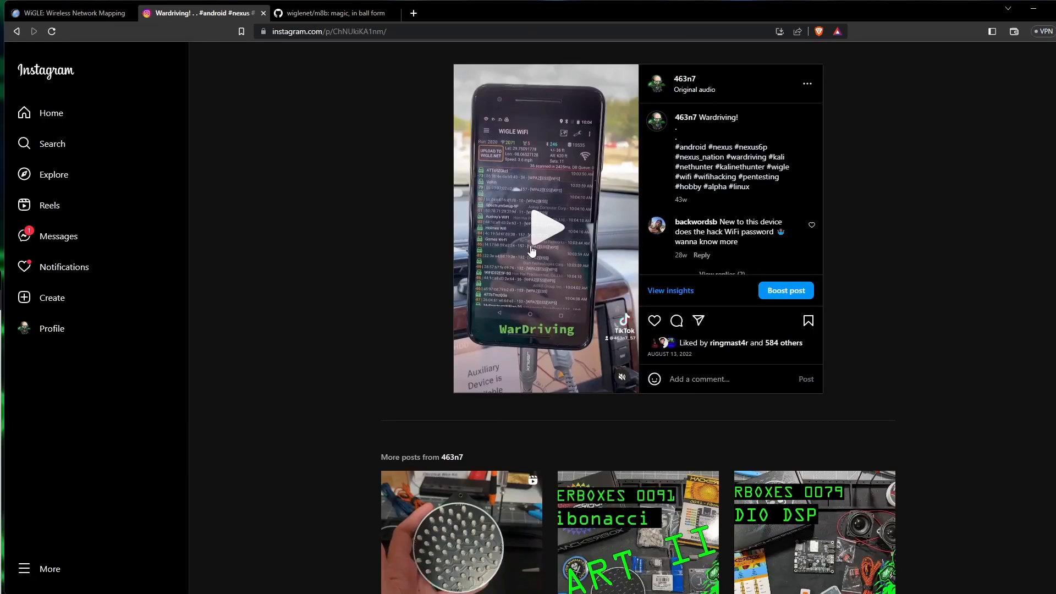
pyautogui.moveTo(503, 238)
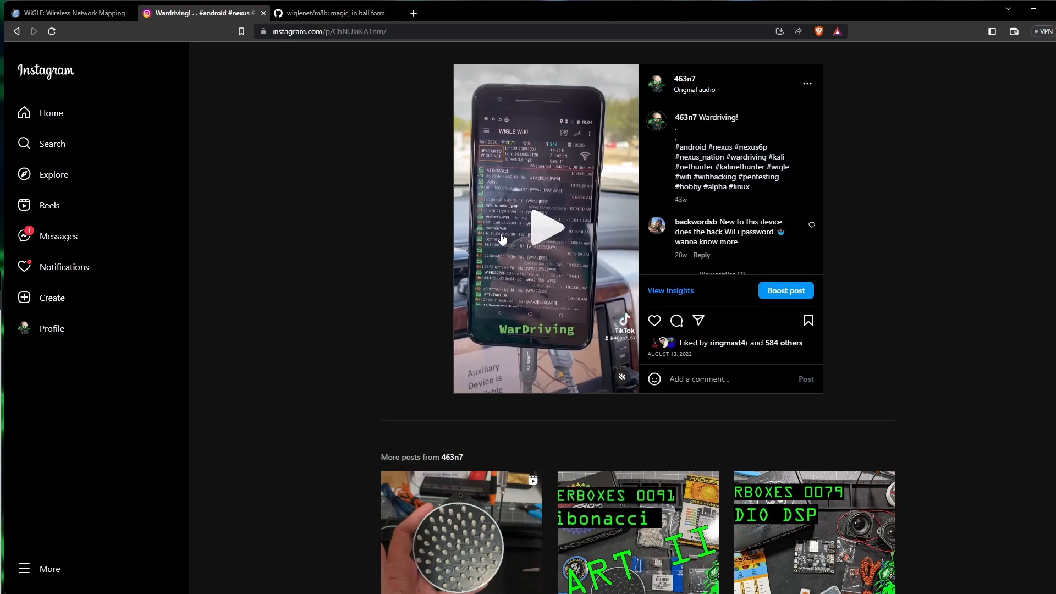
pyautogui.moveTo(490, 195)
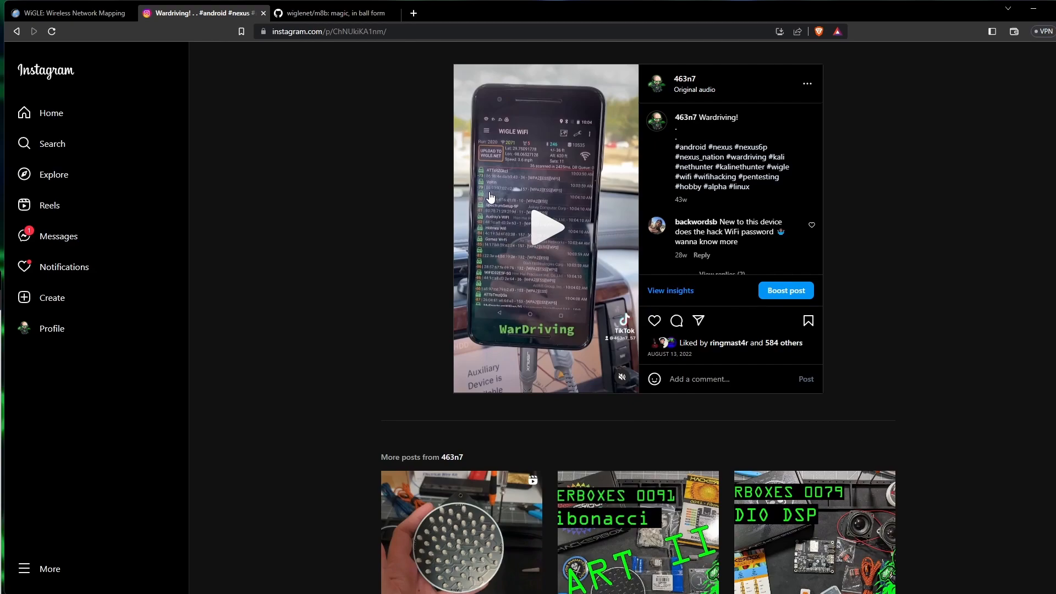
pyautogui.click(67, 13)
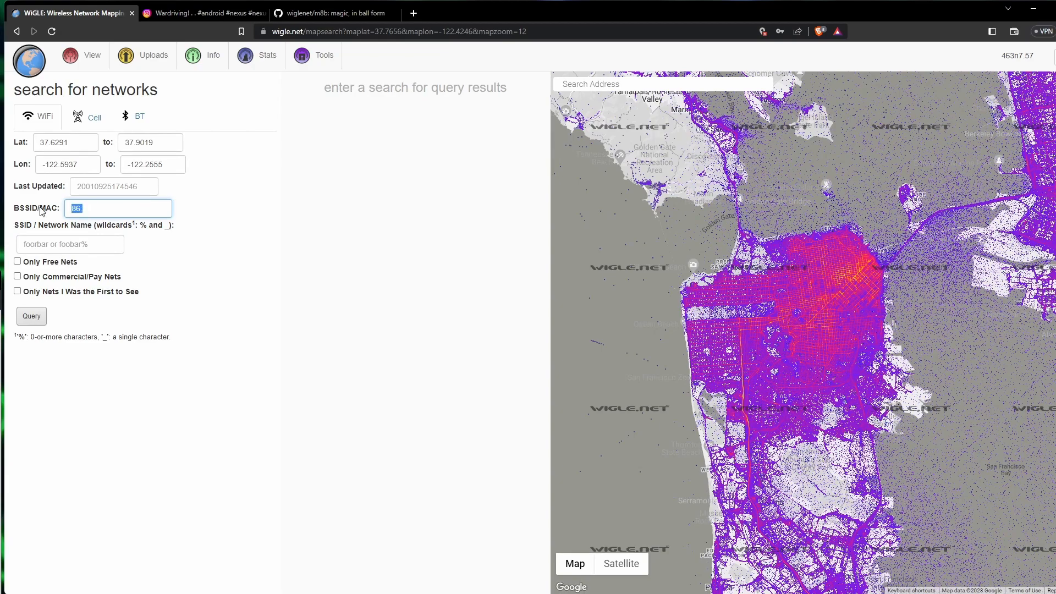
# Enter the MAC address 06:93:97:02:c2:13 into the BSSID/MAC search field
pyautogui.write('06')
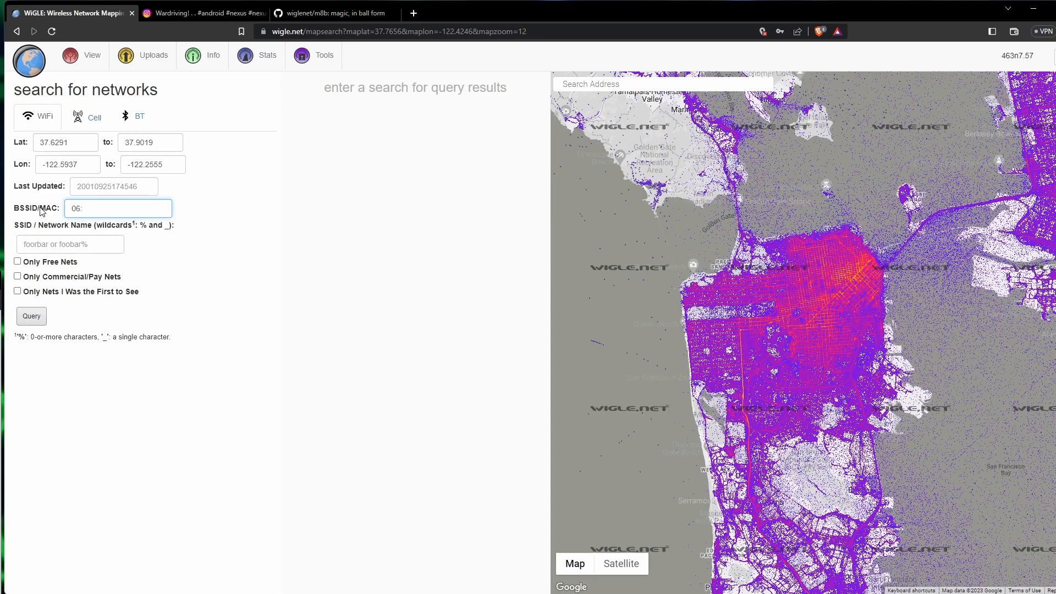
pyautogui.write('9')
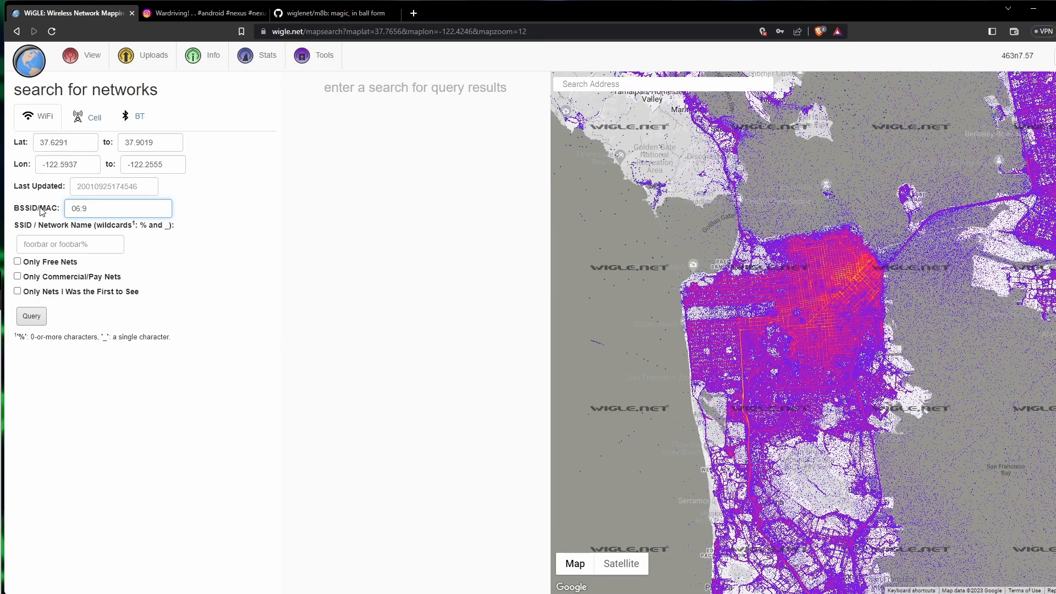
pyautogui.write('3:')
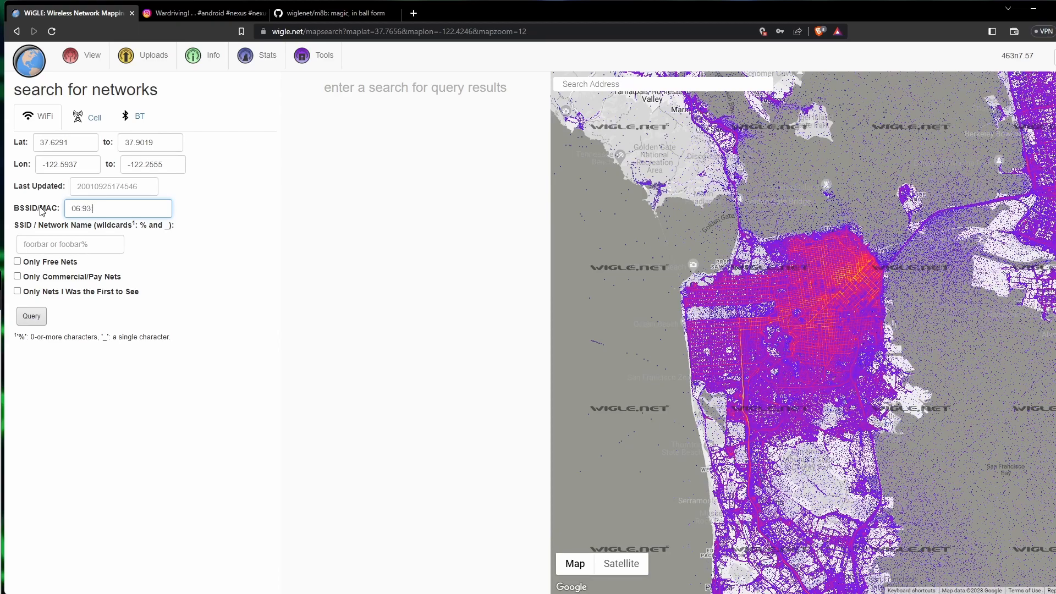
pyautogui.write('9')
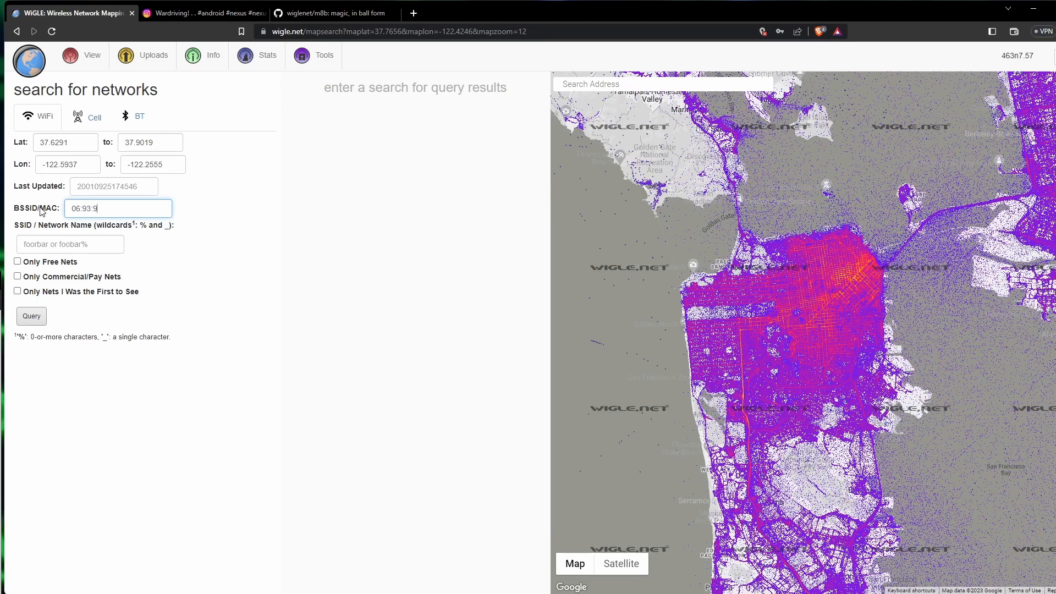
pyautogui.write('7:')
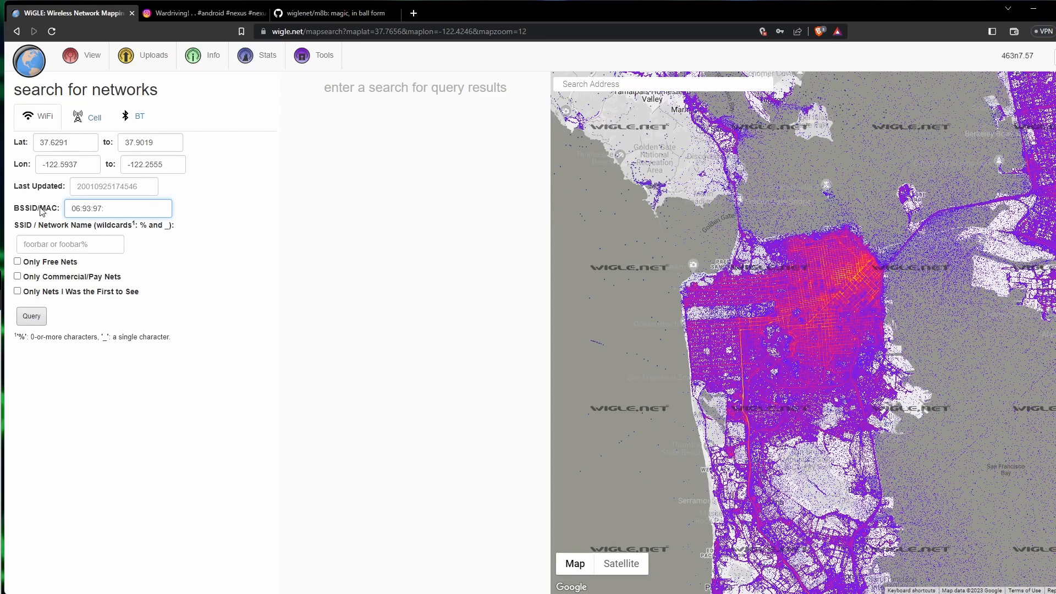
pyautogui.write('02')
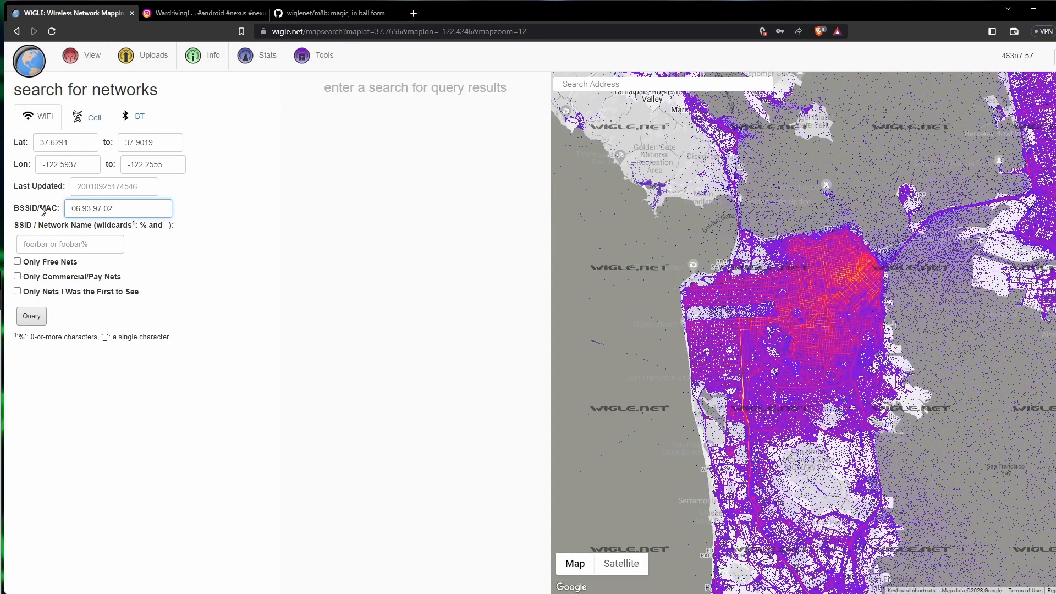
pyautogui.write('c')
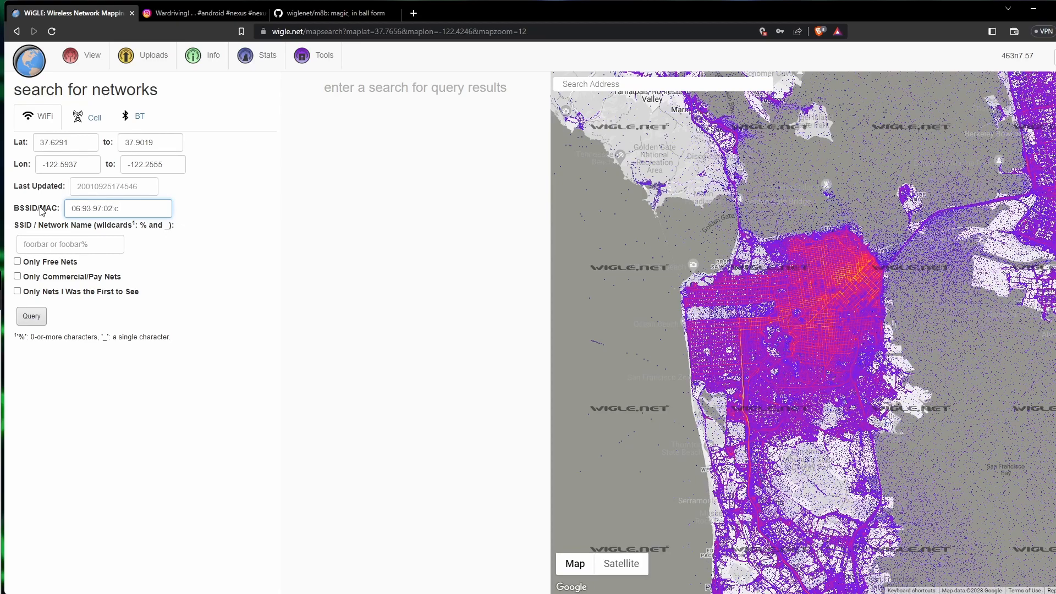
pyautogui.write('2')
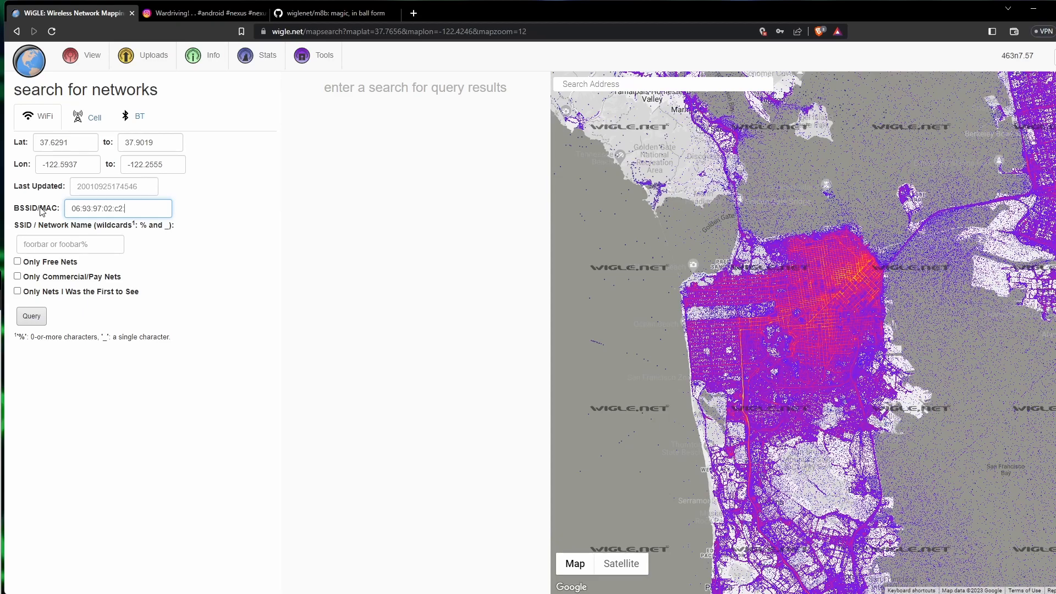
pyautogui.write('13')
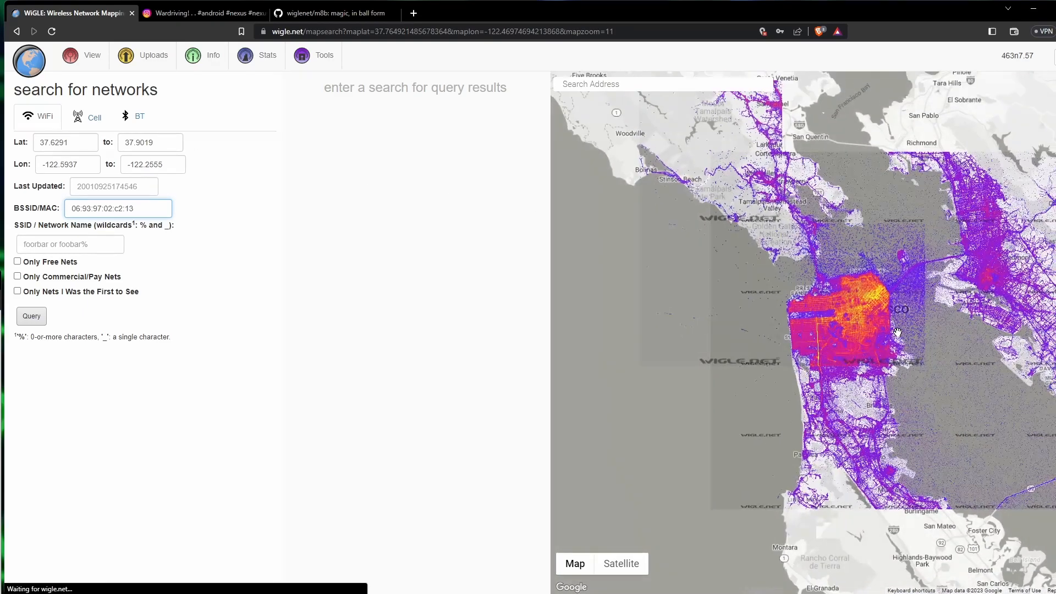
pyautogui.scroll(-3)
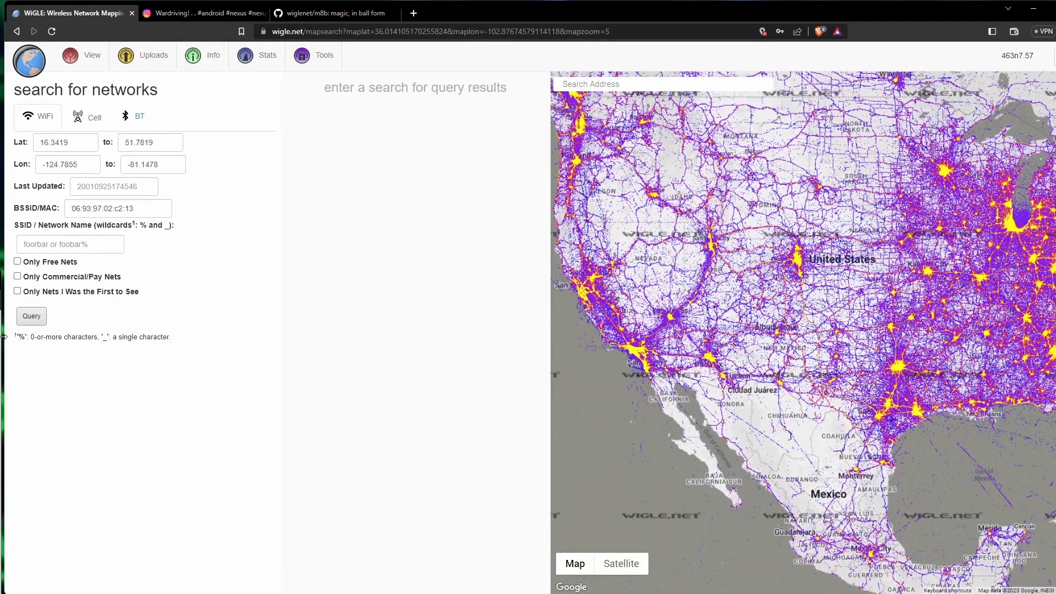
pyautogui.click(30, 315)
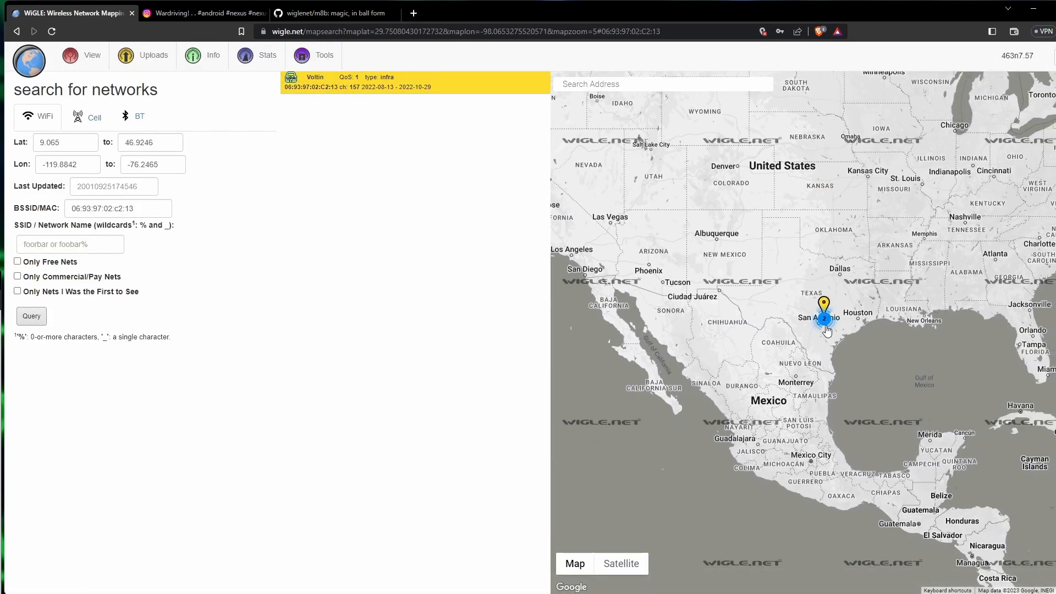
pyautogui.doubleClick(824, 316)
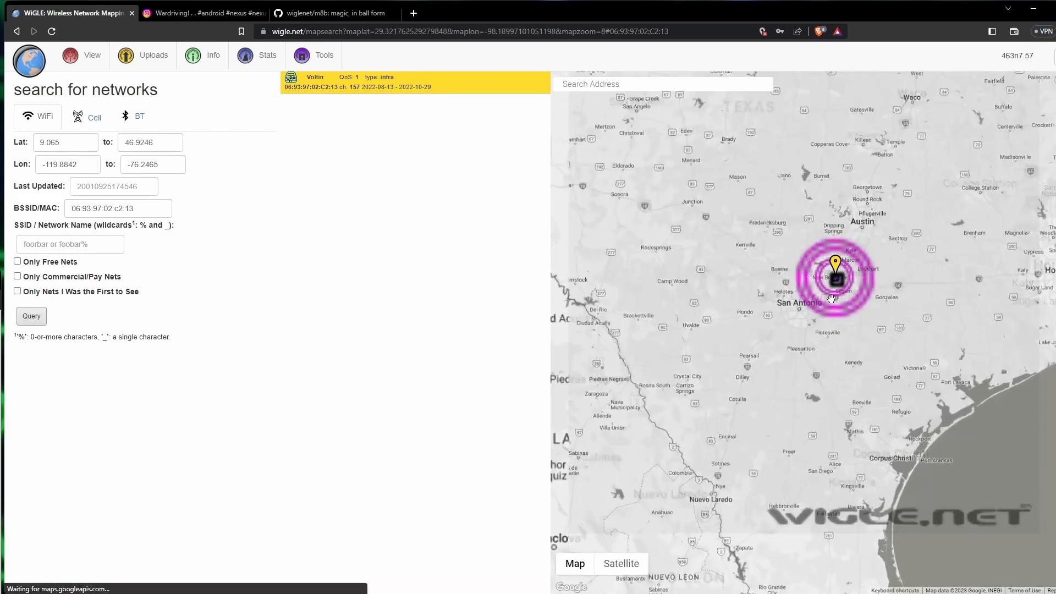